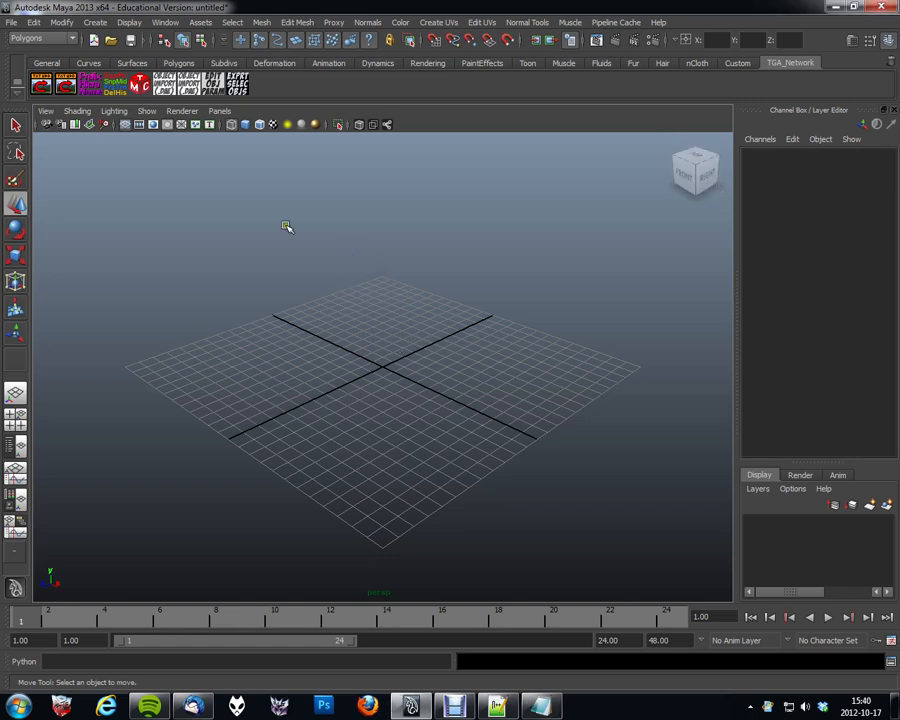
mouse_move(167, 84)
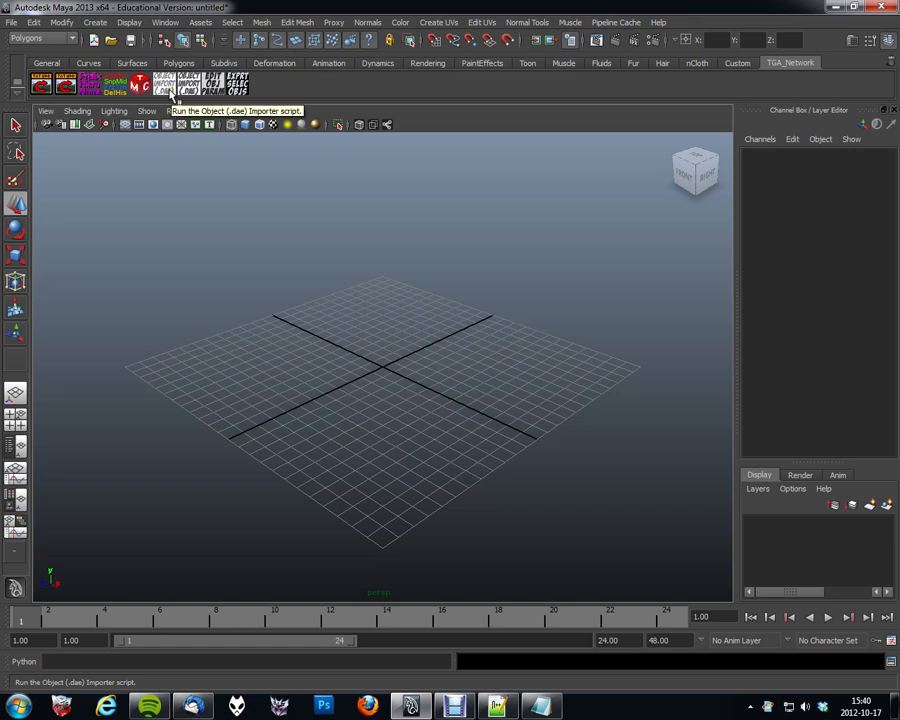
Launch the Object (.dae) importer and browse from the Desktop bookmark for a project directory
click(170, 84)
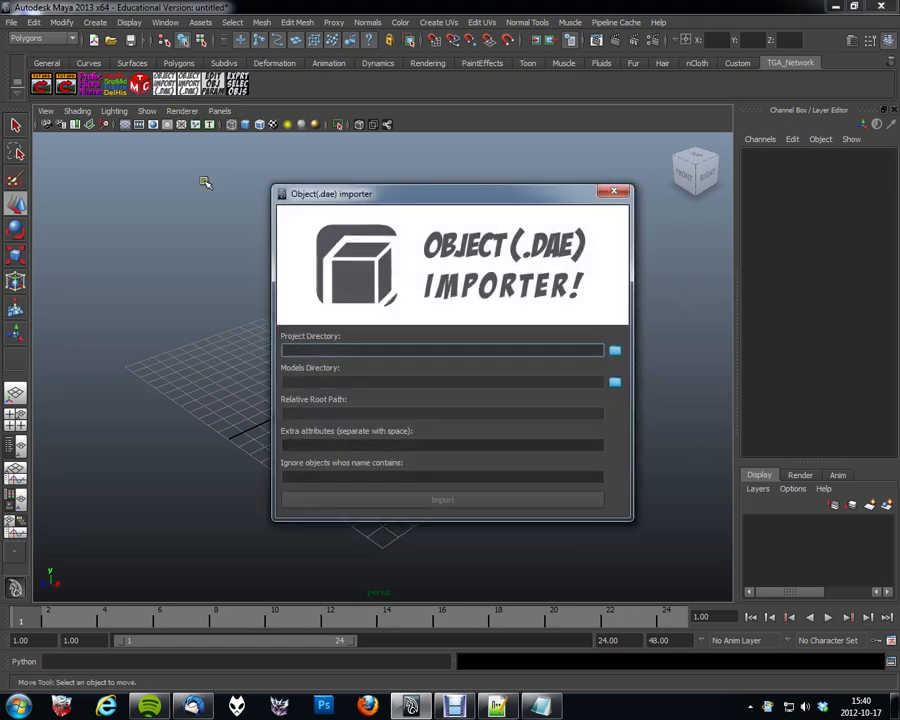
mouse_move(505, 337)
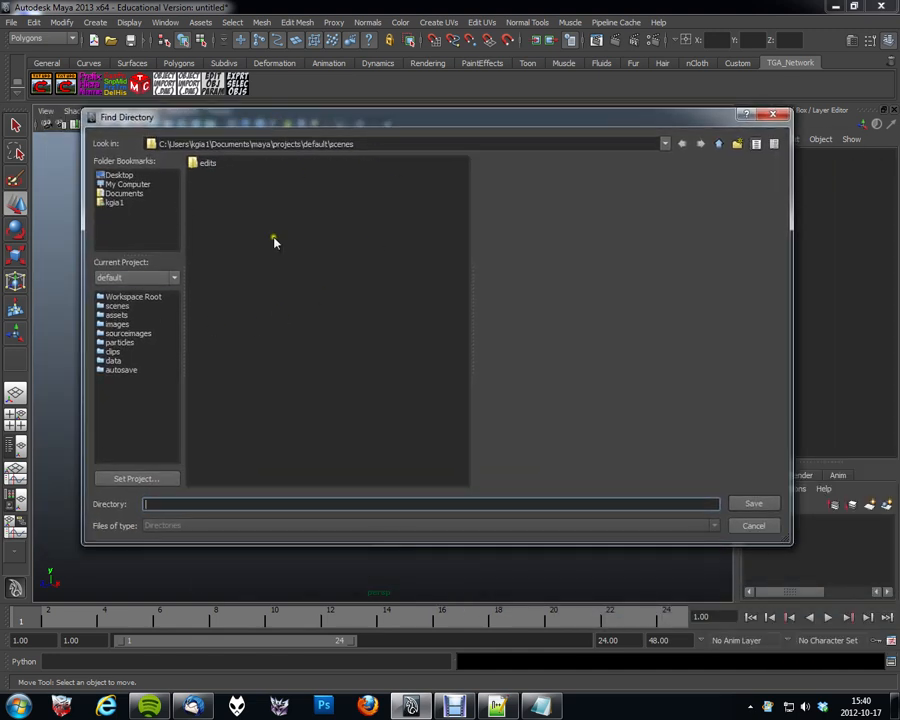
click(118, 174)
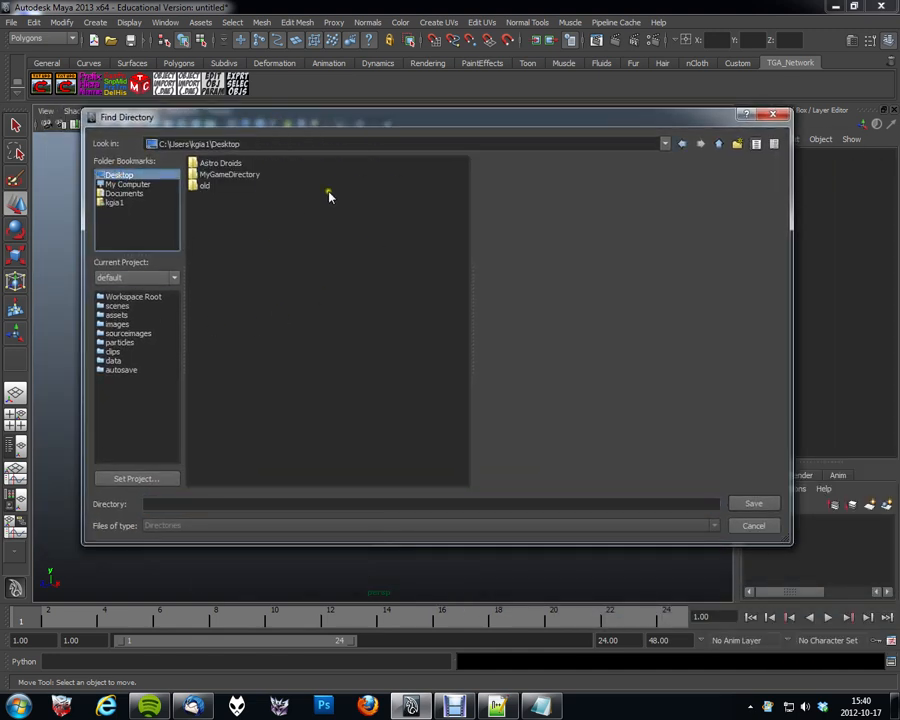
mouse_move(258, 181)
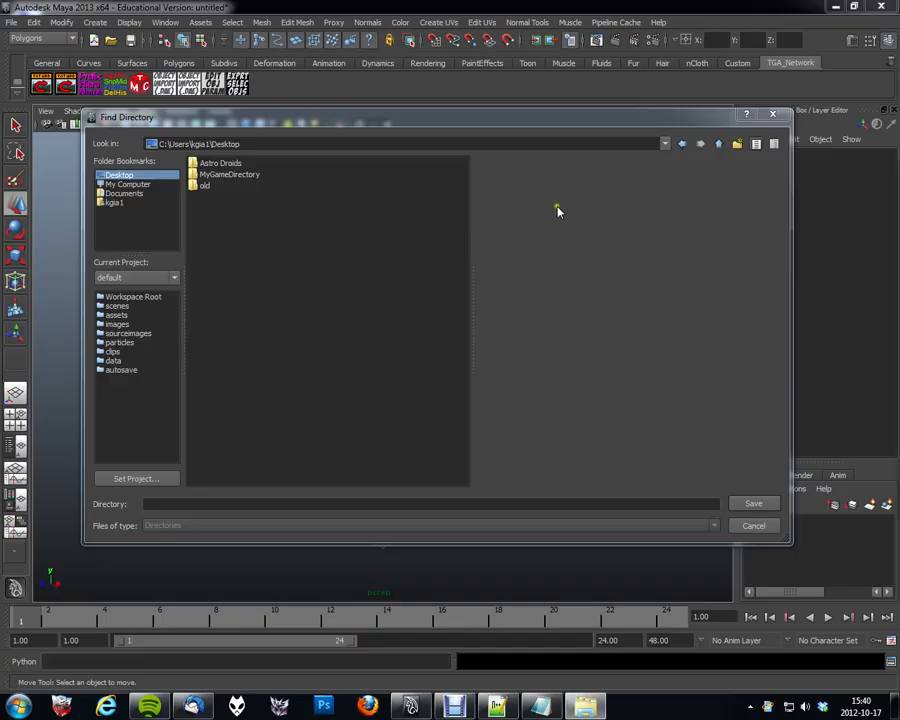
double_click(230, 174)
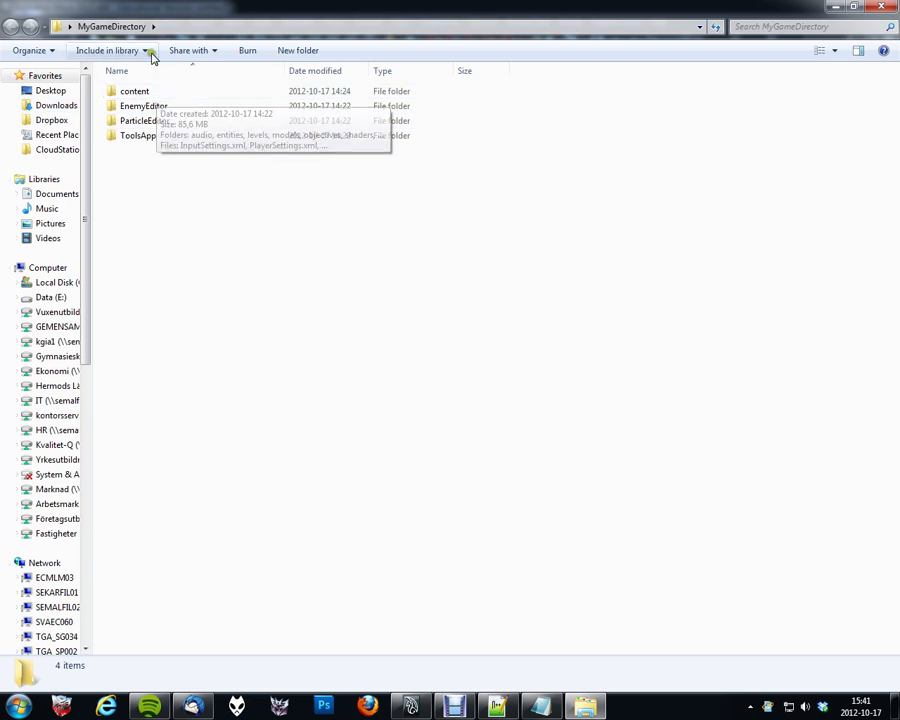
In Explorer, go into MyGameDirectory's content, then models, then level_objects
click(135, 91)
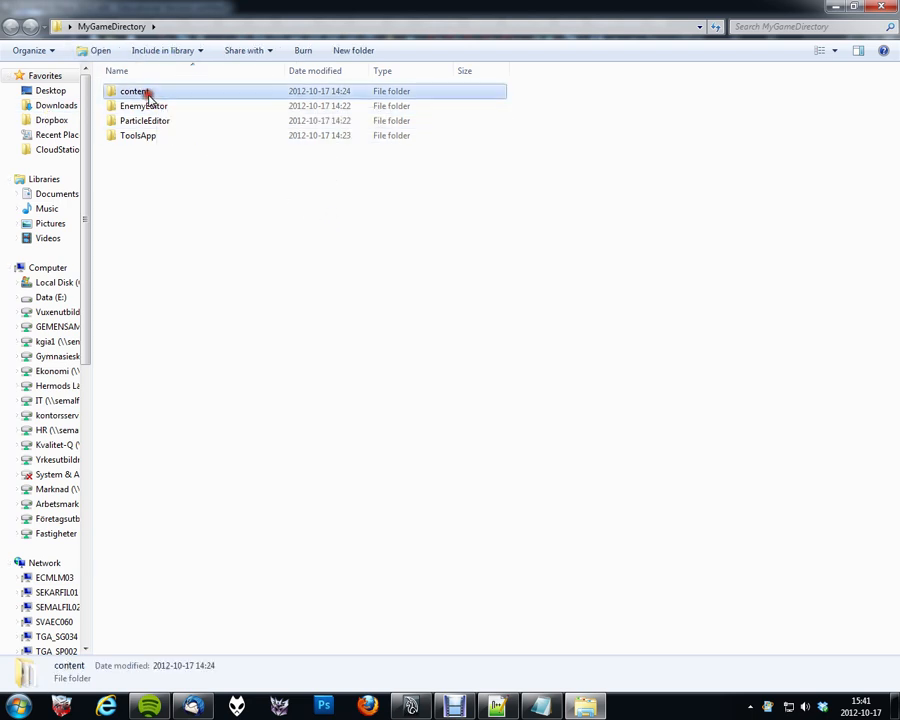
double_click(133, 91)
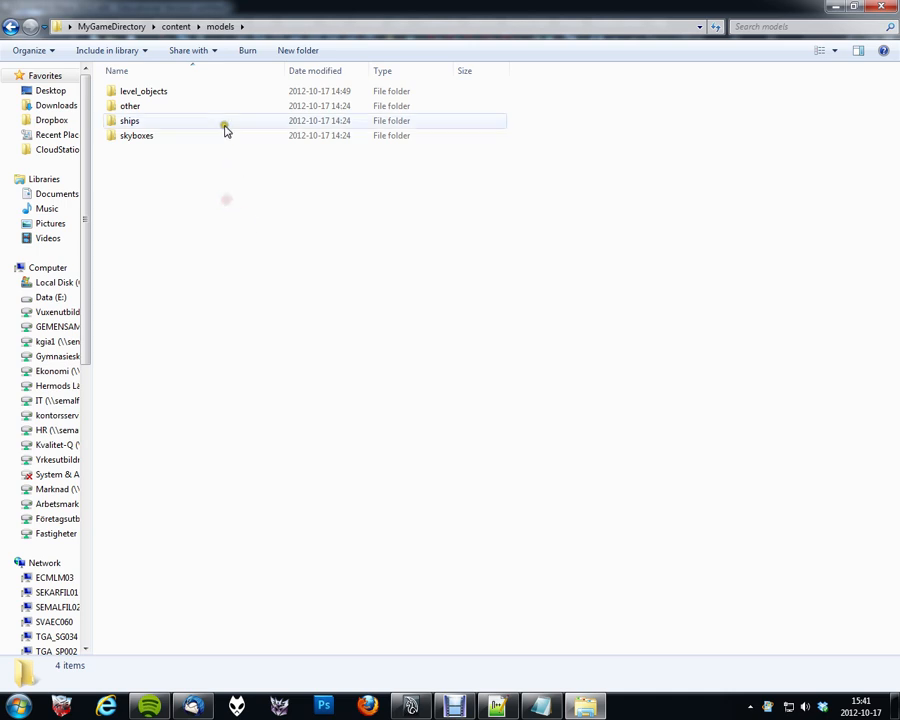
click(143, 91)
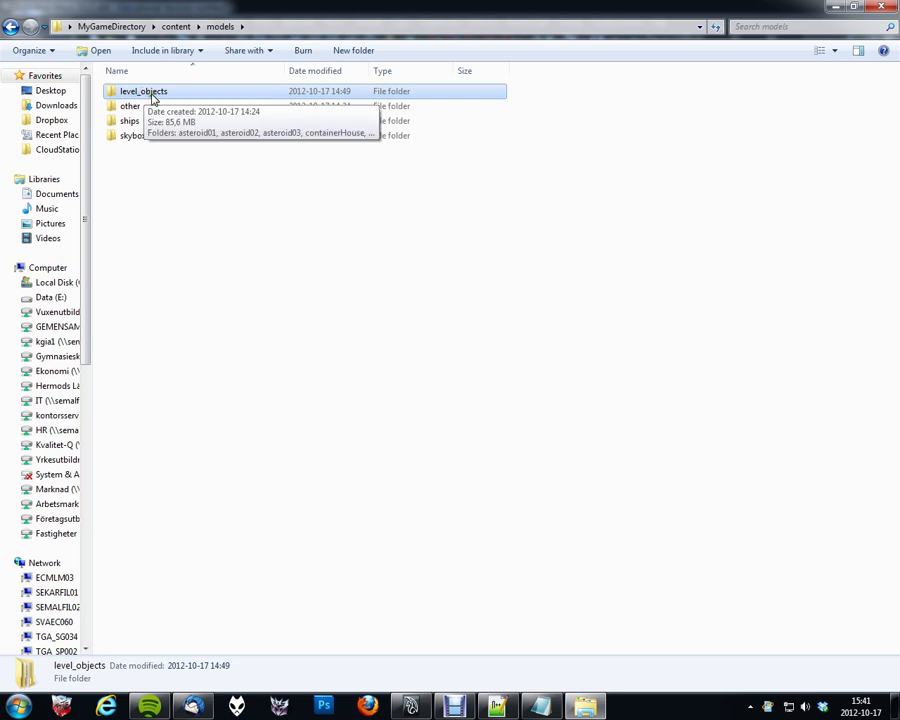
double_click(143, 91)
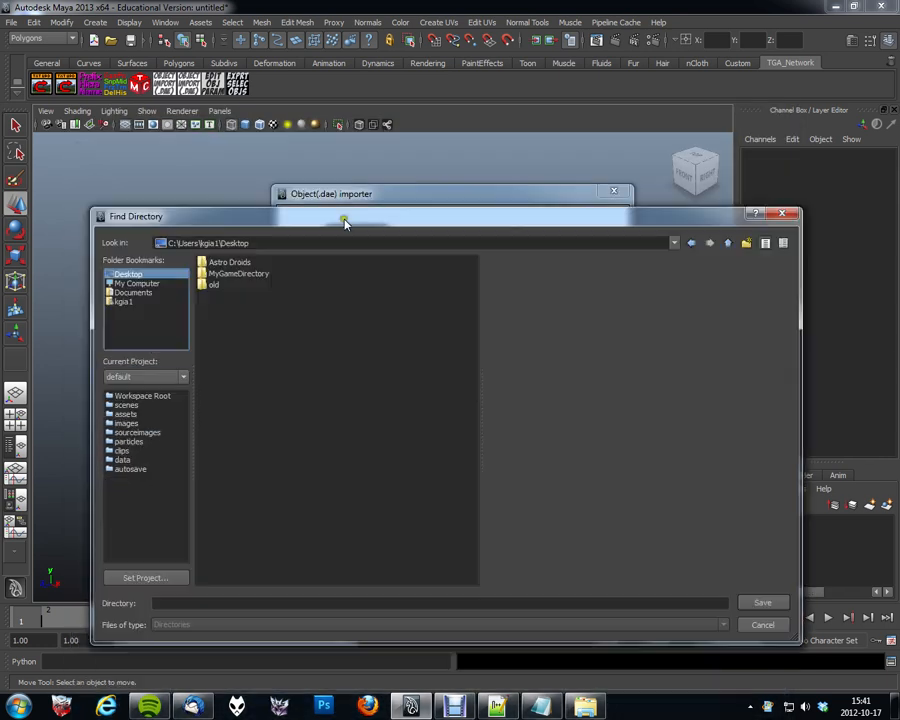
Save MyGameDirectory as the project directory, then browse into content for the models directory
click(238, 213)
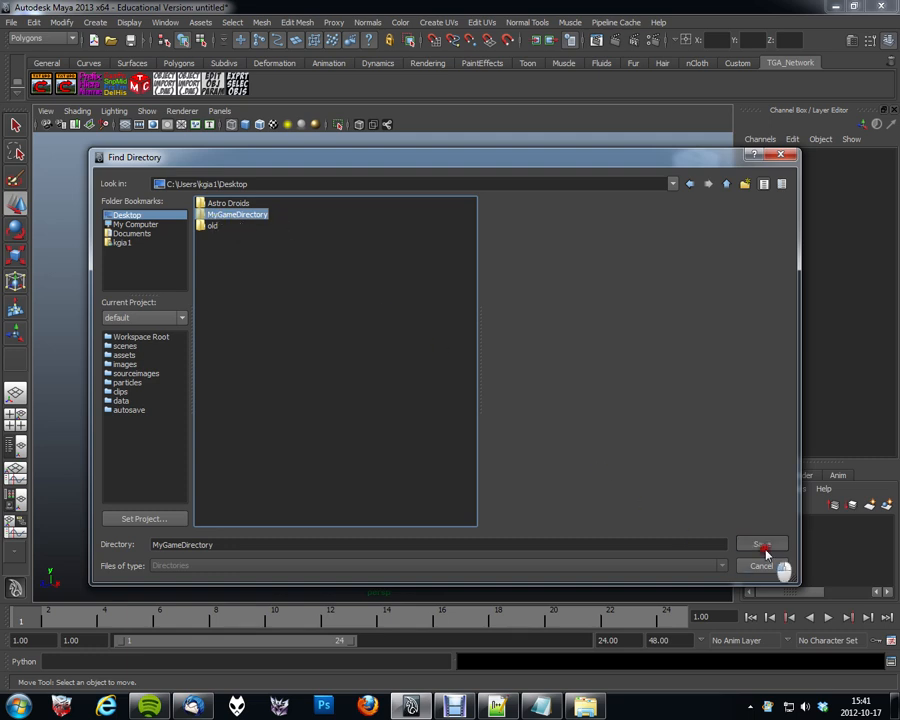
click(762, 544)
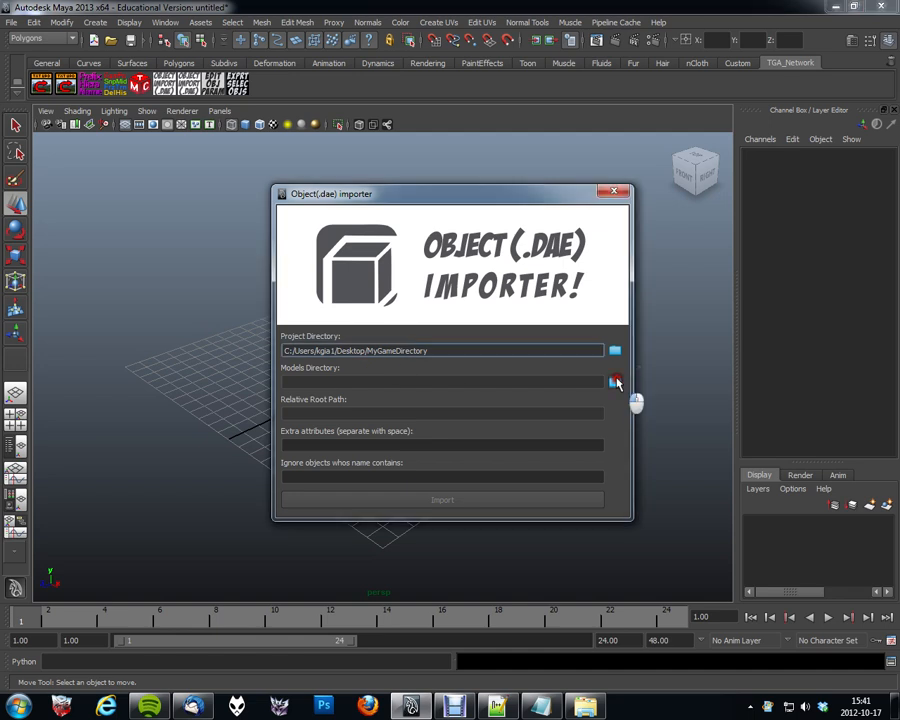
click(616, 381)
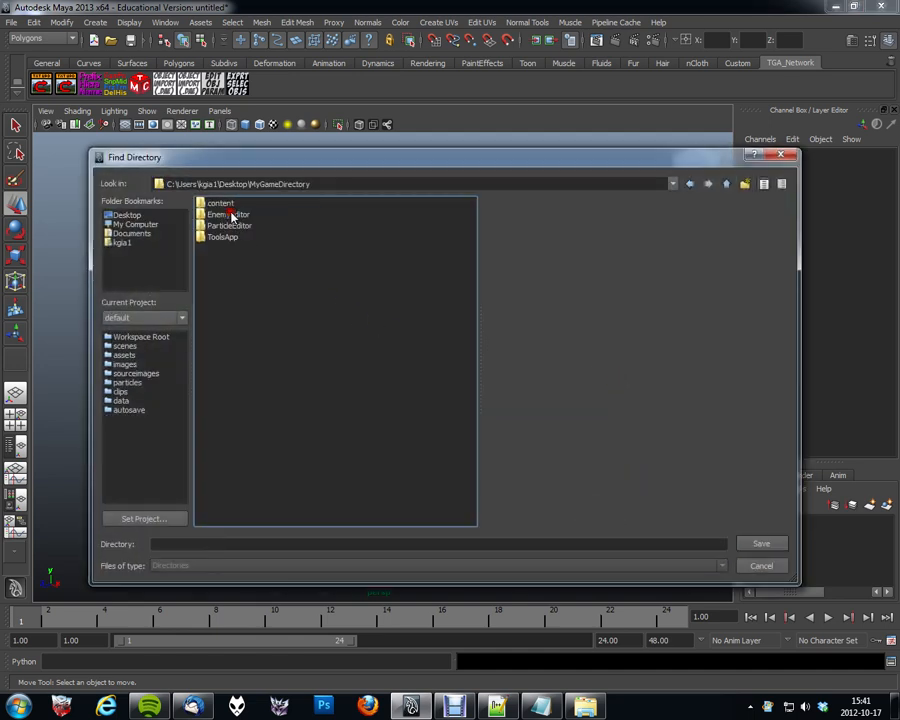
double_click(220, 202)
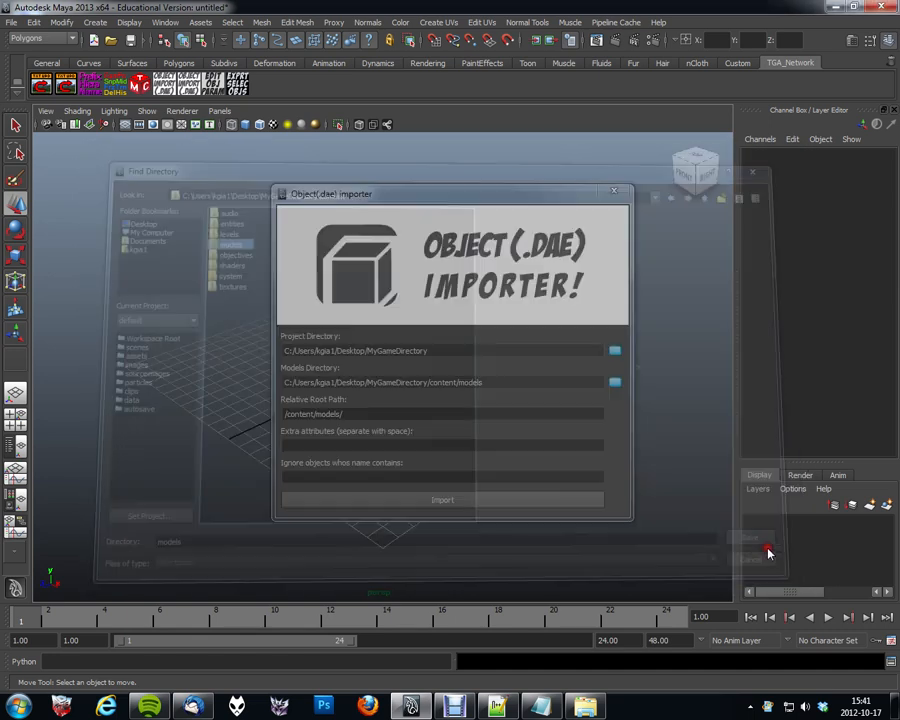
Save models as the models directory and enter 'type health collisionSuffix' as extra attributes
click(768, 553)
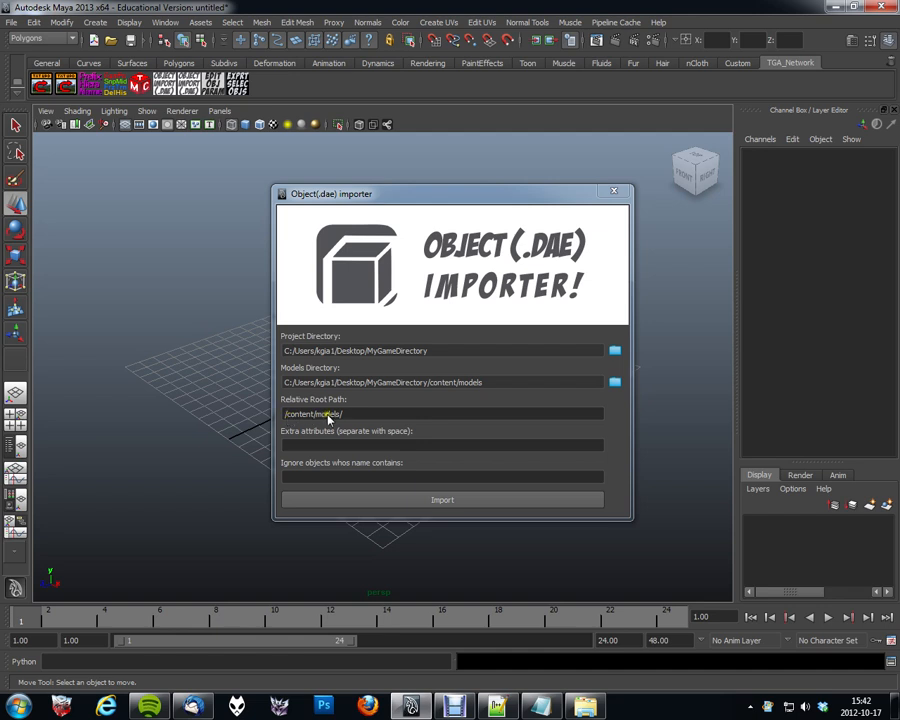
mouse_move(489, 414)
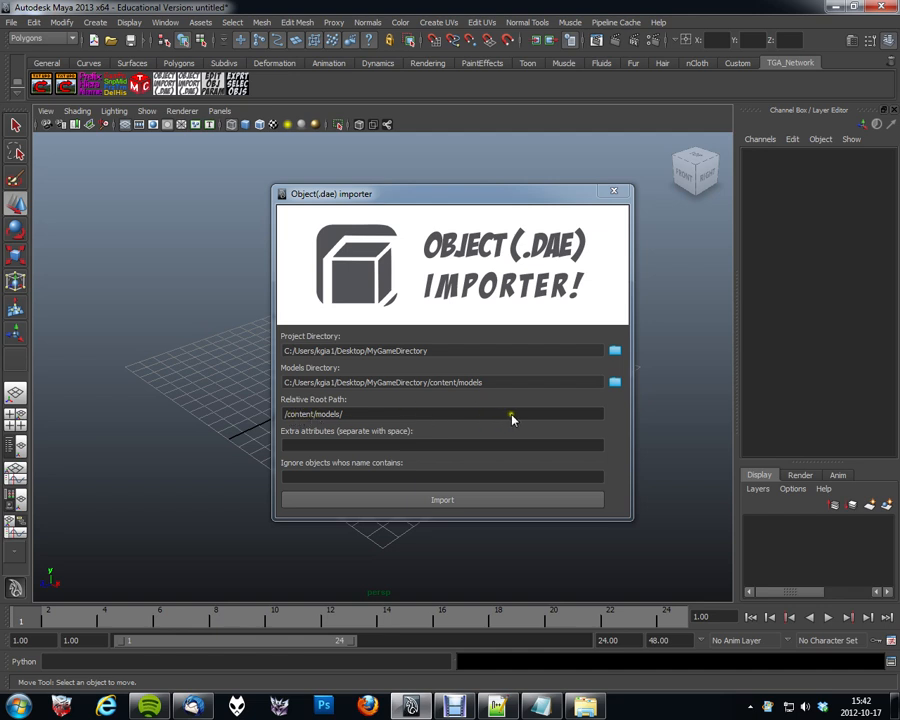
mouse_move(305, 430)
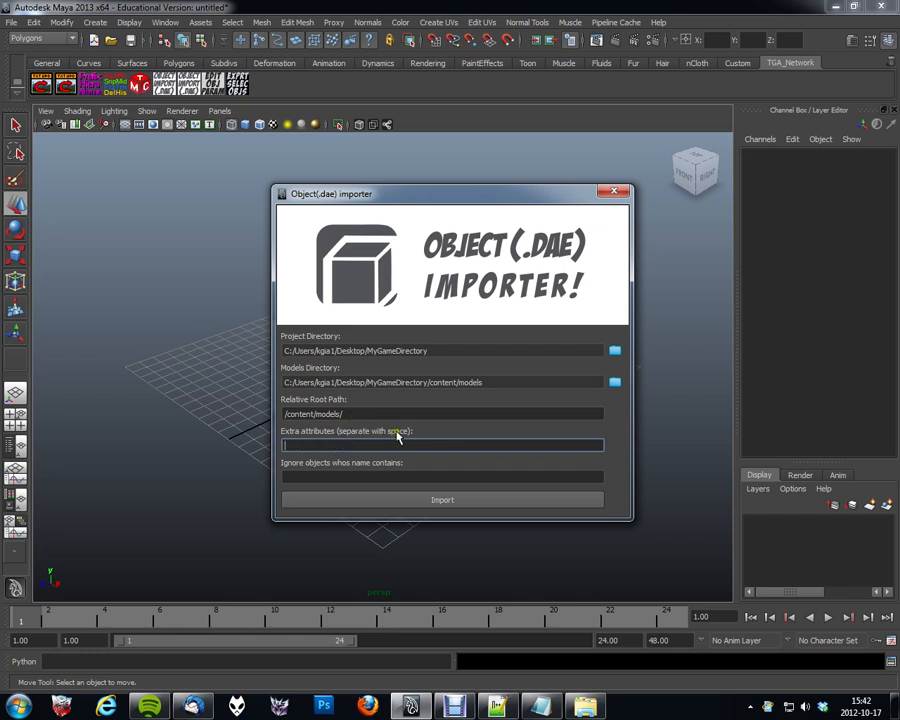
mouse_move(447, 313)
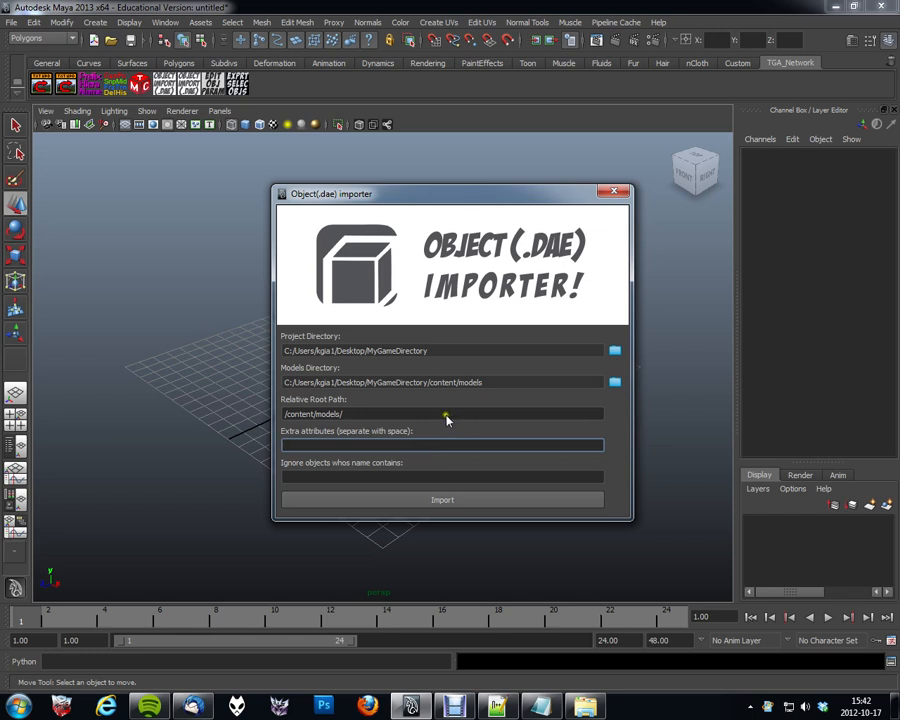
mouse_move(437, 428)
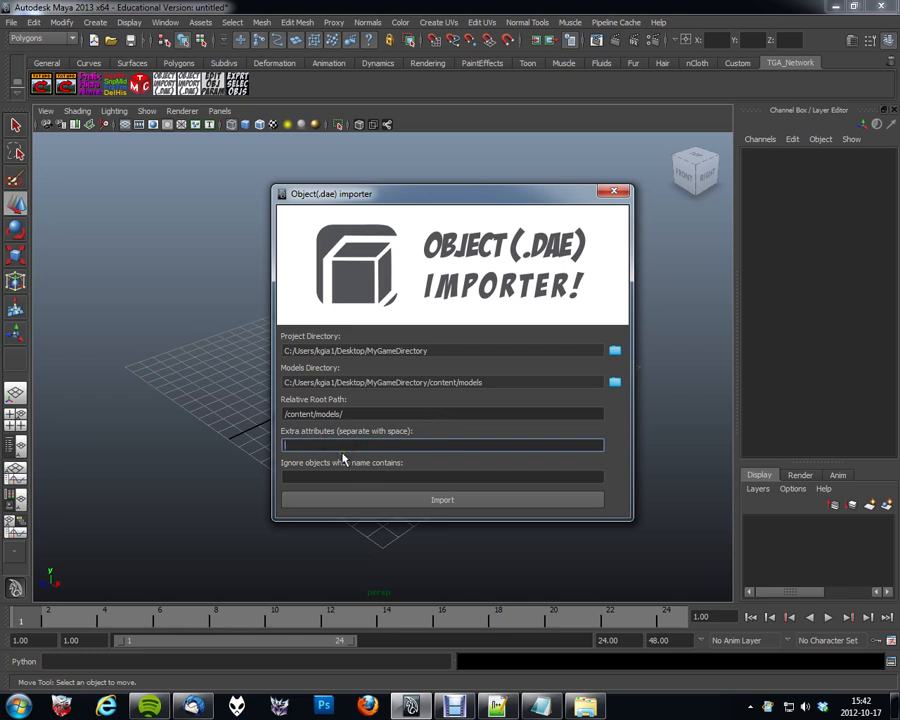
text(type)
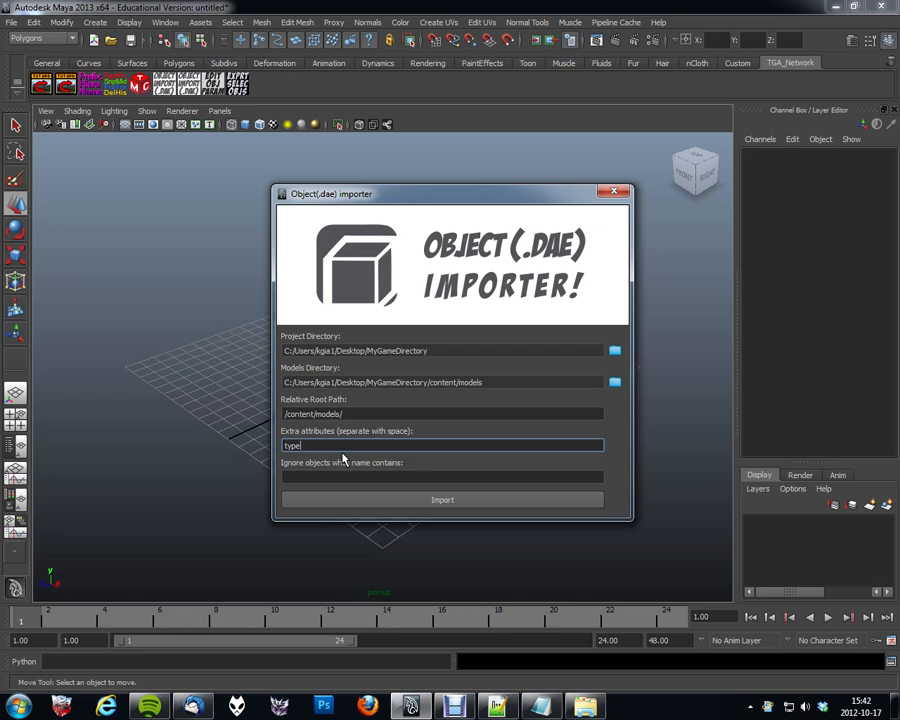
text(health)
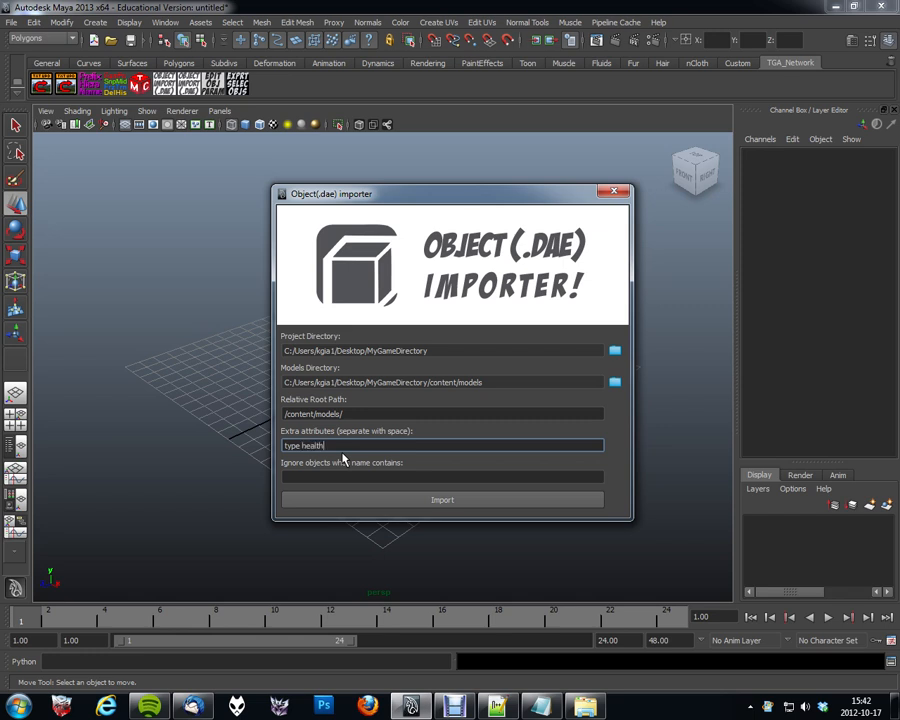
text(collisionSuffix)
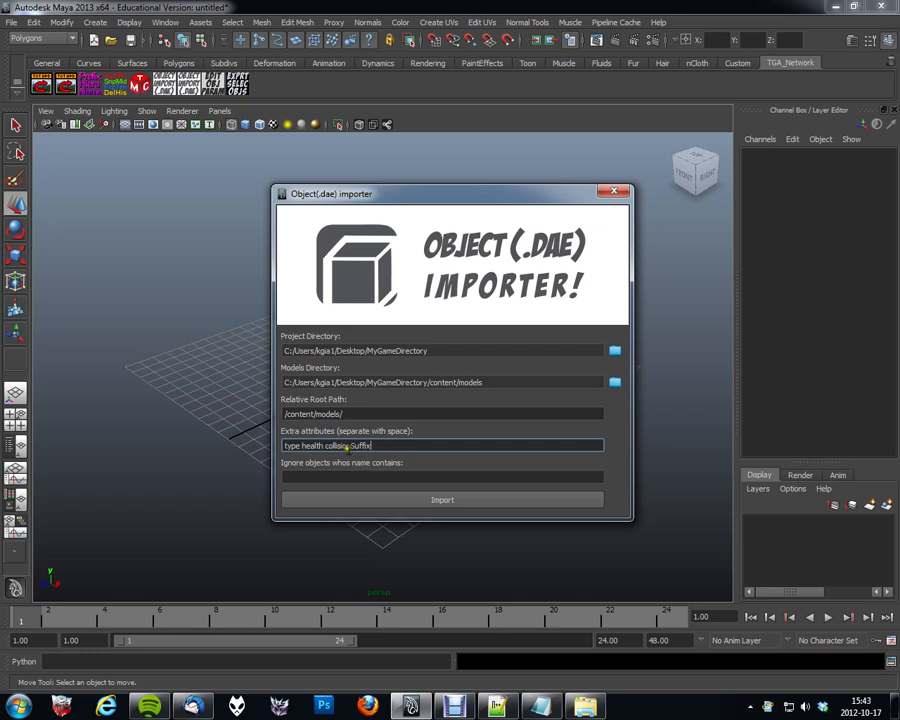
text(n)
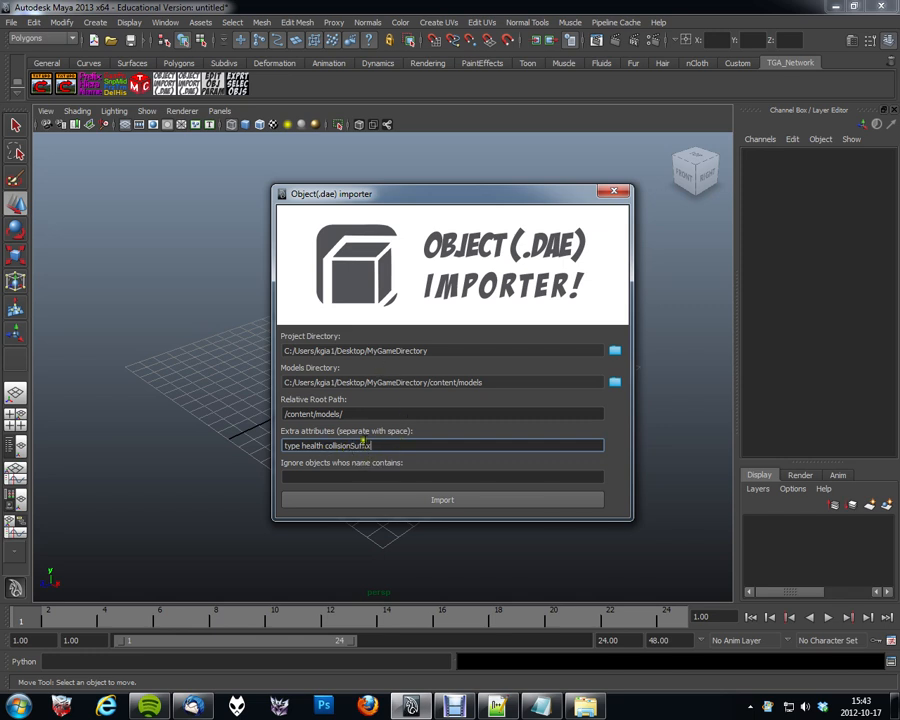
click(441, 476)
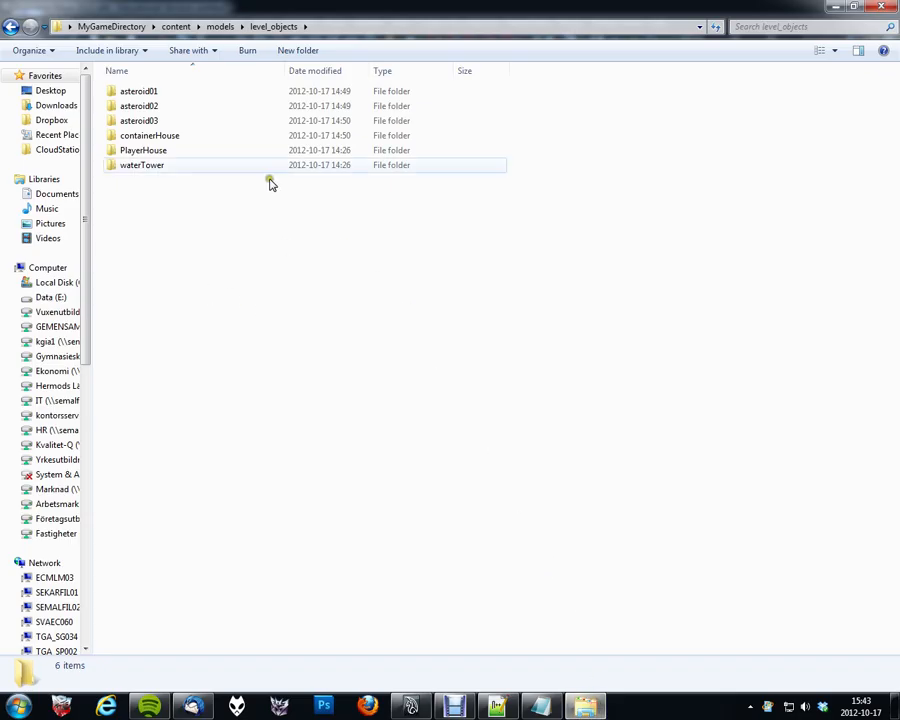
Browse into the asteroid01 folder and select coll_asteroid01.dae
click(308, 337)
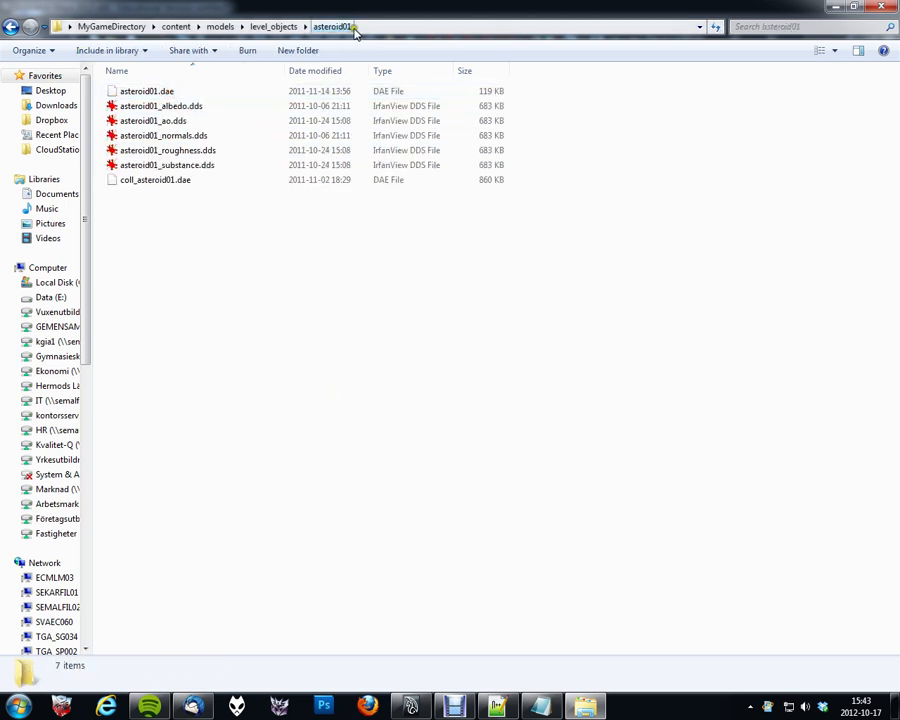
click(146, 90)
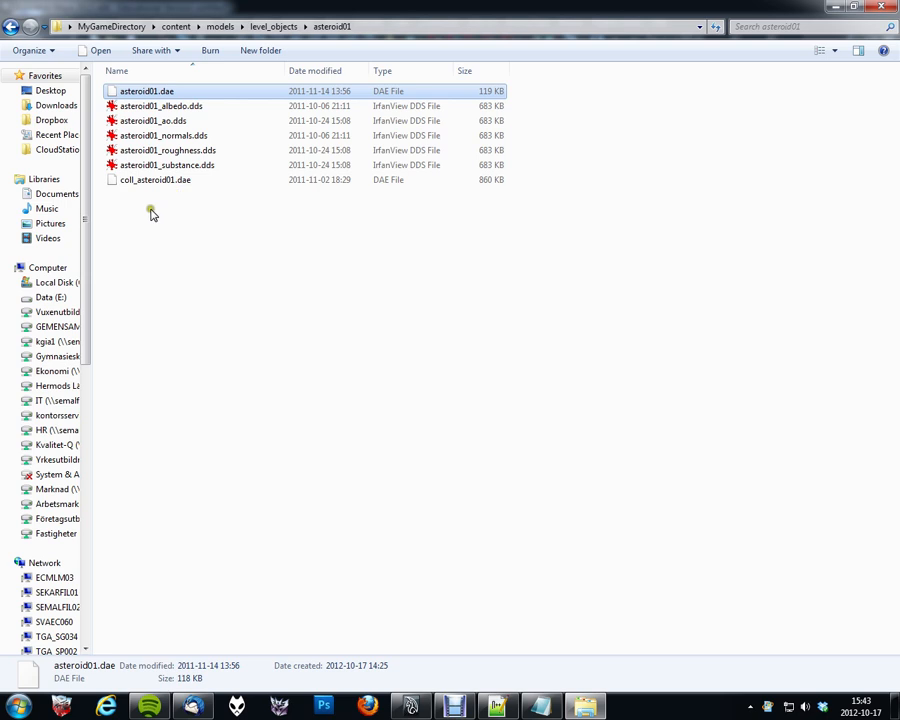
click(155, 179)
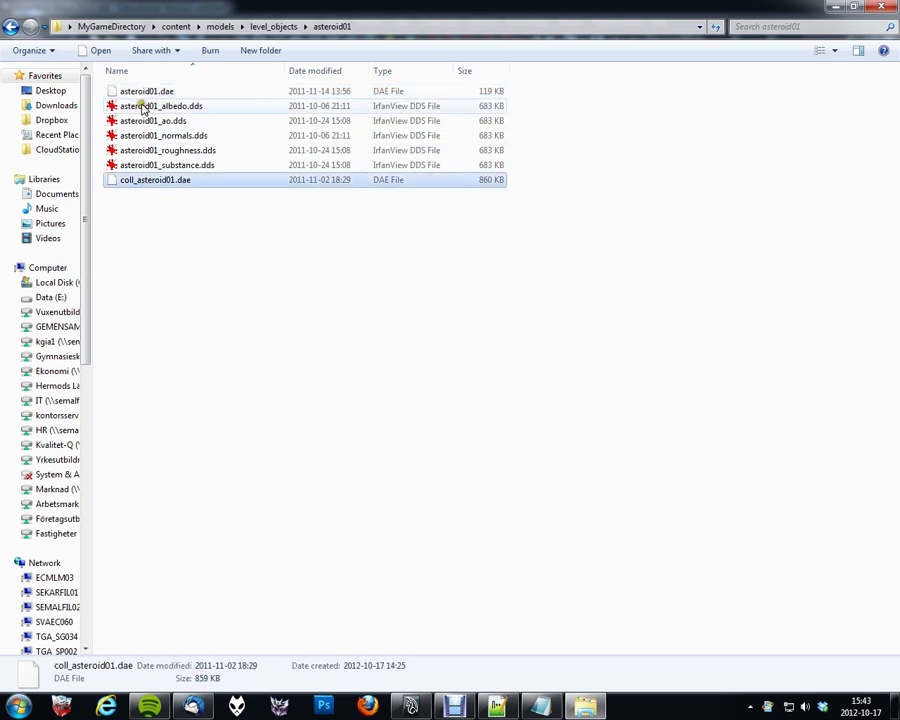
mouse_move(137, 189)
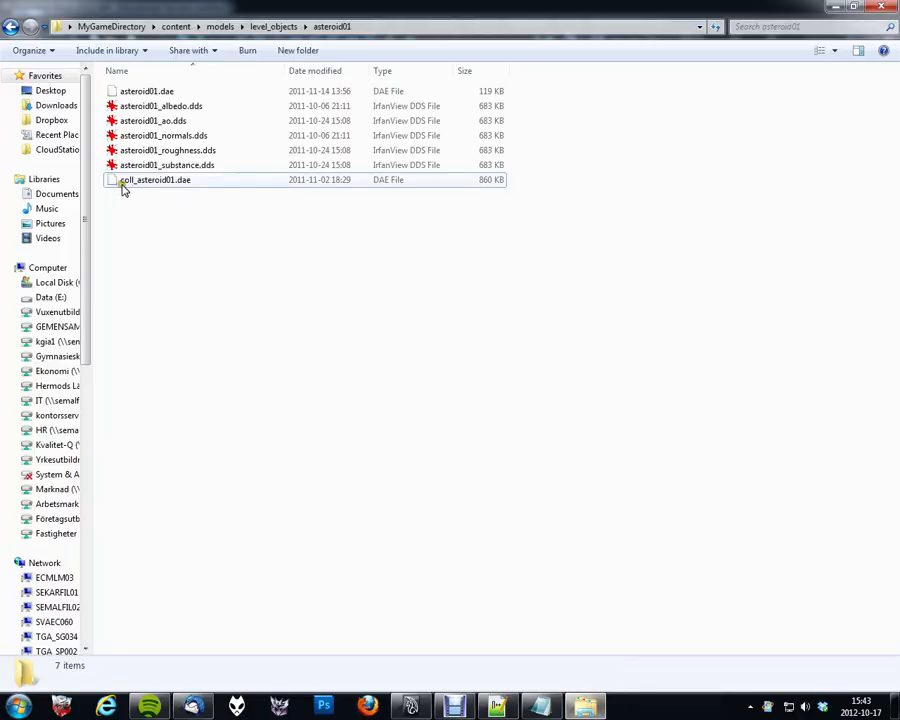
mouse_move(137, 185)
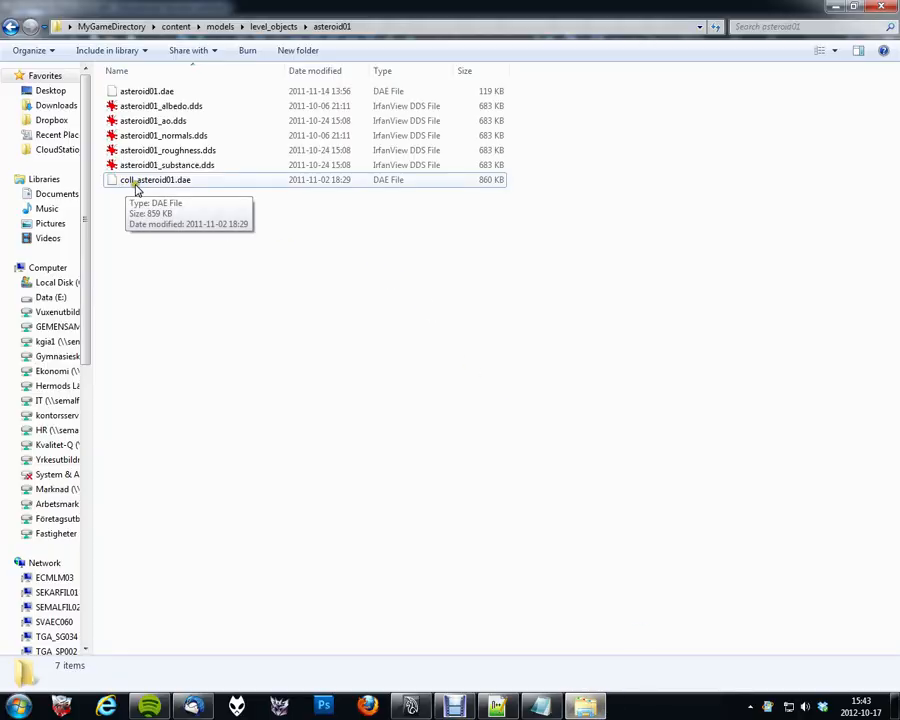
mouse_move(153, 190)
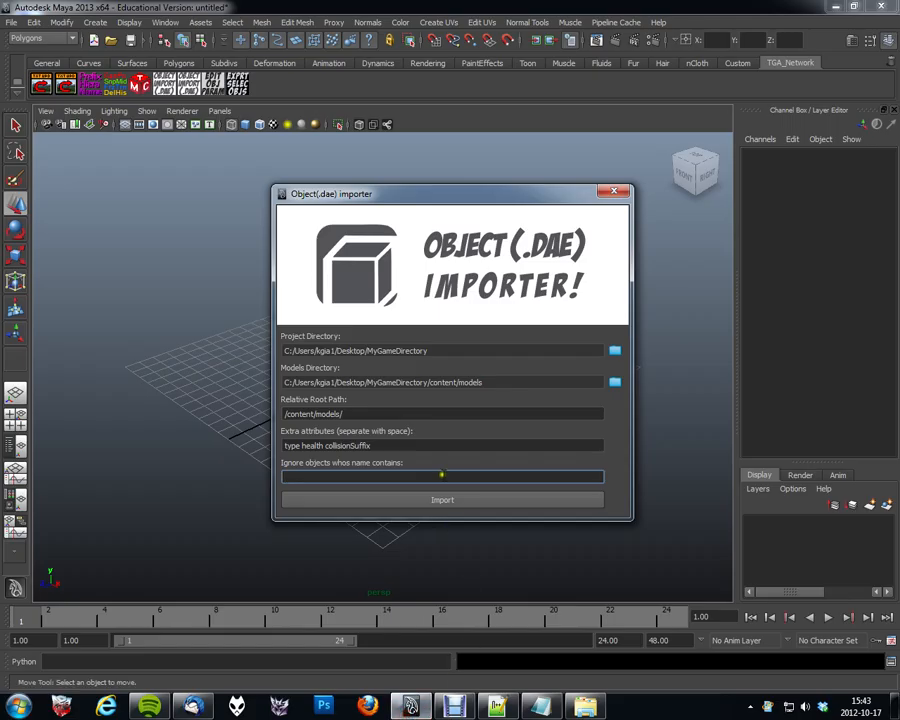
Enter 'coll_' in the importer's ignore-object-names field
text(coll_)
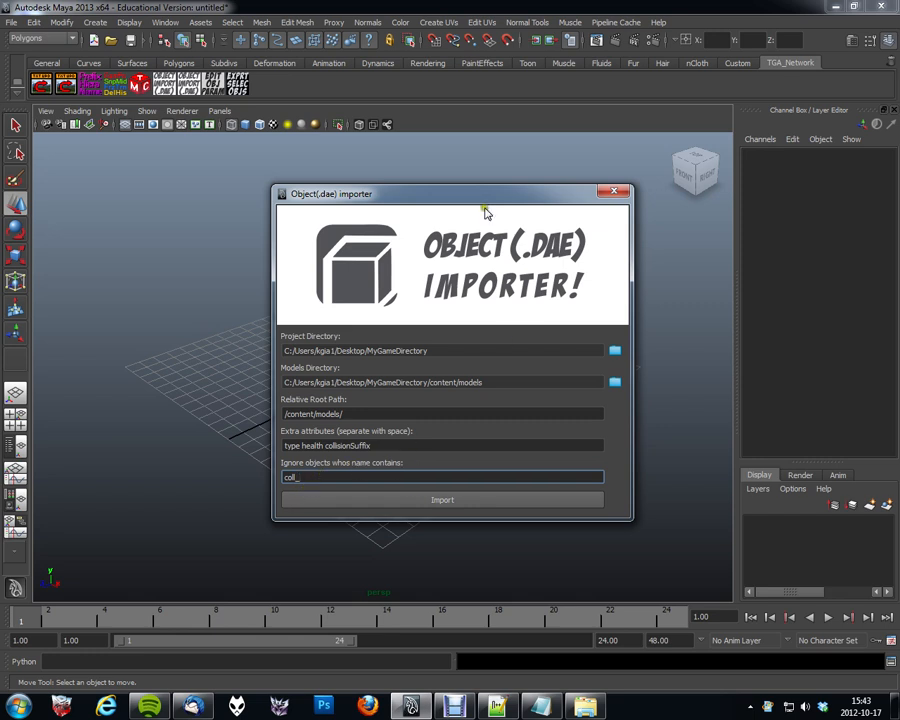
mouse_move(568, 405)
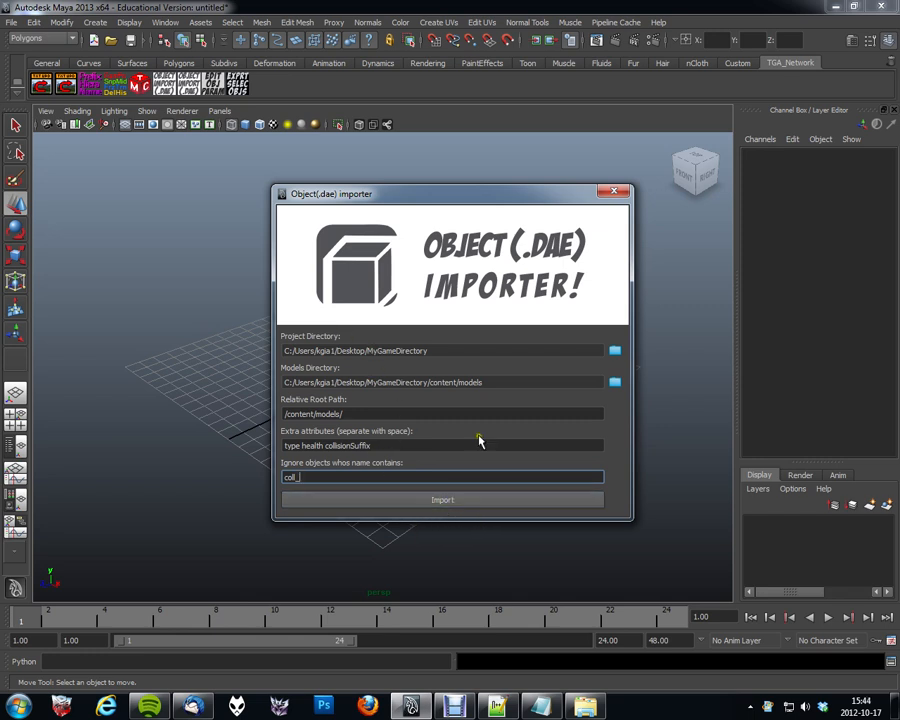
mouse_move(482, 402)
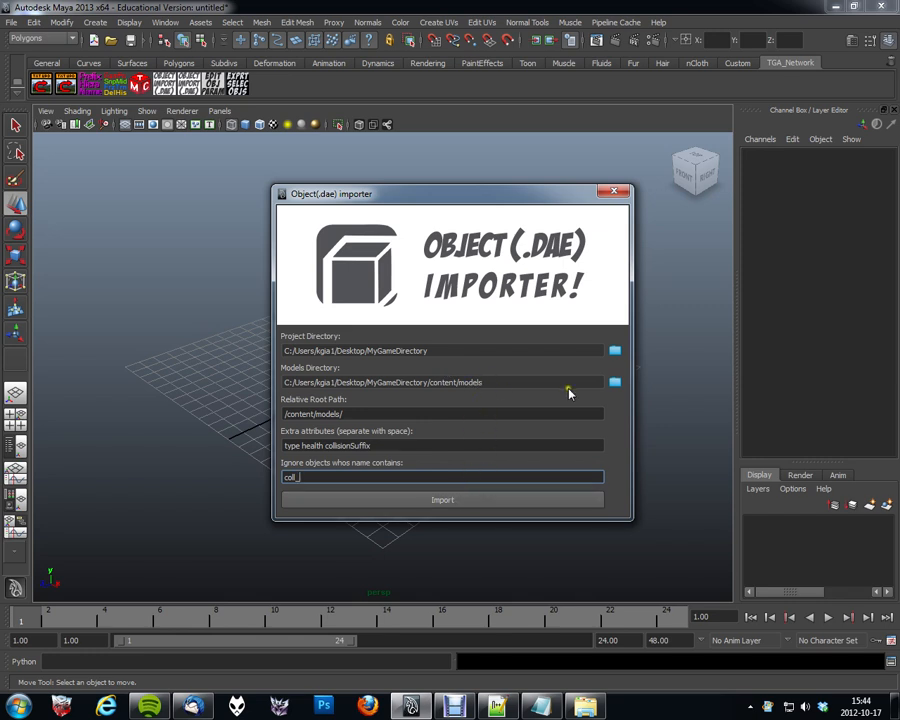
Save models/level_objects as the models directory, import, and dismiss the warnings window
click(614, 382)
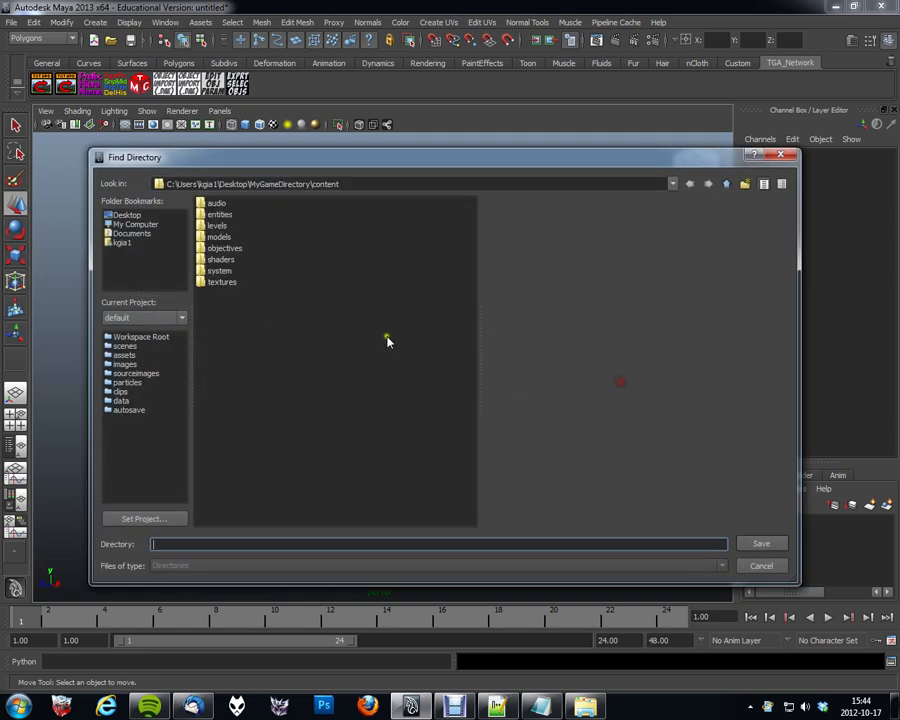
double_click(219, 237)
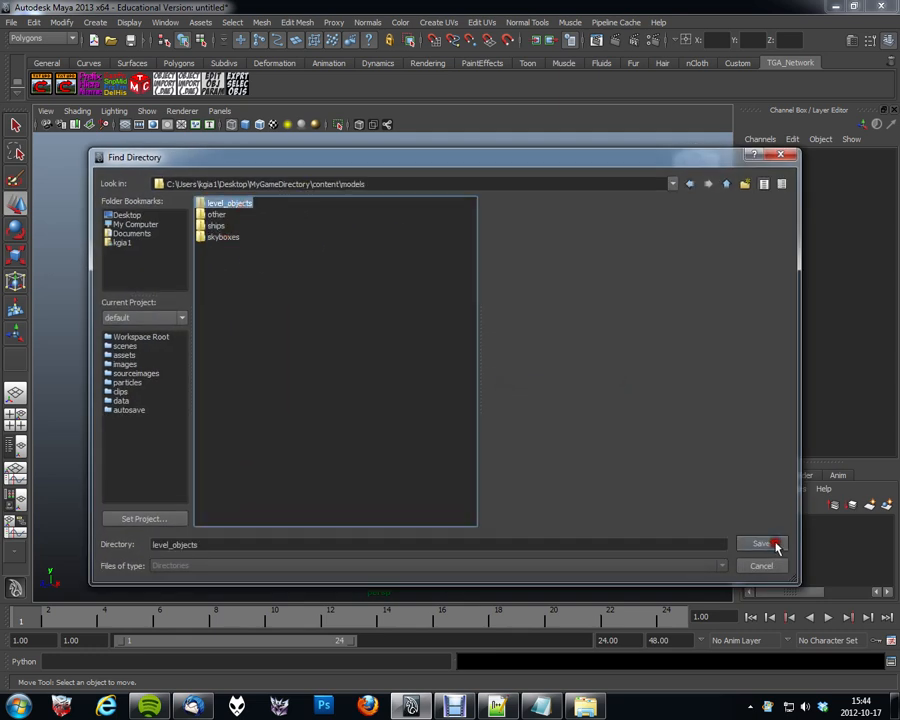
click(760, 543)
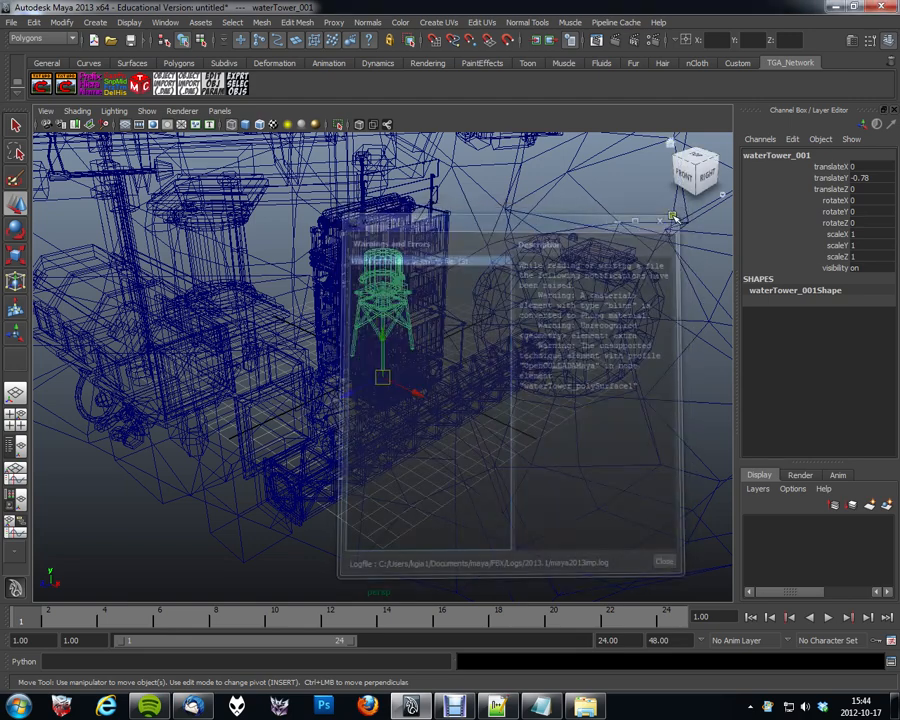
click(663, 561)
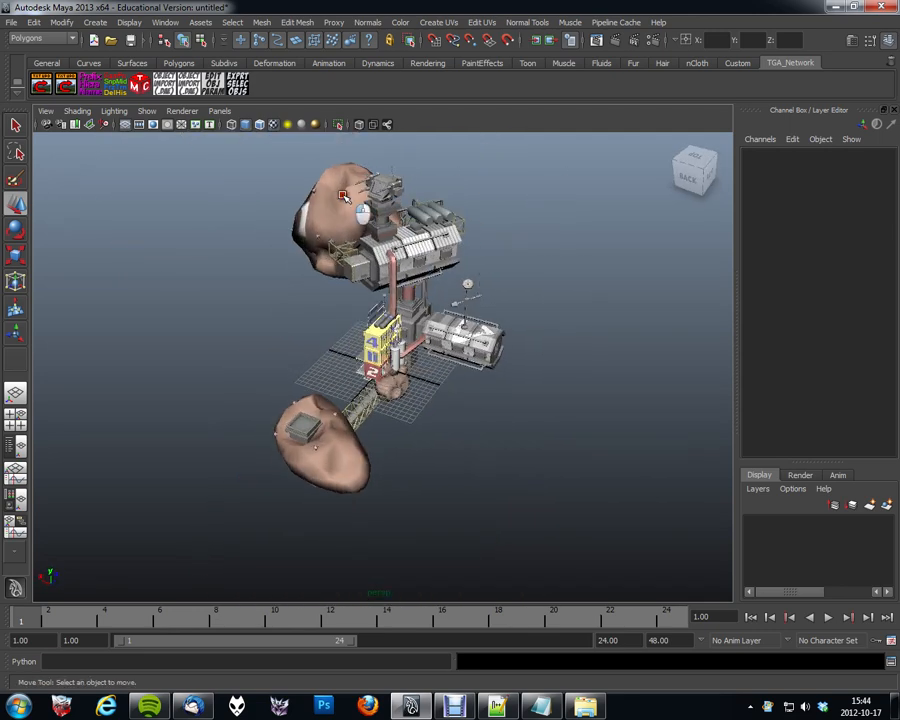
Select the water tower, move it into place, and orbit the view to review the layout
click(358, 455)
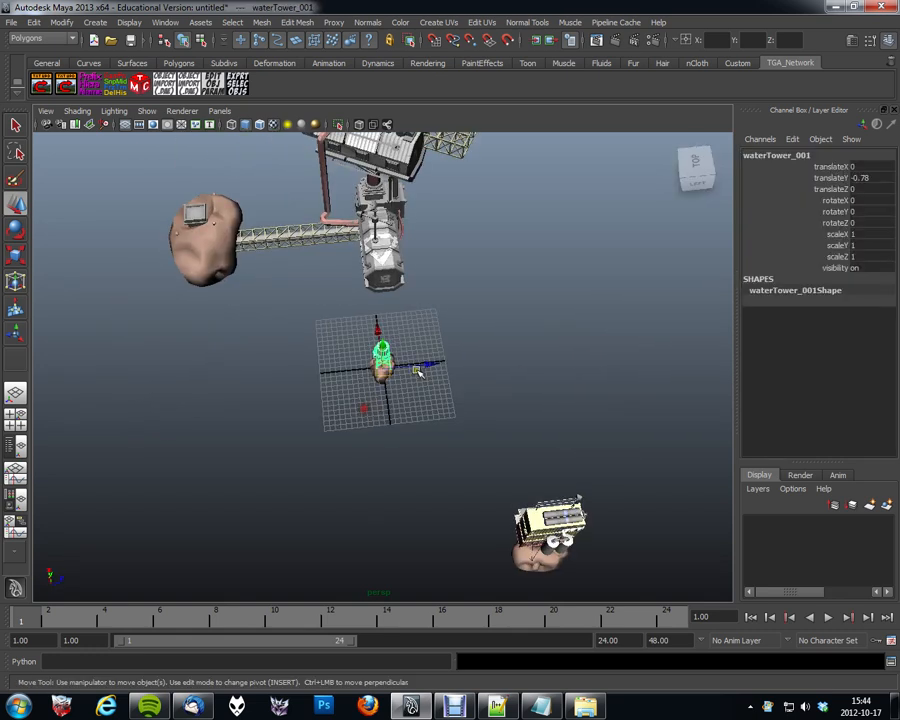
drag(383, 360, 210, 430)
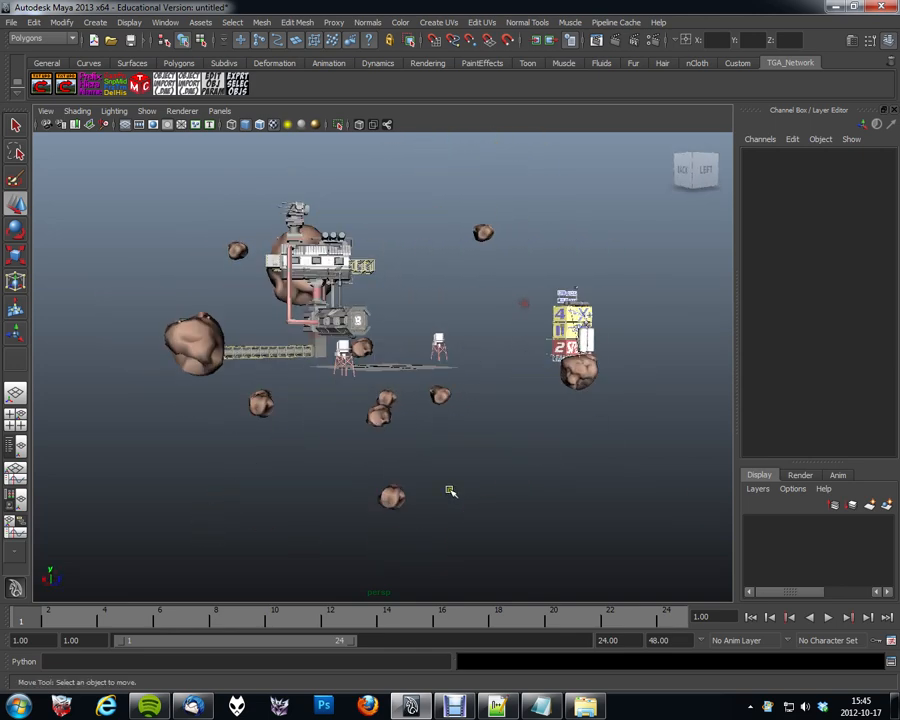
drag(450, 490, 428, 444)
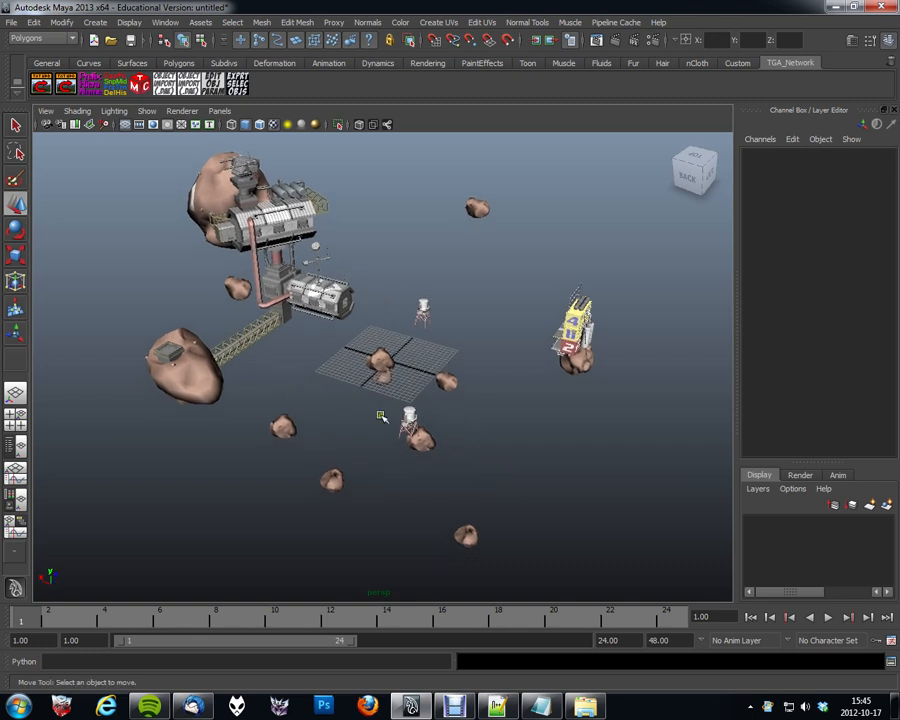
mouse_move(500, 392)
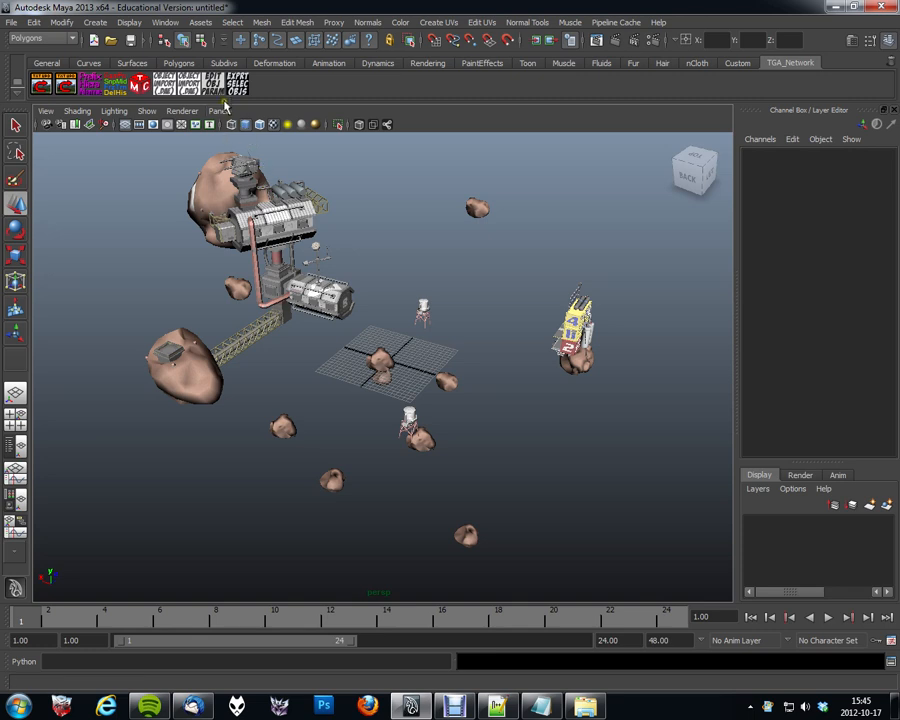
mouse_move(212, 85)
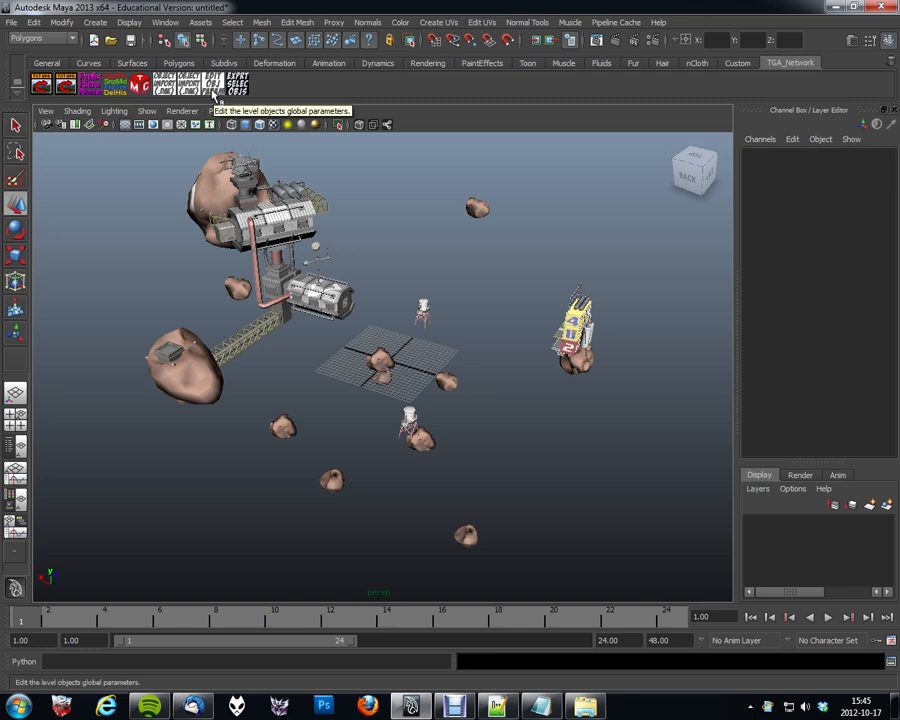
Launch EDIT OBJ PARAM from the shelf and drag its window further right
click(212, 84)
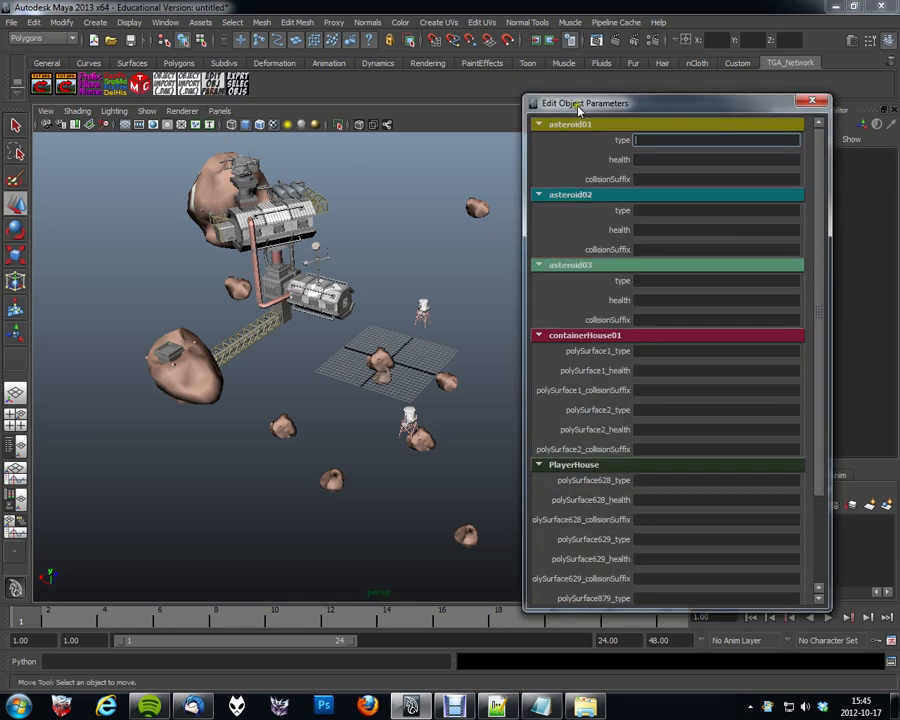
drag(583, 103, 613, 95)
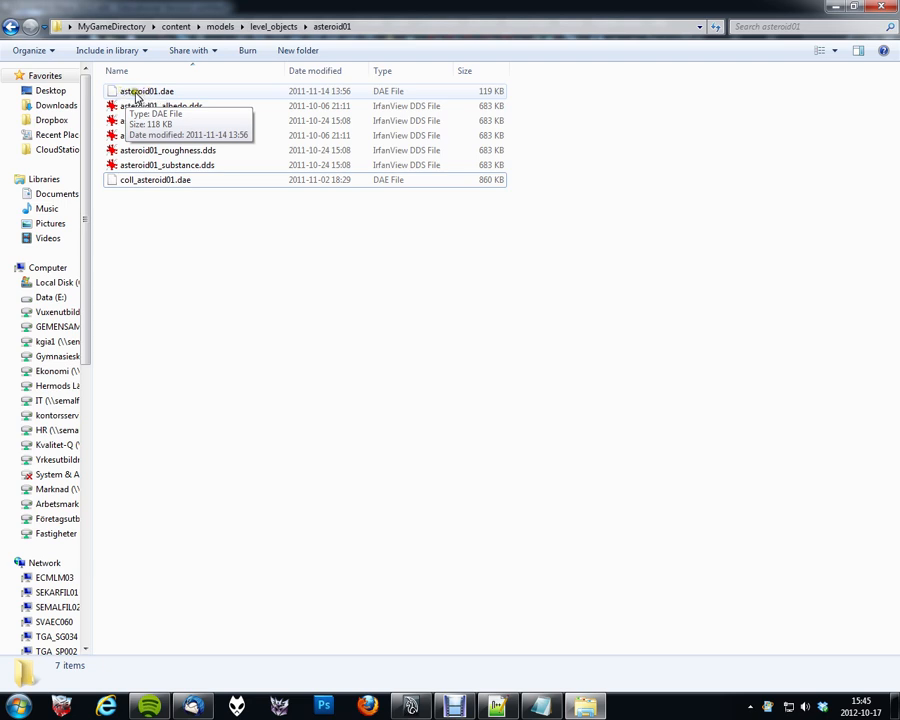
click(273, 26)
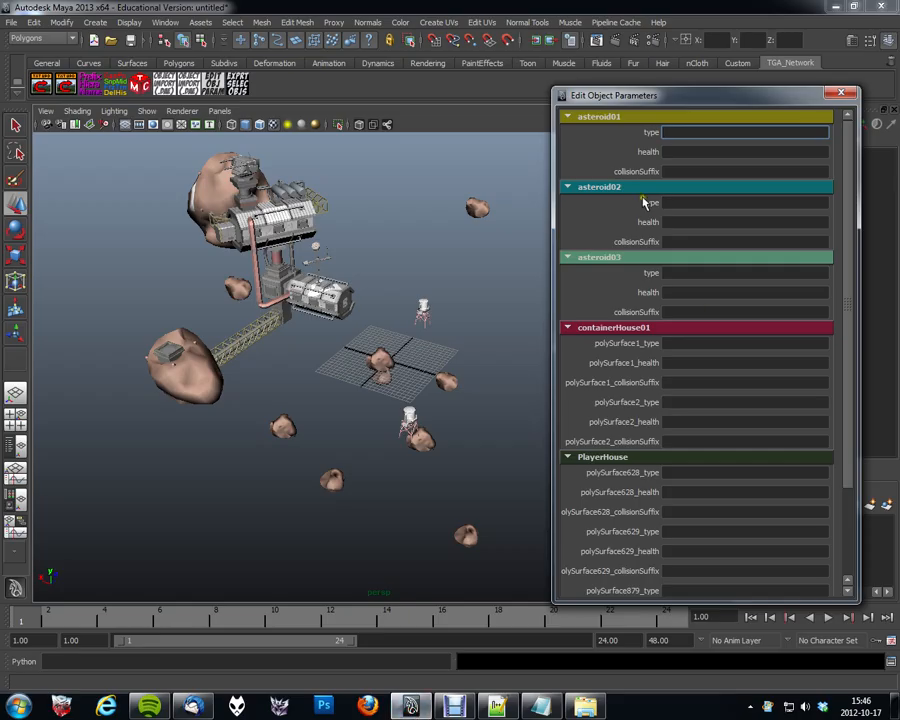
mouse_move(605, 238)
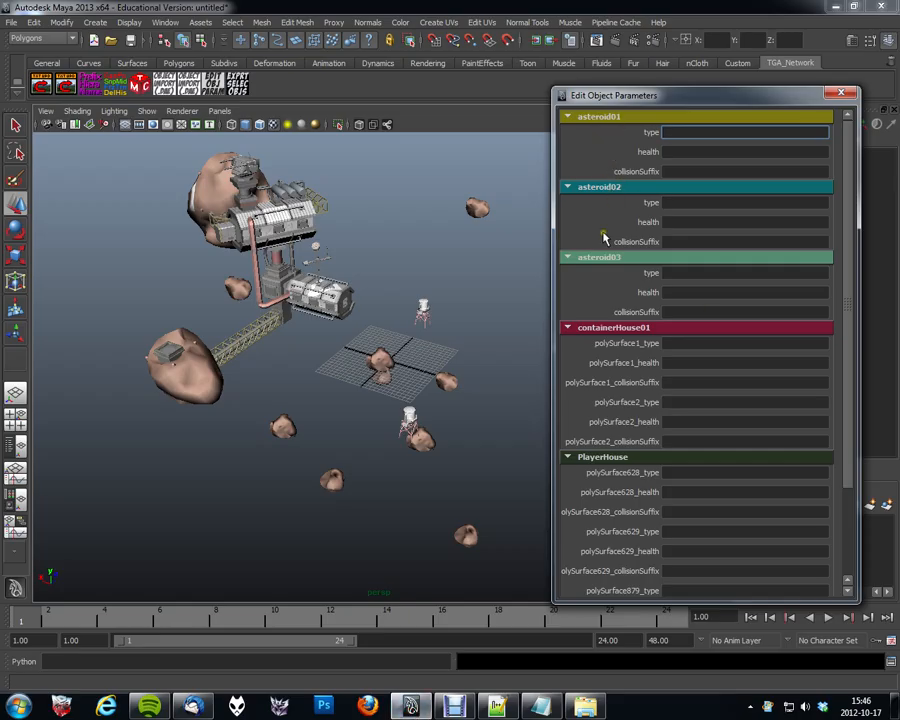
Scroll the parameter list, select an asteroid in the scene, and click asteroid01's type field
scroll(down, 3)
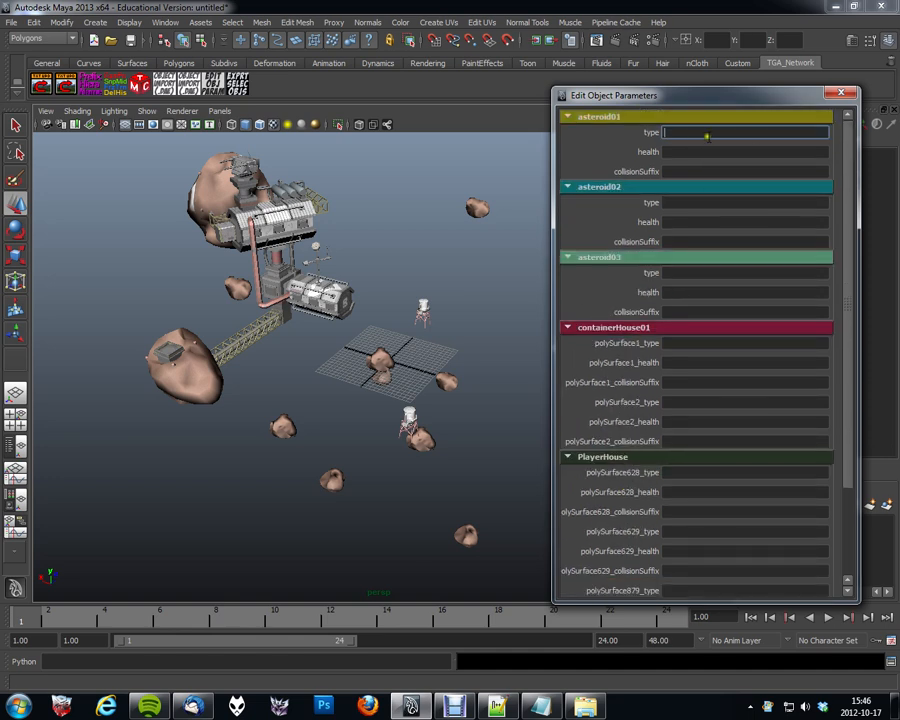
click(745, 132)
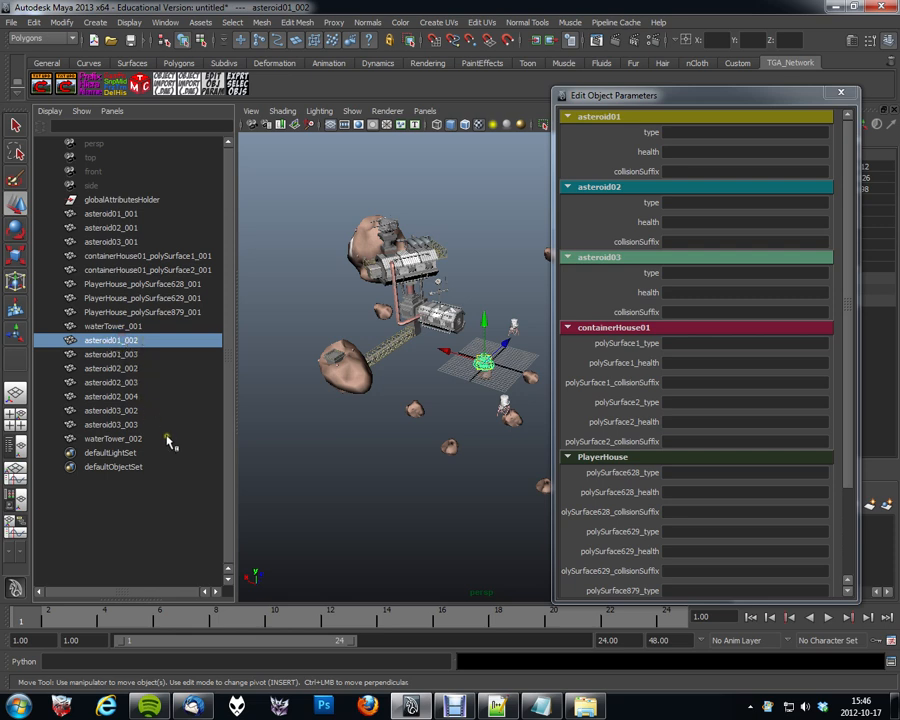
mouse_move(128, 380)
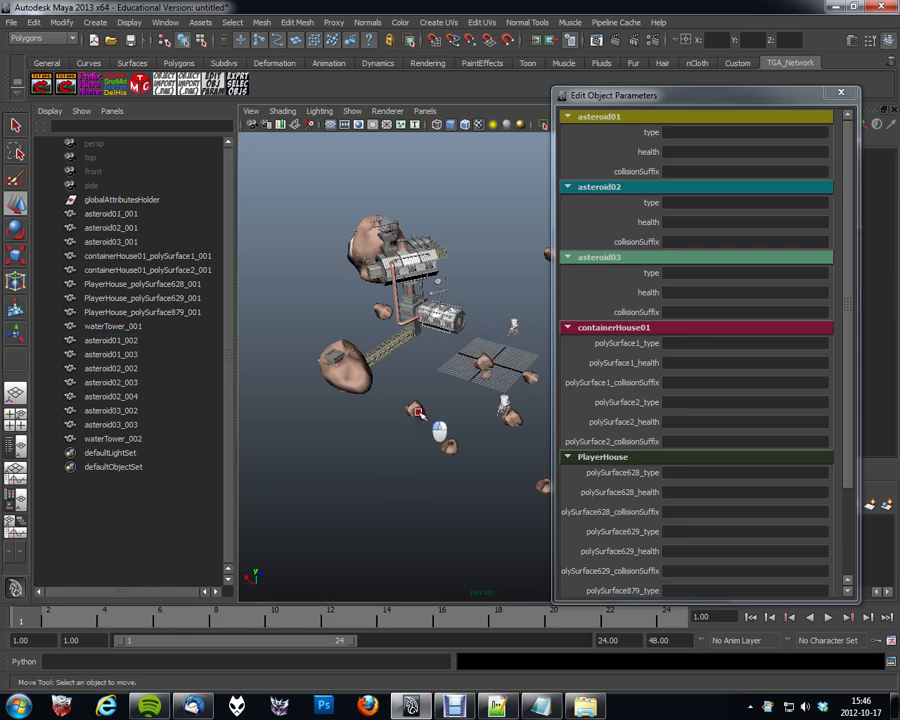
click(110, 354)
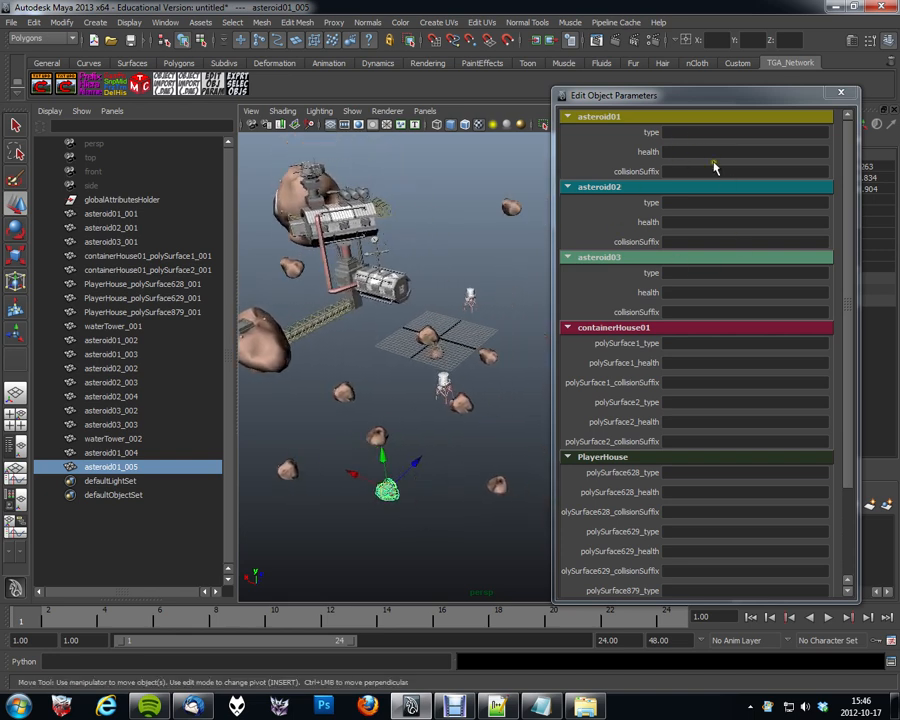
click(745, 132)
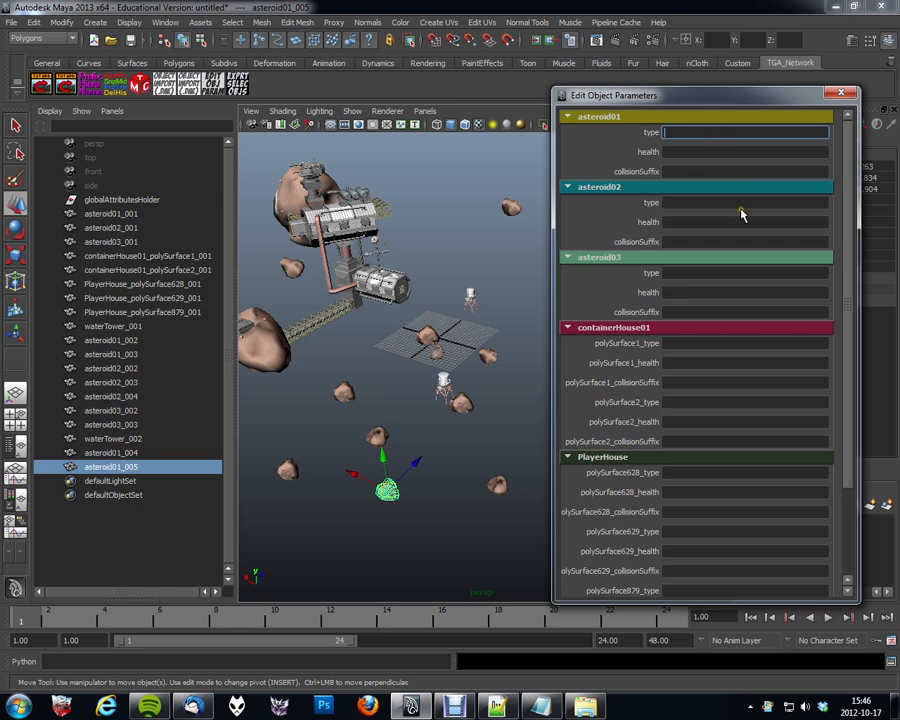
Mark the asteroids and several surfaces destructable; containerHouse01 polySurface1 and polySurface628 static
text(destructable)
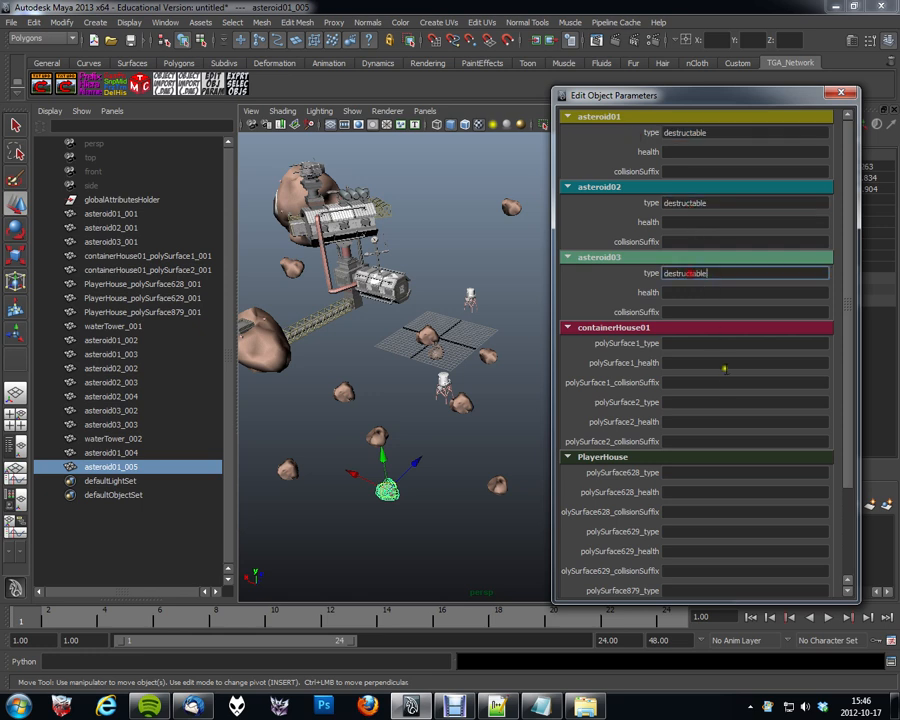
scroll(down, 3)
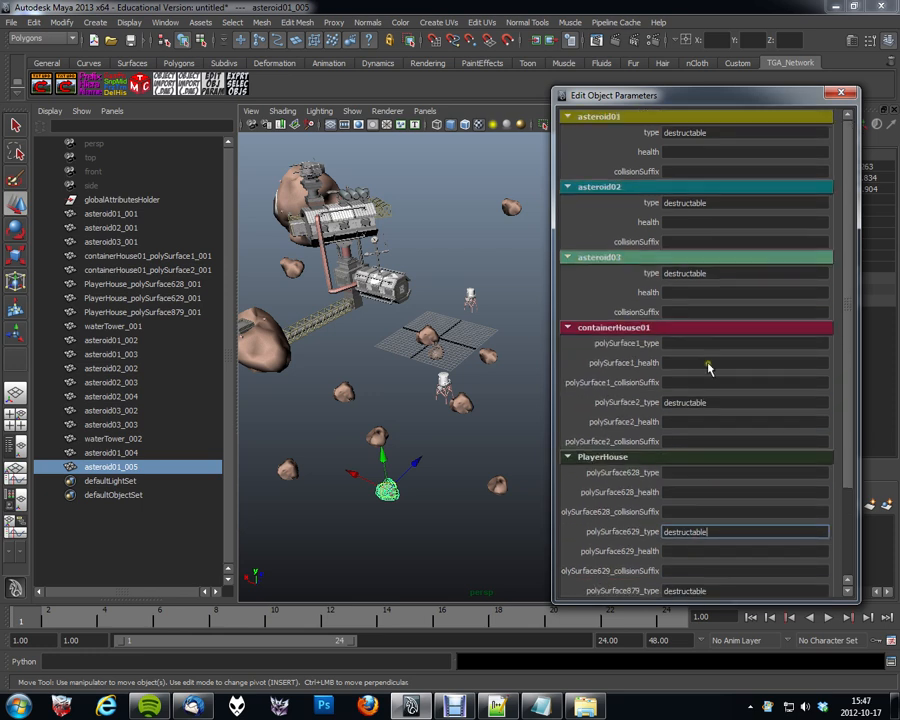
click(744, 343)
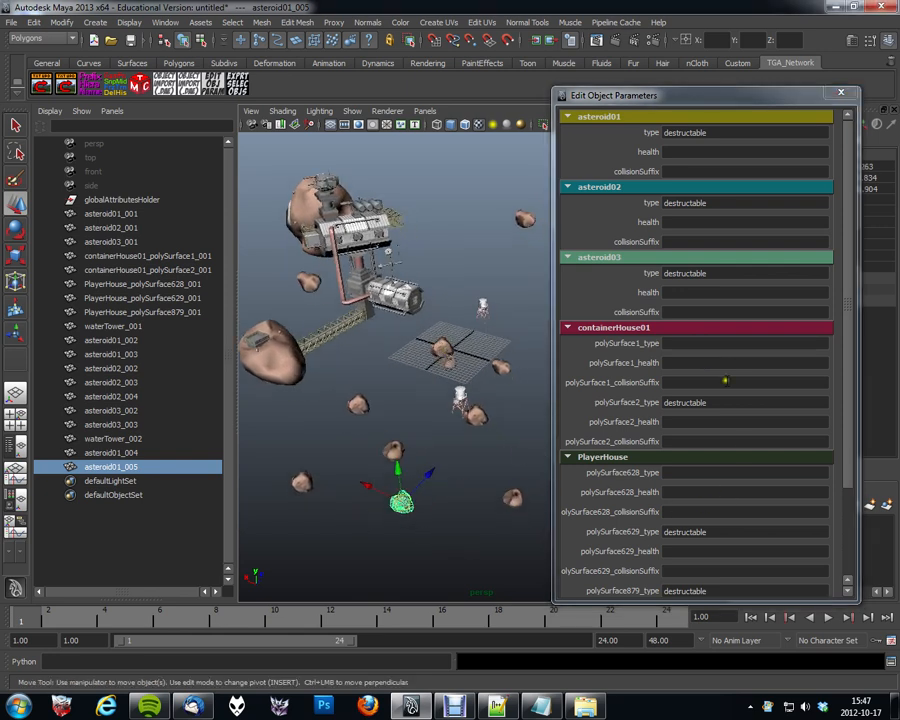
text(static)
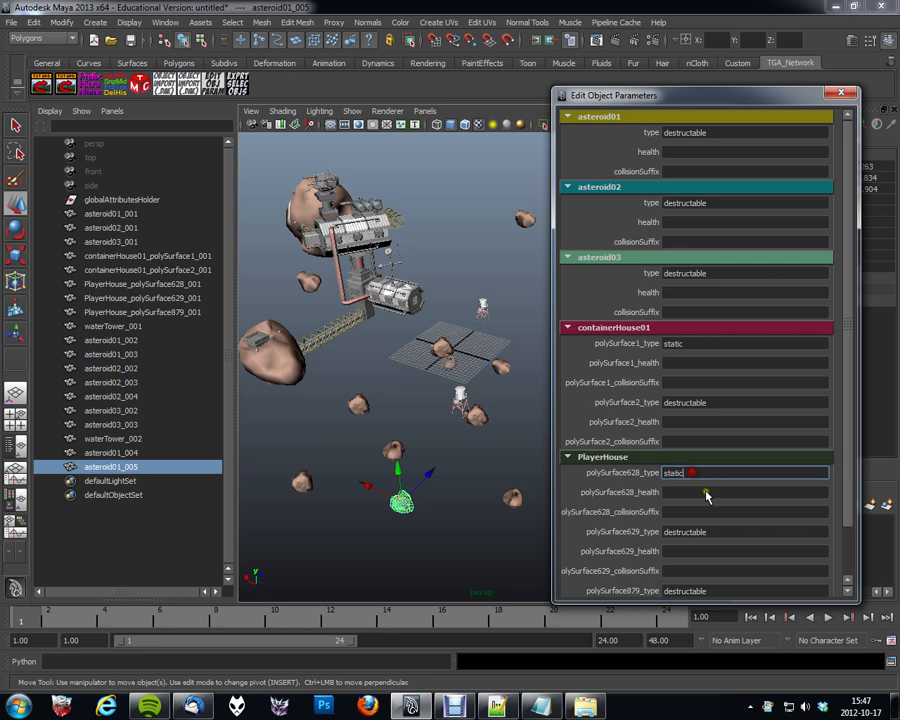
scroll(down, 3)
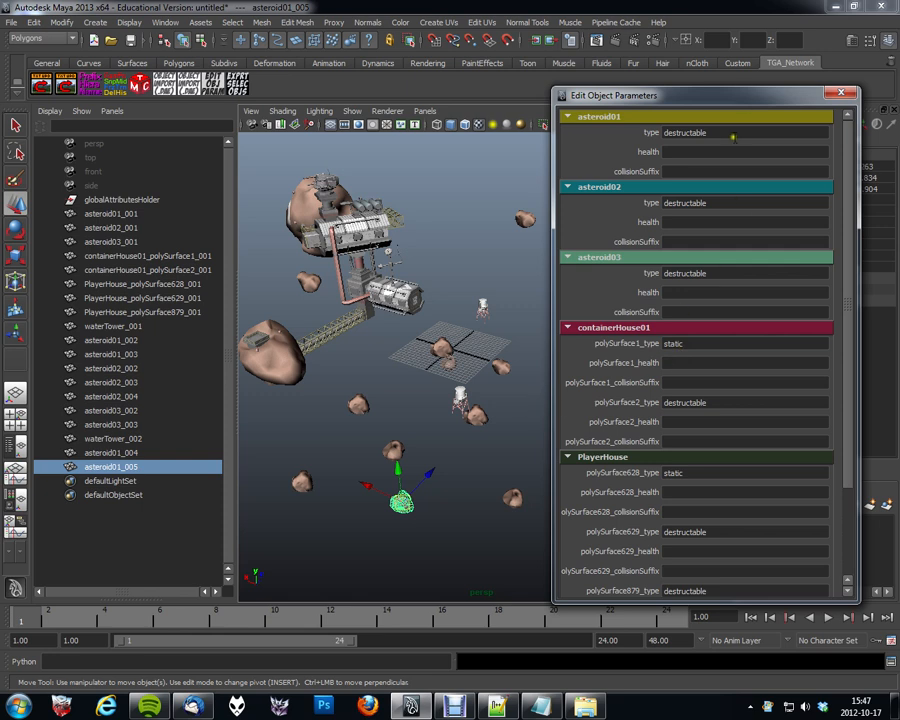
Enter health 300, 200, 100 for asteroid01–03 and 50 for PlayerHouse polySurface629
click(745, 151)
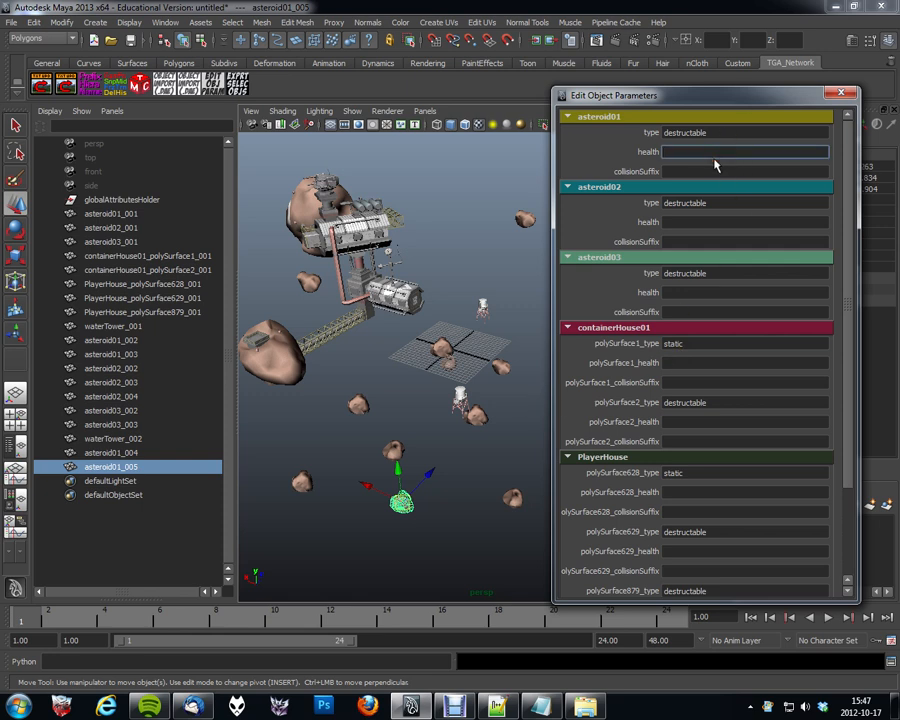
text(300)
click(744, 222)
text(200)
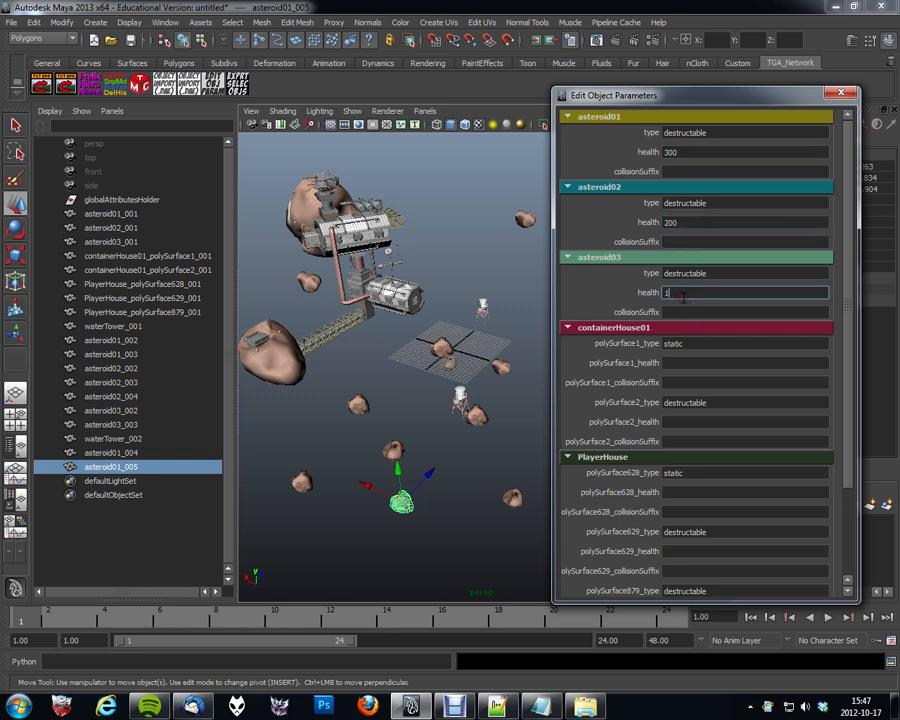
text(100)
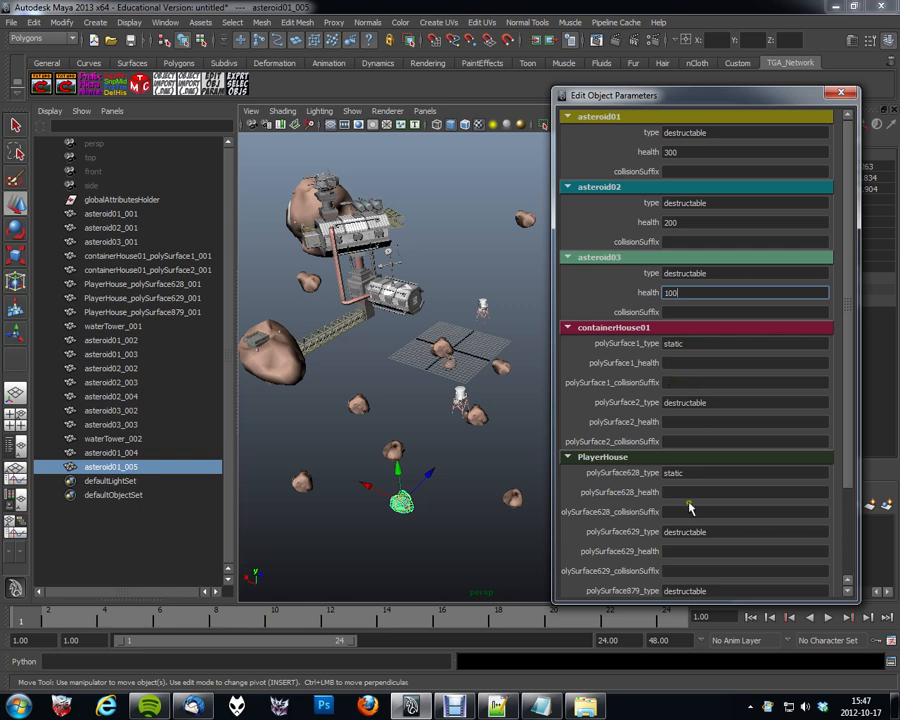
scroll(down, 3)
text(50)
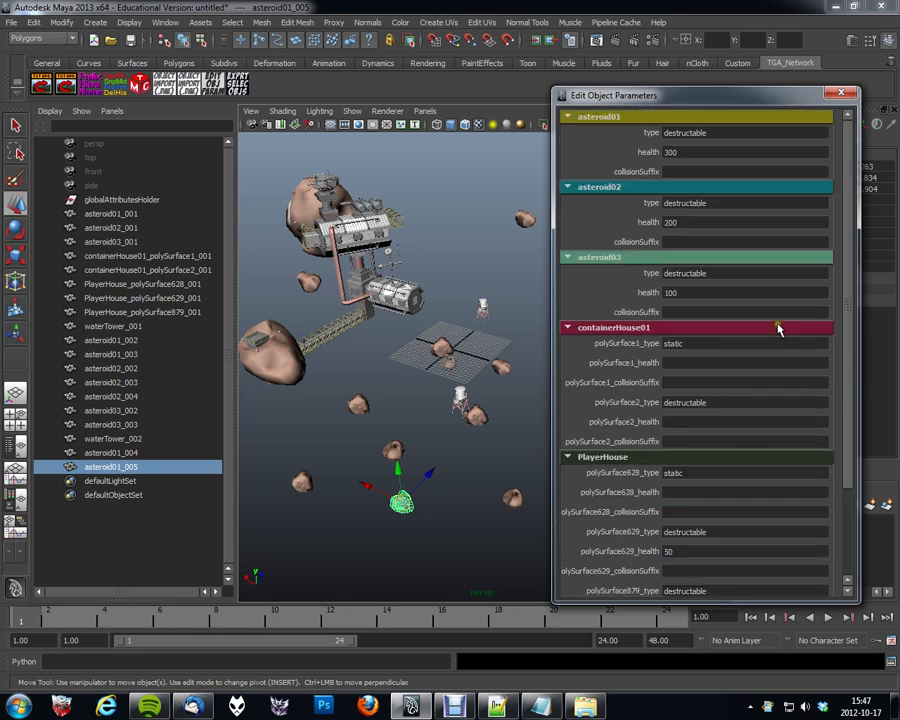
scroll(down, 3)
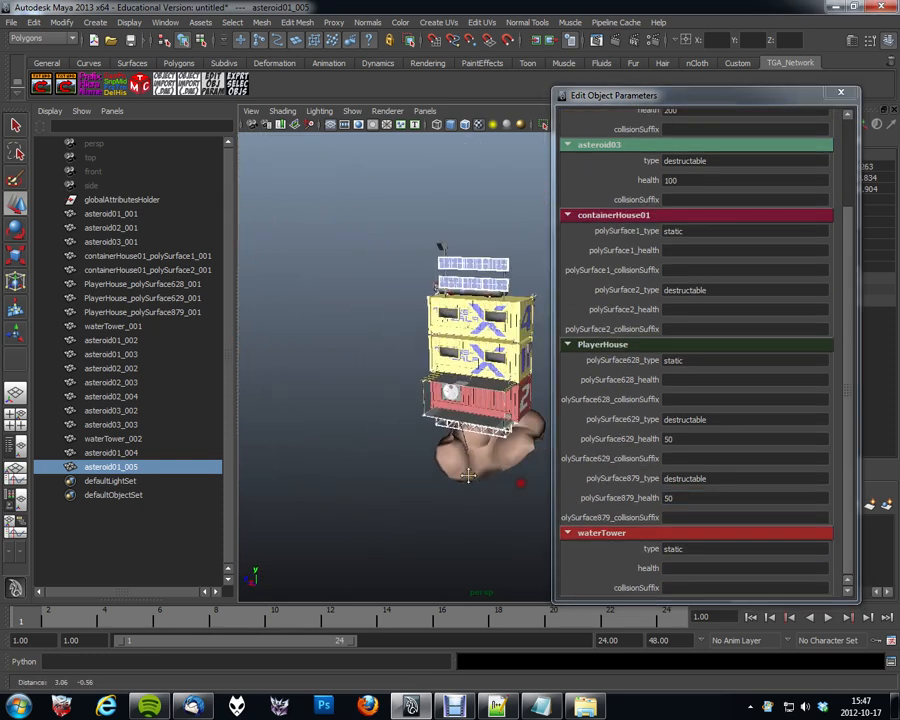
Toggle containerHouse01 polySurface1_001 and polySurface2_001 in the Outliner to identify asteroid base and containers
click(148, 270)
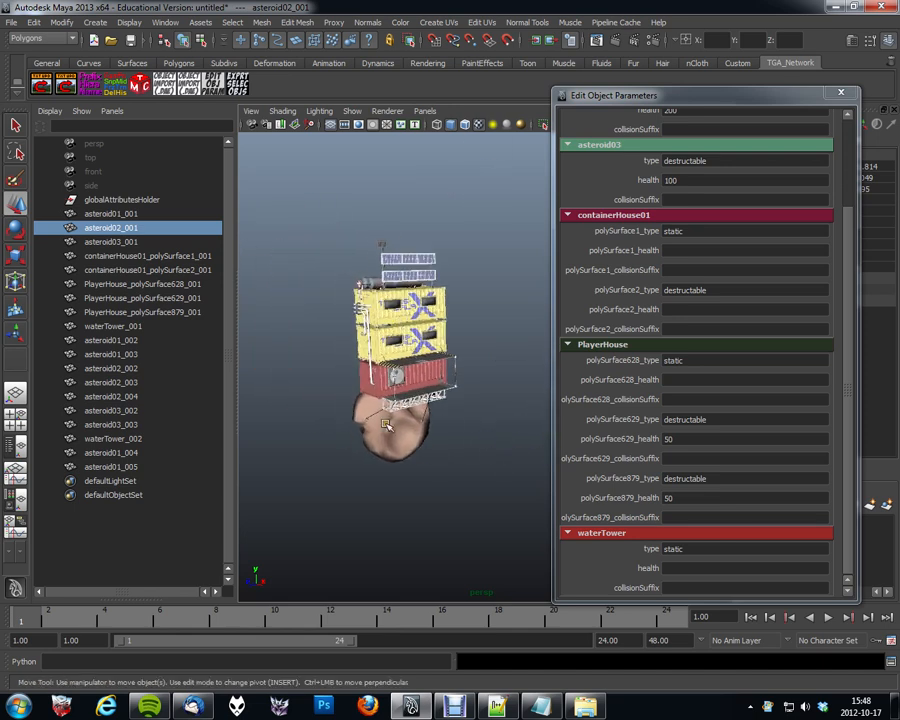
click(148, 255)
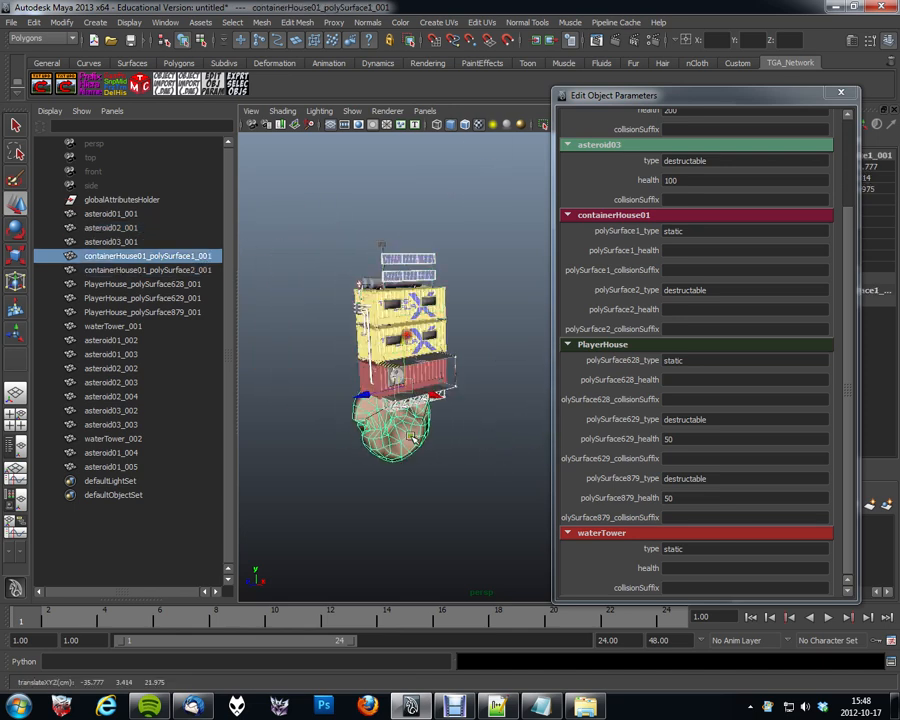
click(148, 270)
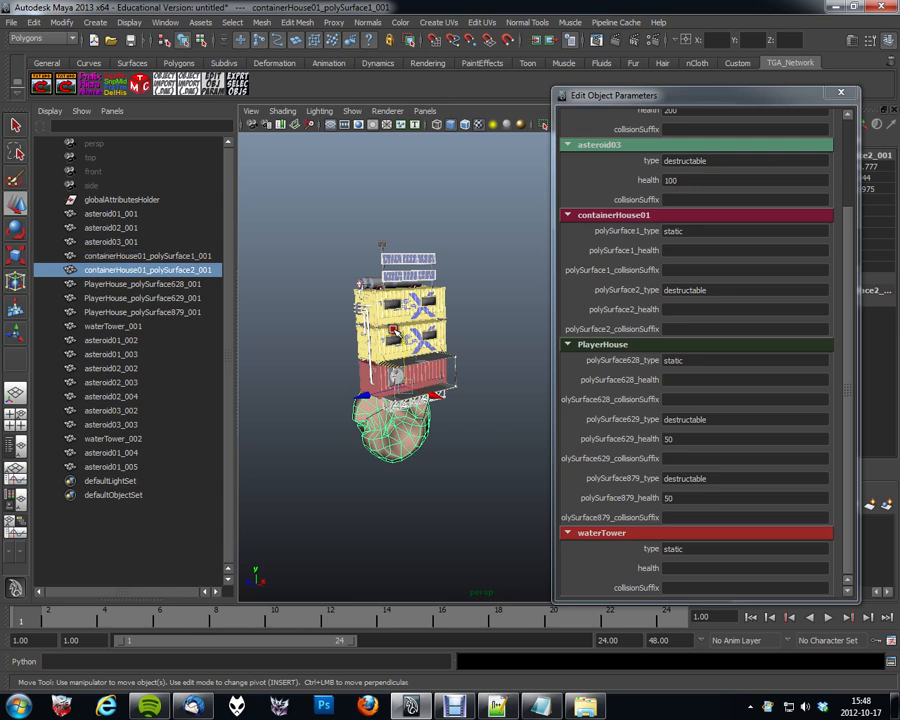
click(148, 255)
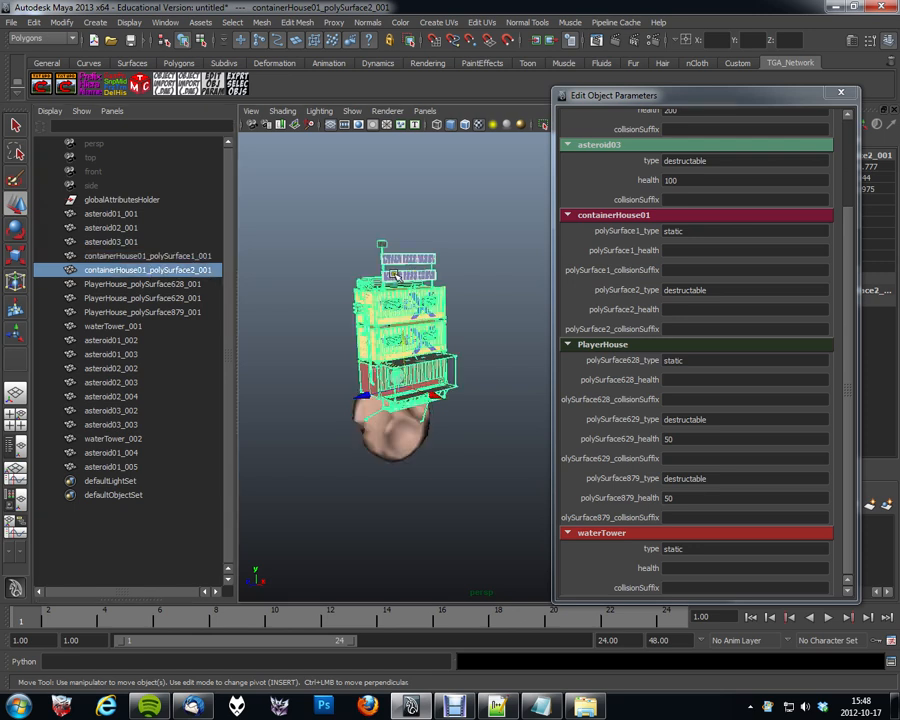
click(148, 255)
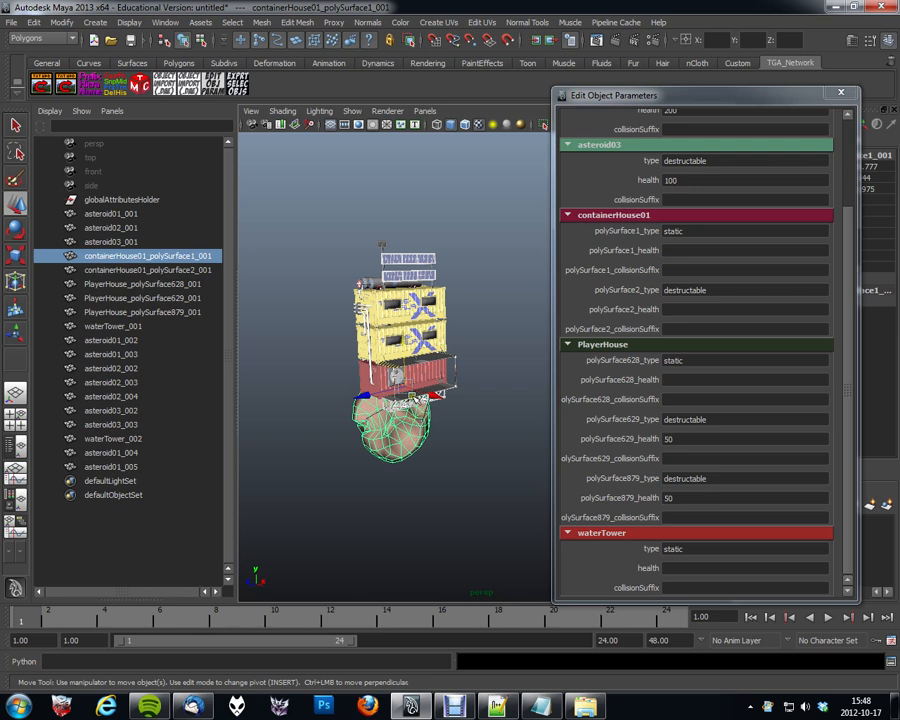
click(148, 270)
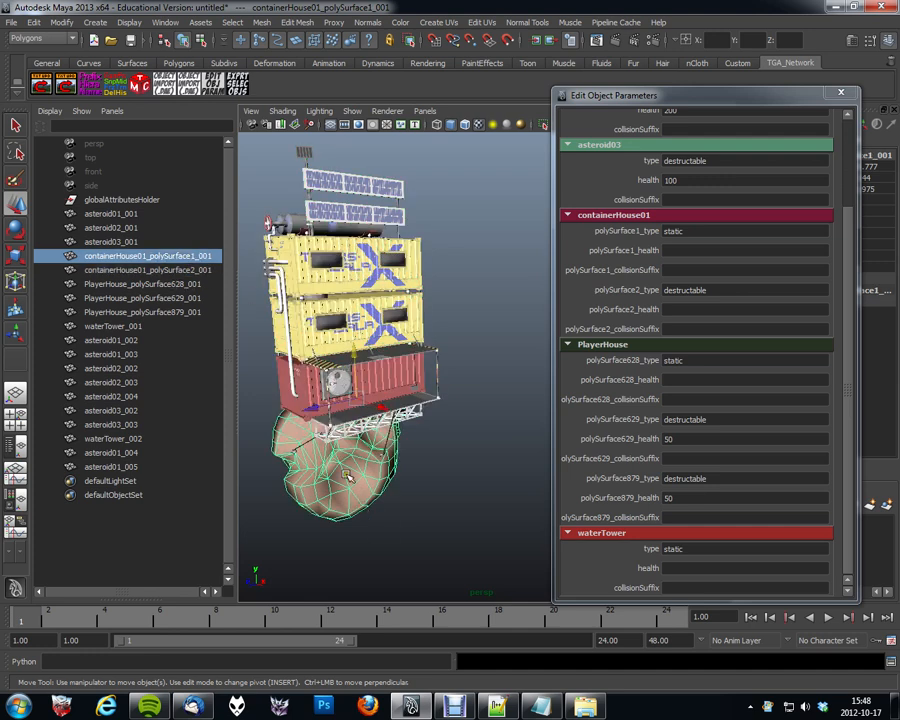
click(148, 270)
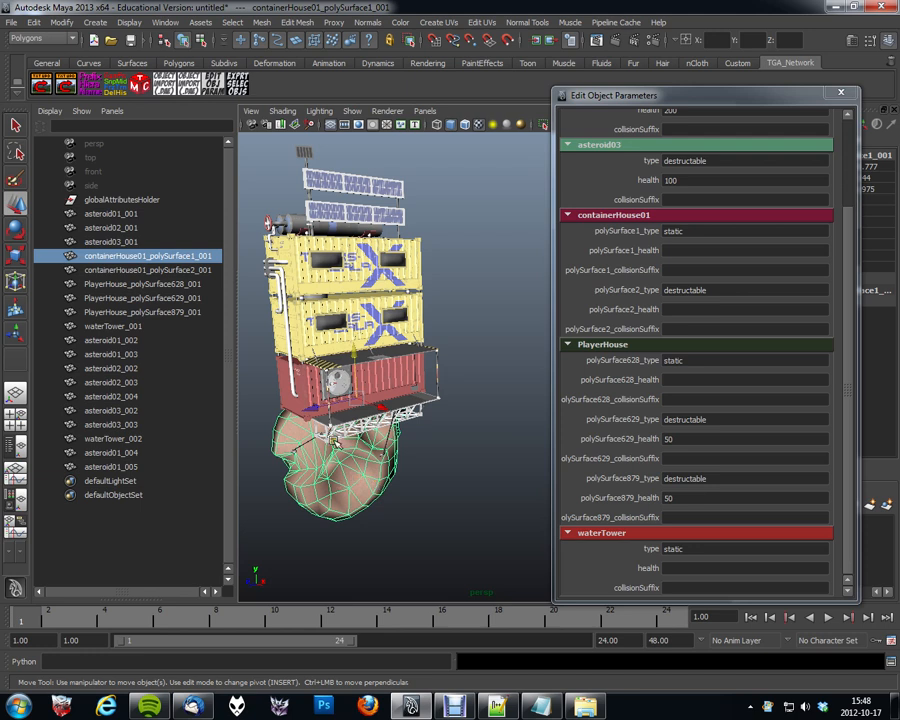
click(150, 270)
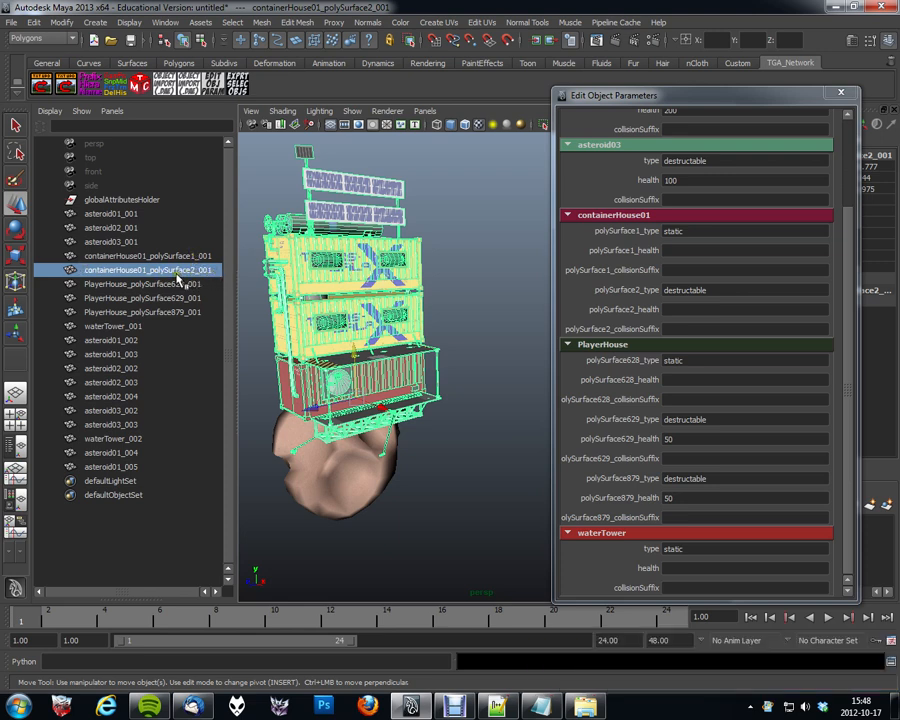
mouse_move(615, 360)
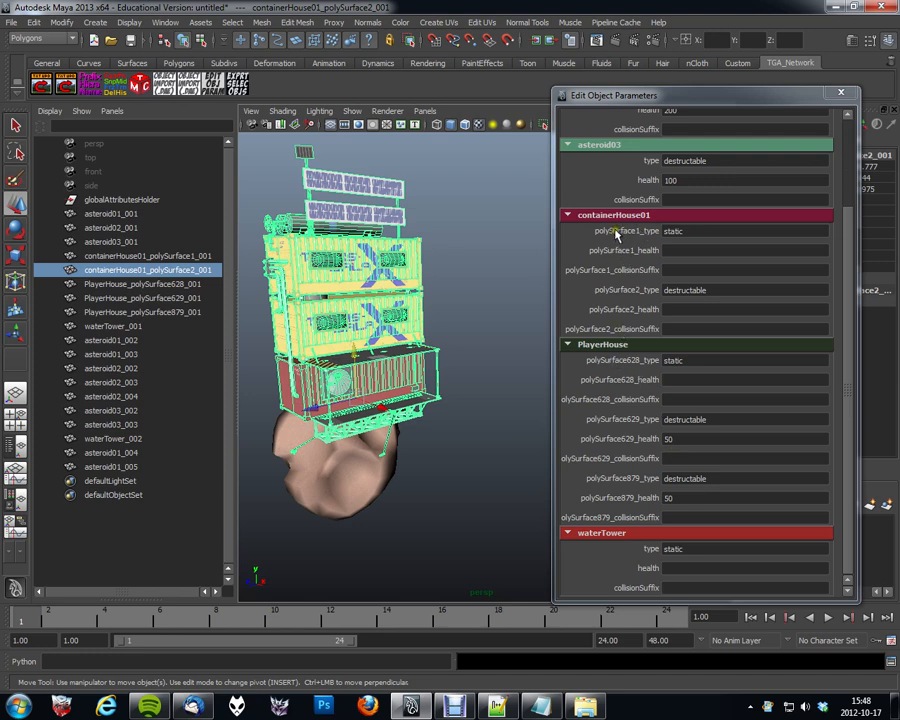
mouse_move(610, 237)
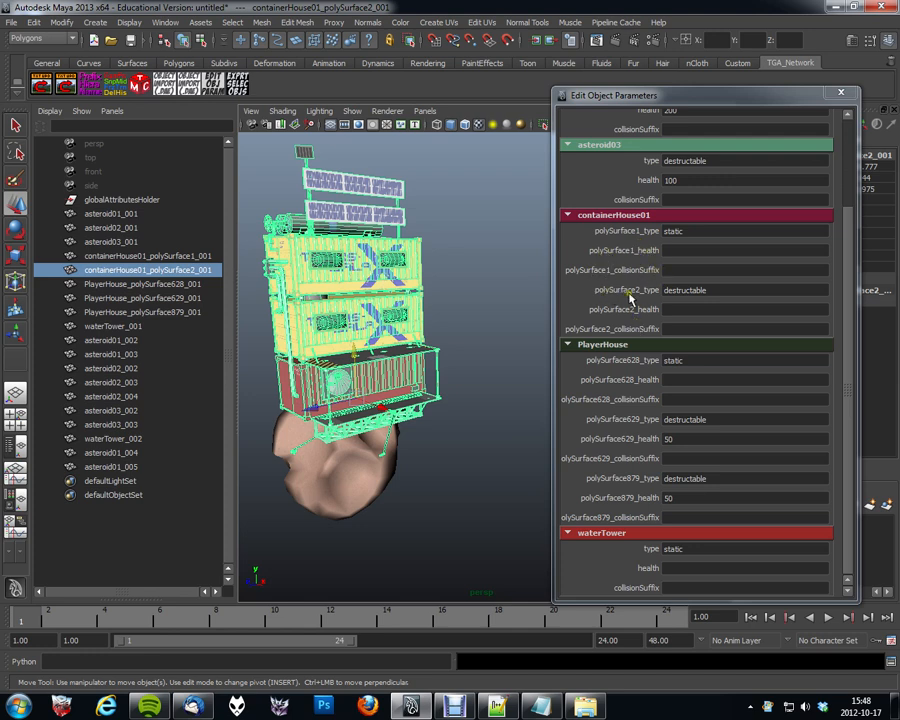
mouse_move(707, 514)
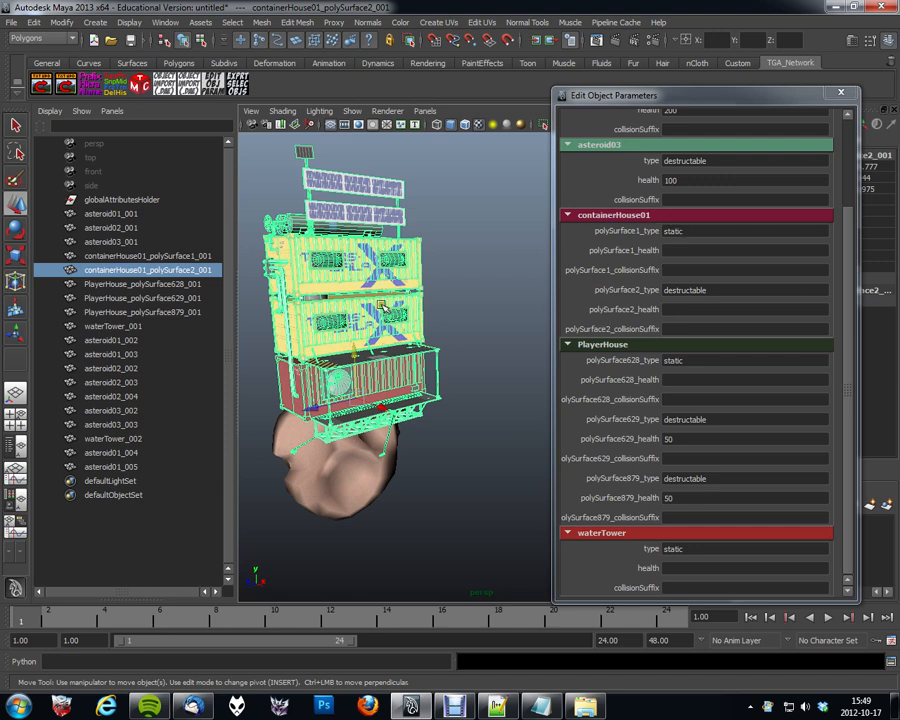
click(680, 231)
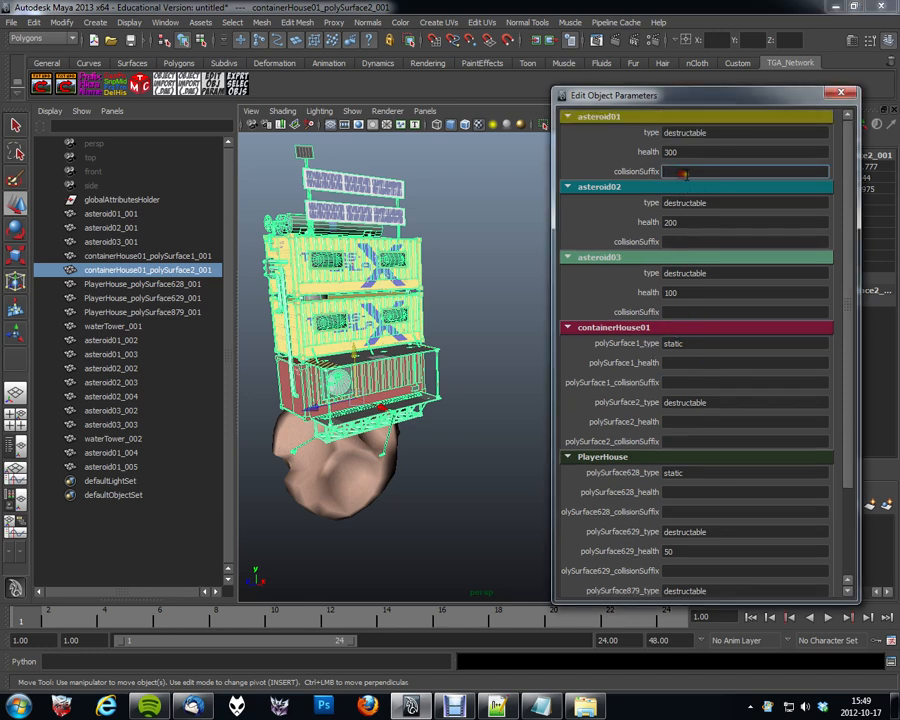
Enter collisionSuffix coll_ for asteroid01–03, both container house surfaces and PlayerHouse surfaces 628, 629
text(coll_)
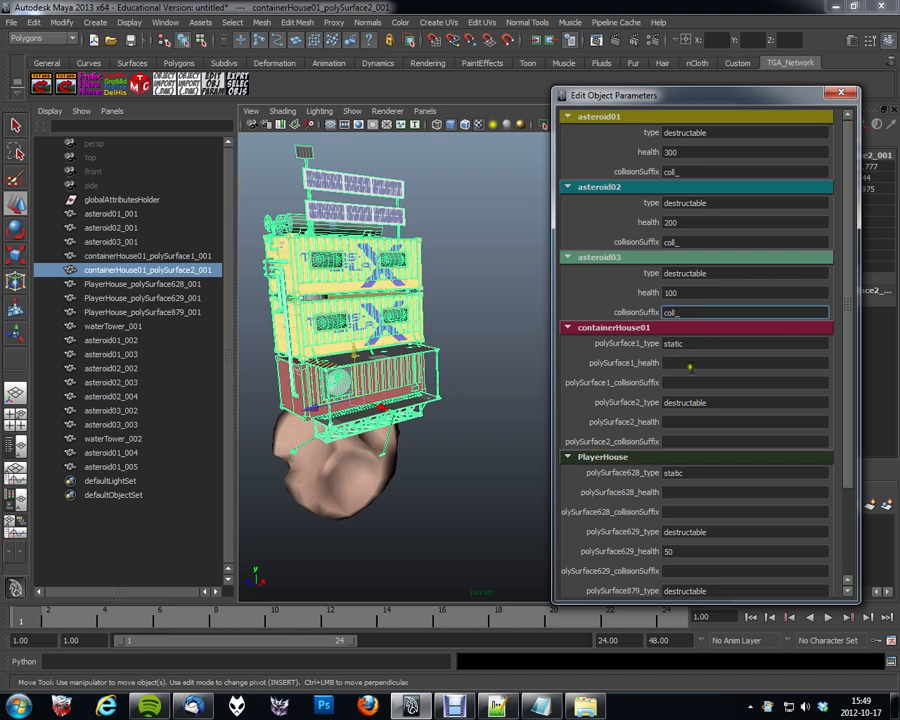
click(745, 441)
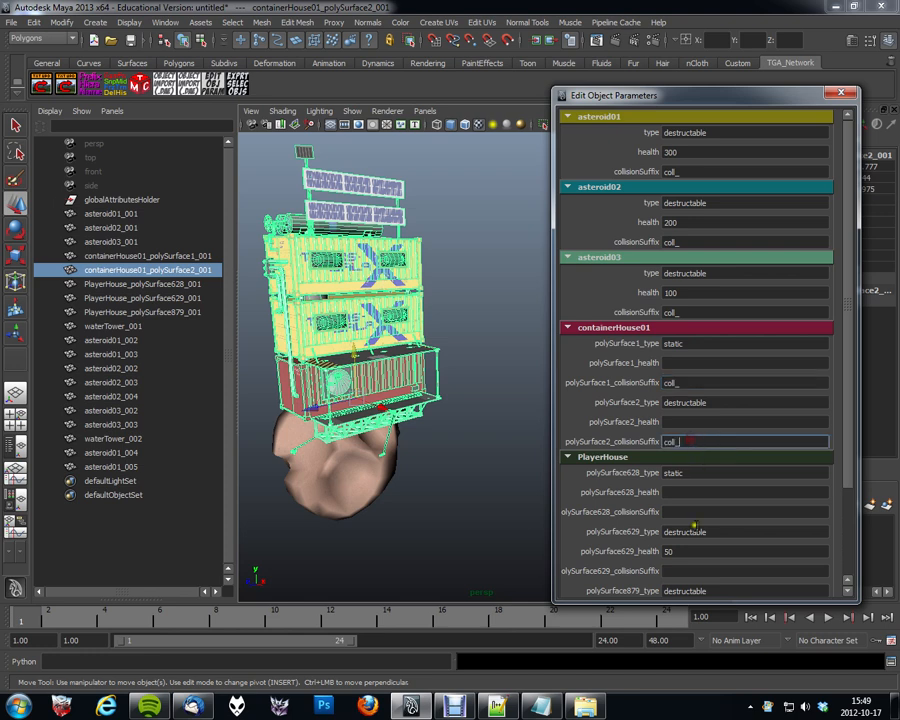
scroll(down, 3)
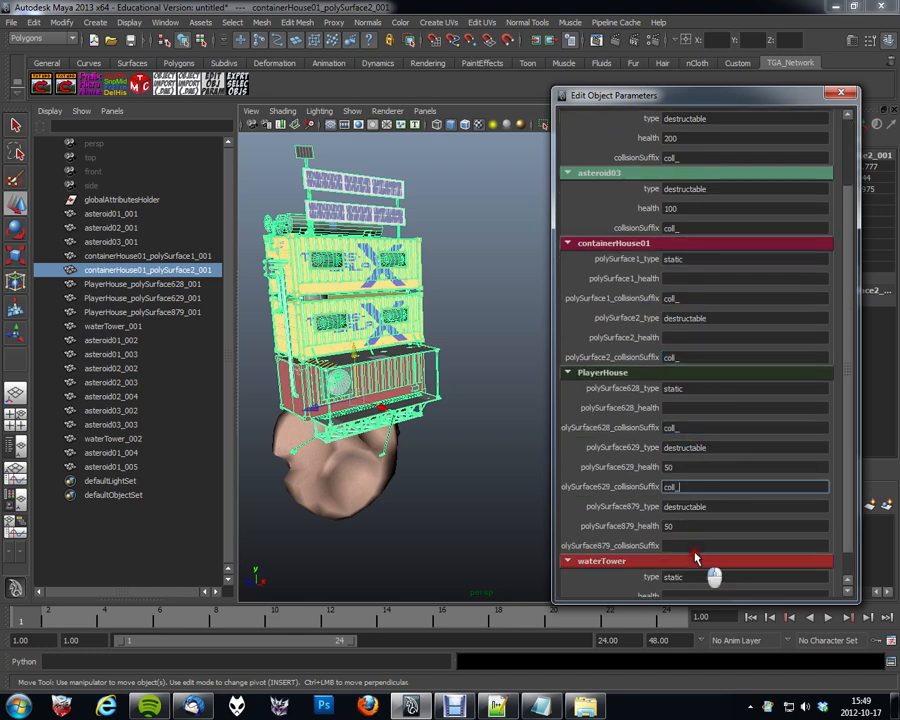
scroll(down, 3)
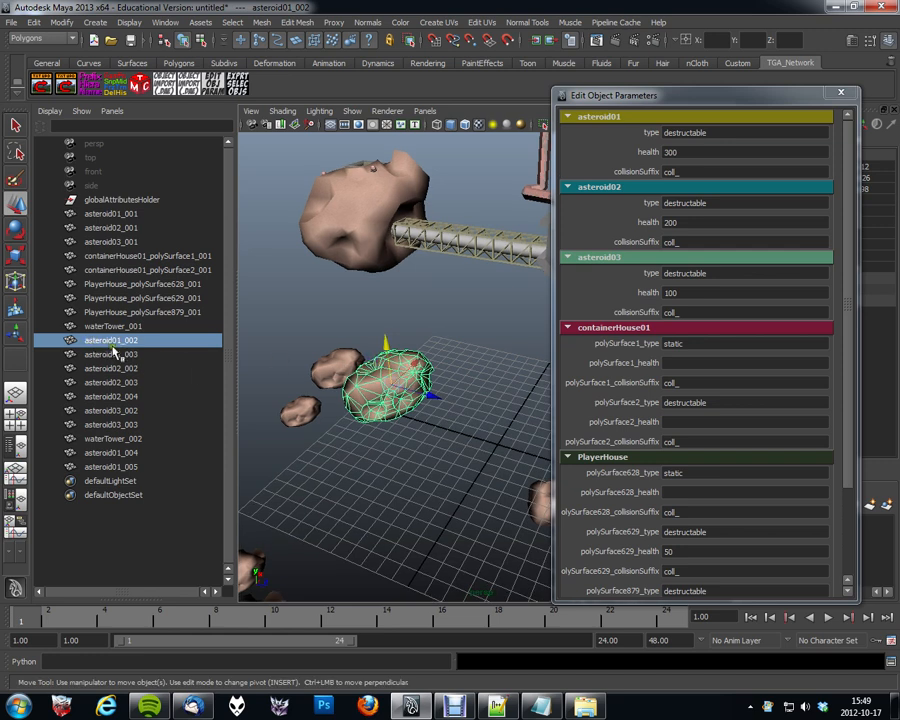
mouse_move(518, 293)
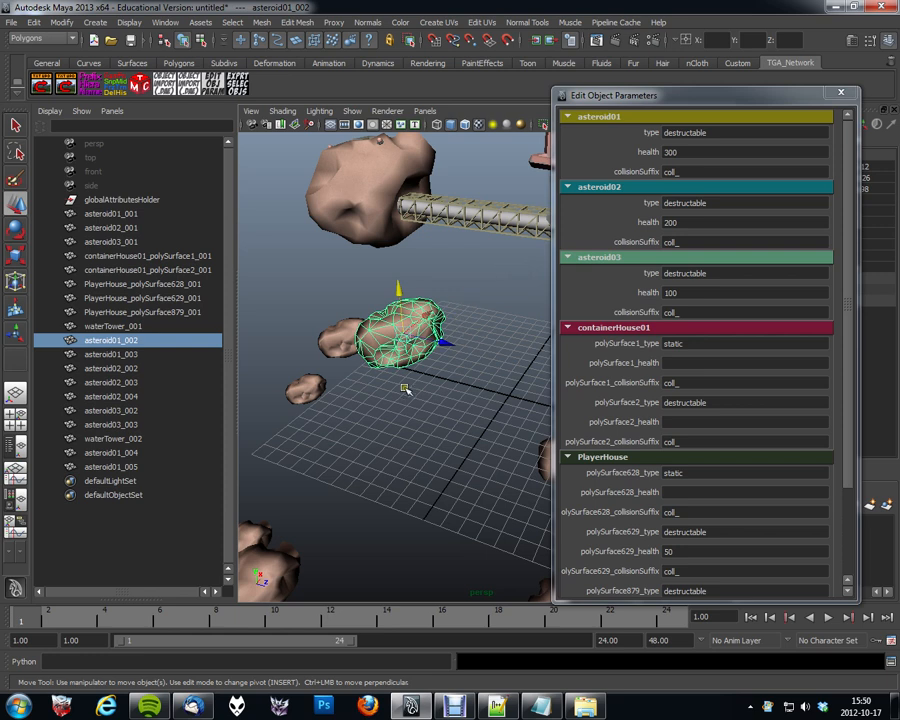
mouse_move(445, 260)
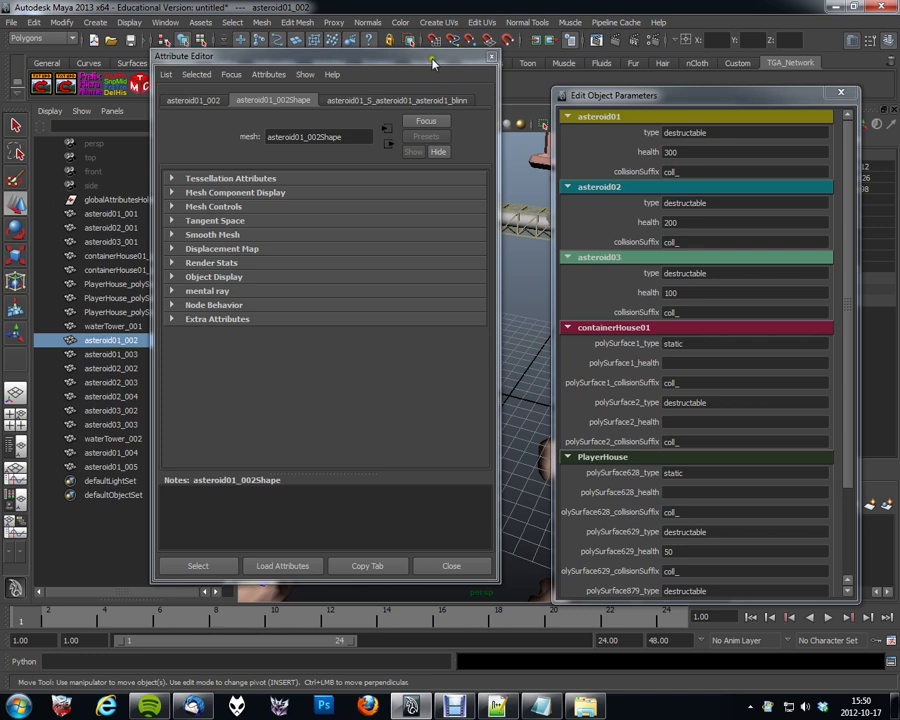
Enter Health 500 in asteroid01_002's Extra Attributes in the Attribute Editor
click(193, 113)
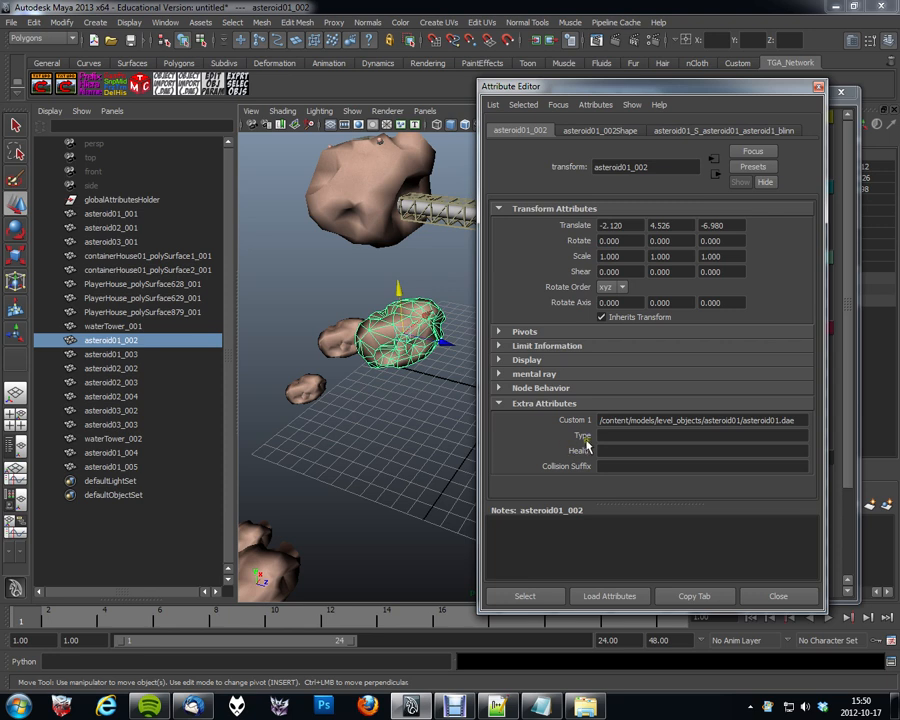
drag(650, 86, 430, 74)
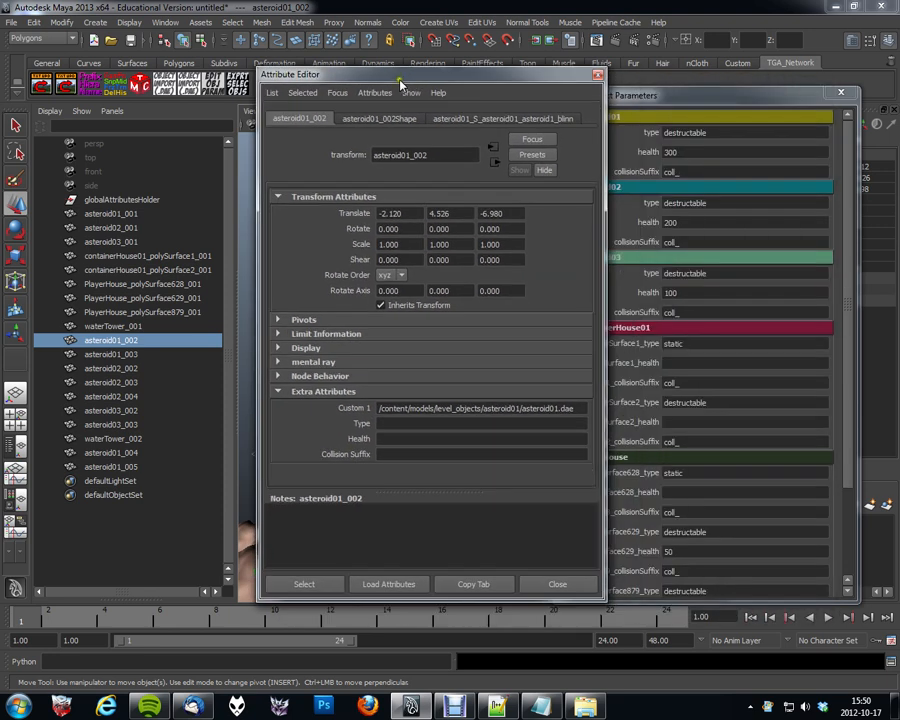
mouse_move(363, 461)
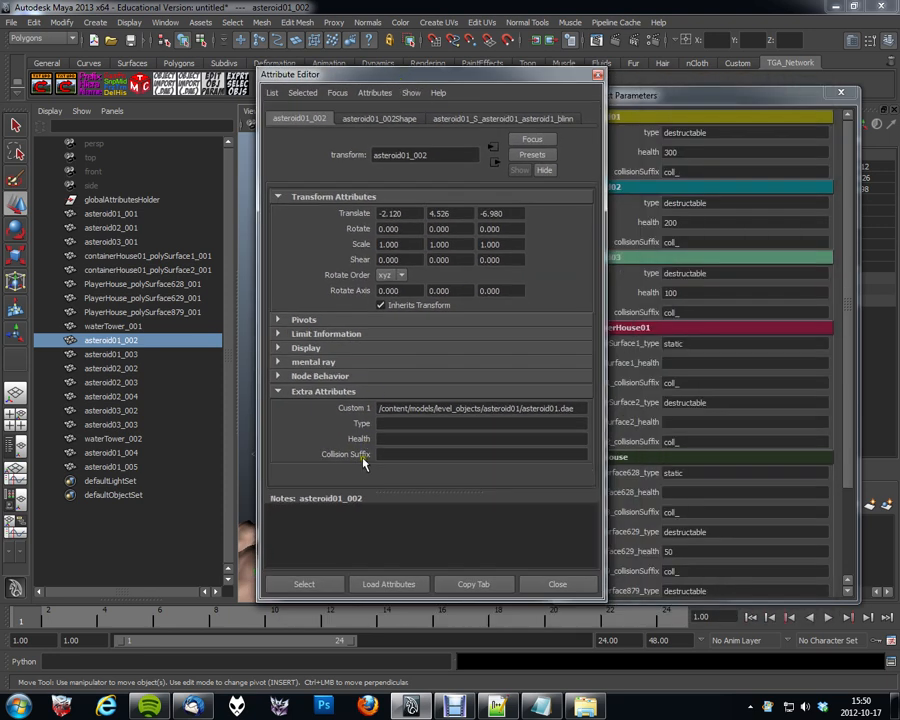
click(480, 423)
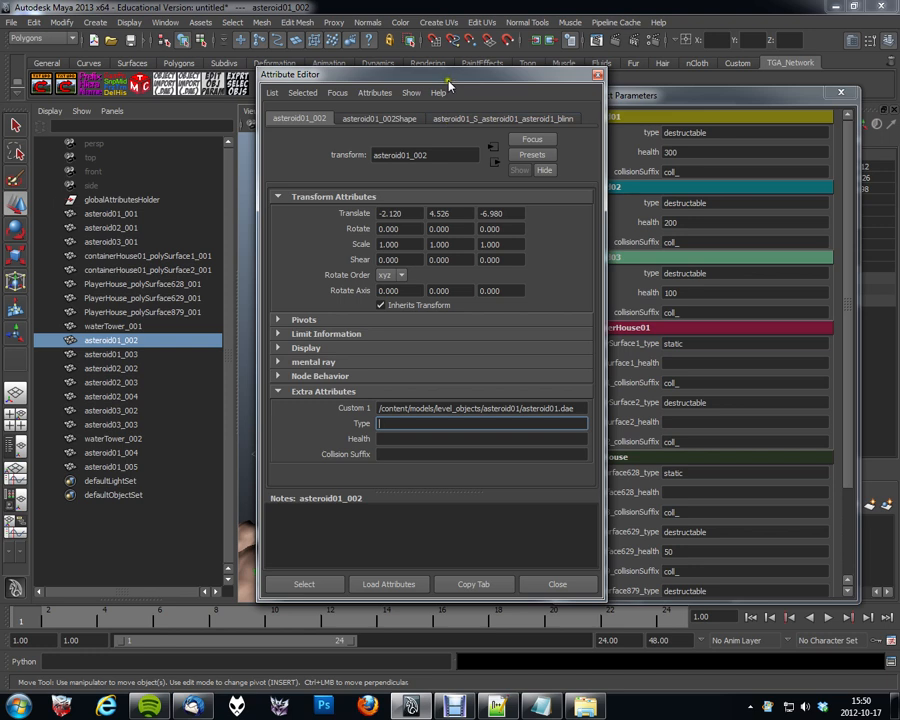
drag(430, 74, 385, 66)
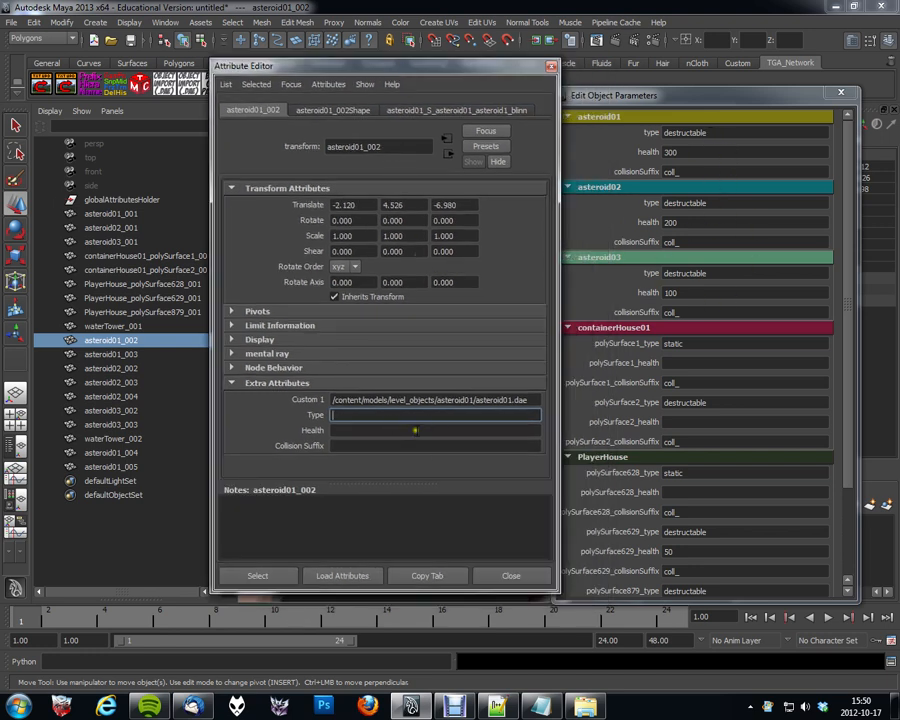
text(500)
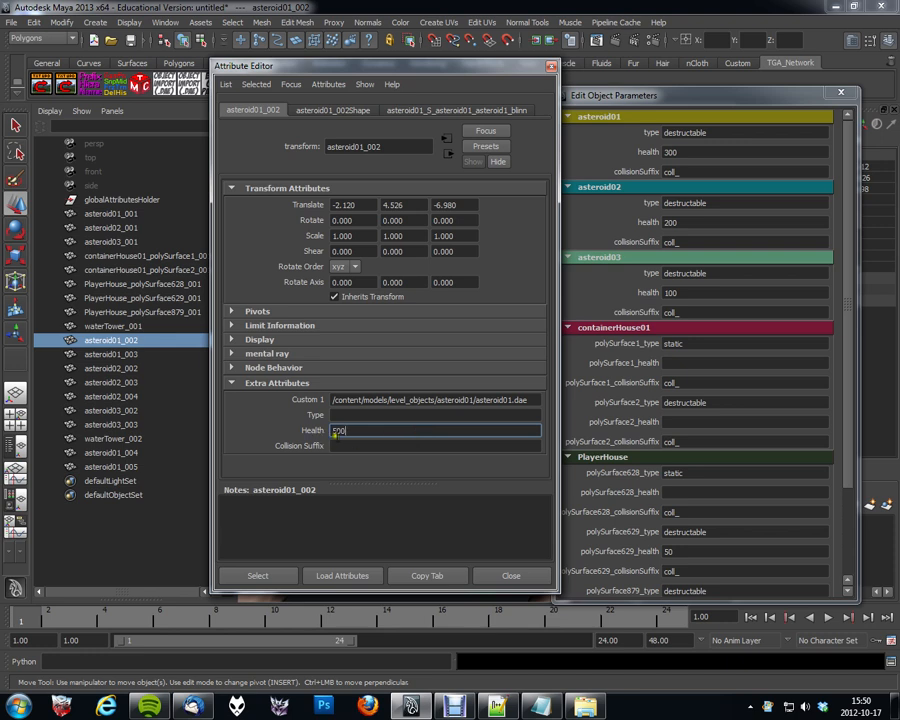
text(500)
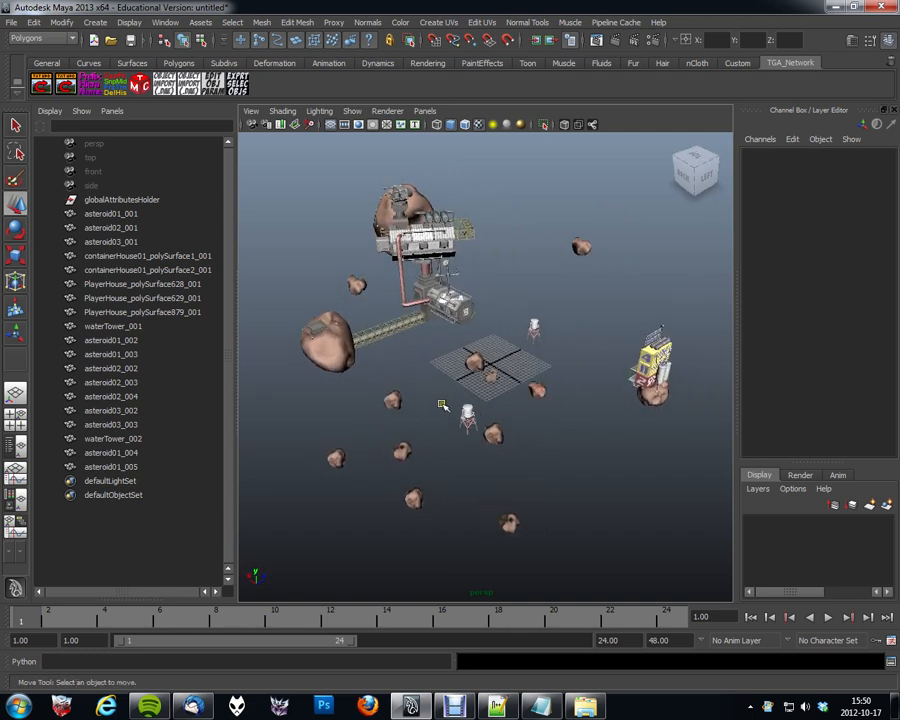
mouse_move(641, 503)
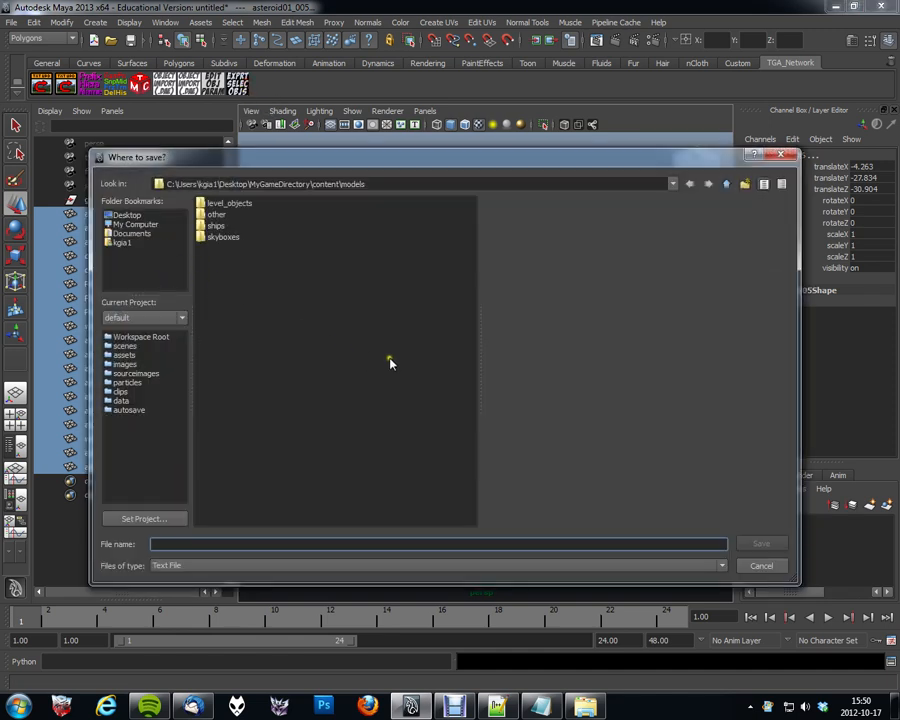
Export the level to myLevel.txt on the Desktop and open it in Notepad++
click(125, 214)
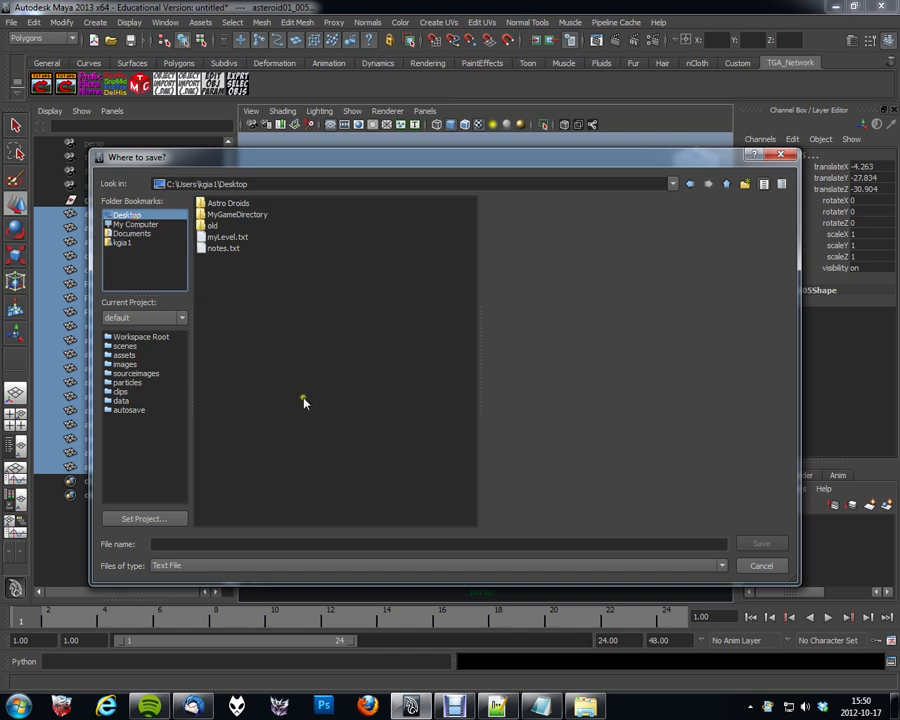
click(227, 237)
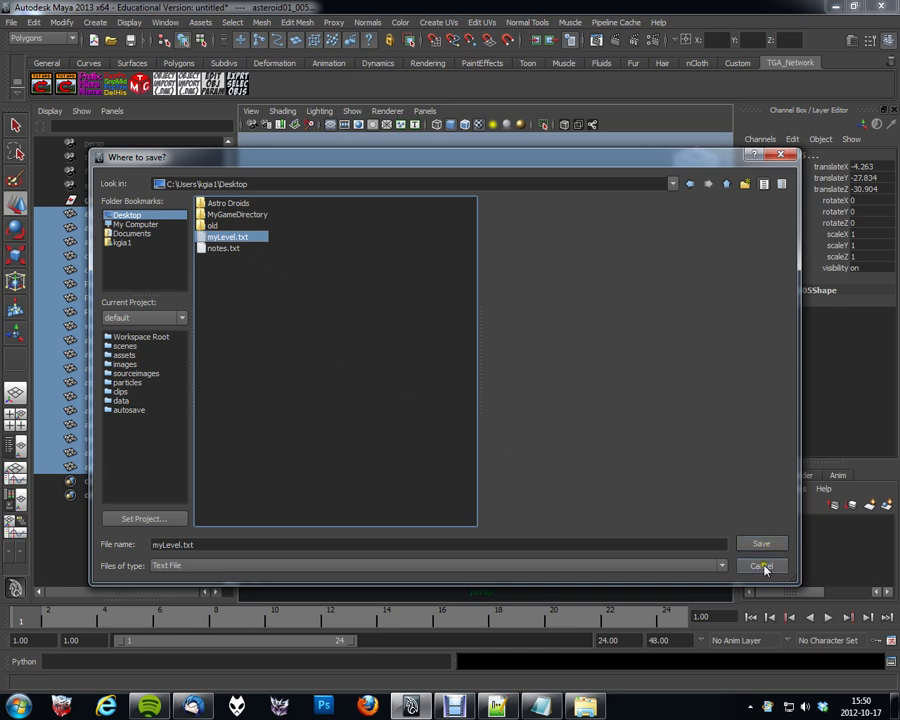
click(761, 543)
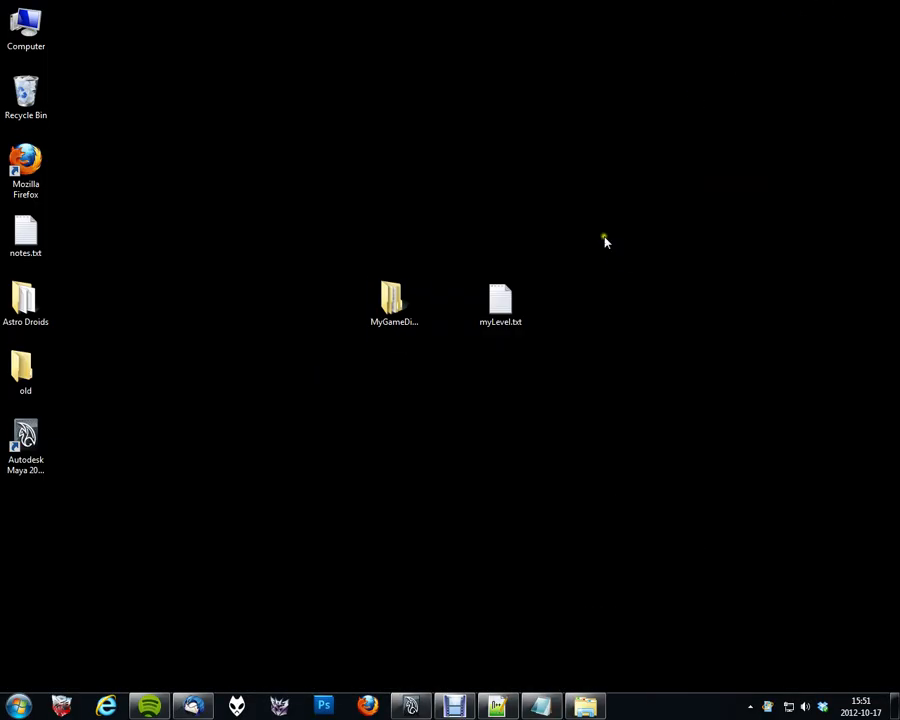
click(500, 302)
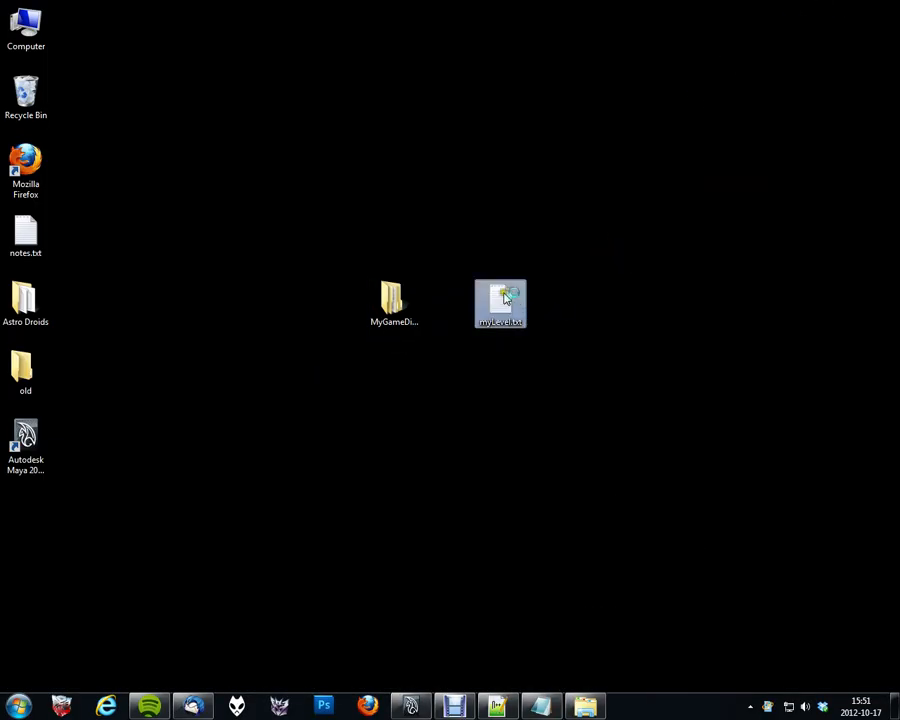
double_click(500, 302)
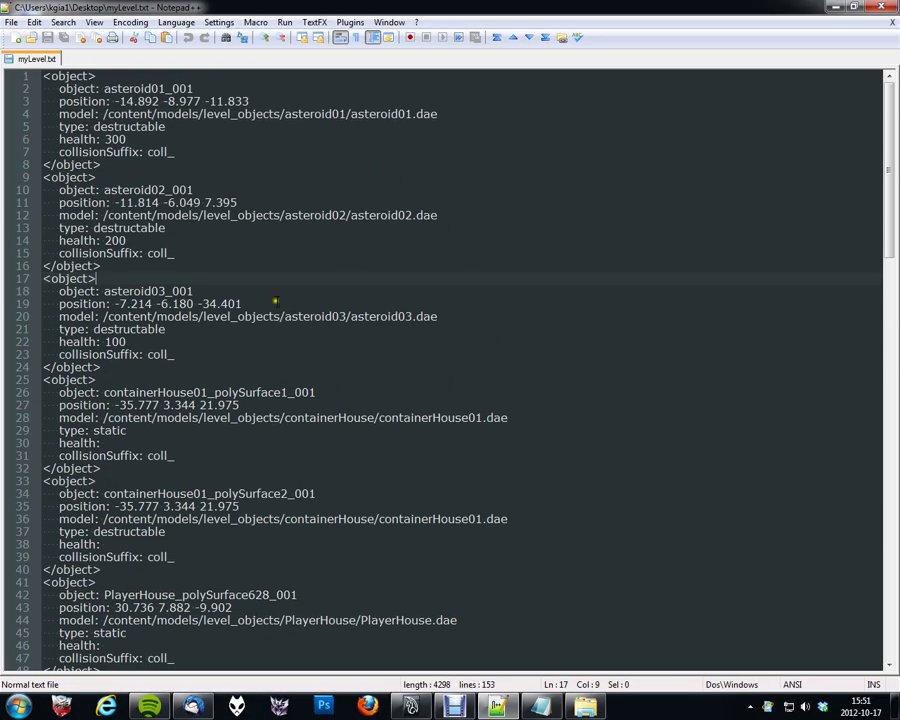
mouse_move(143, 277)
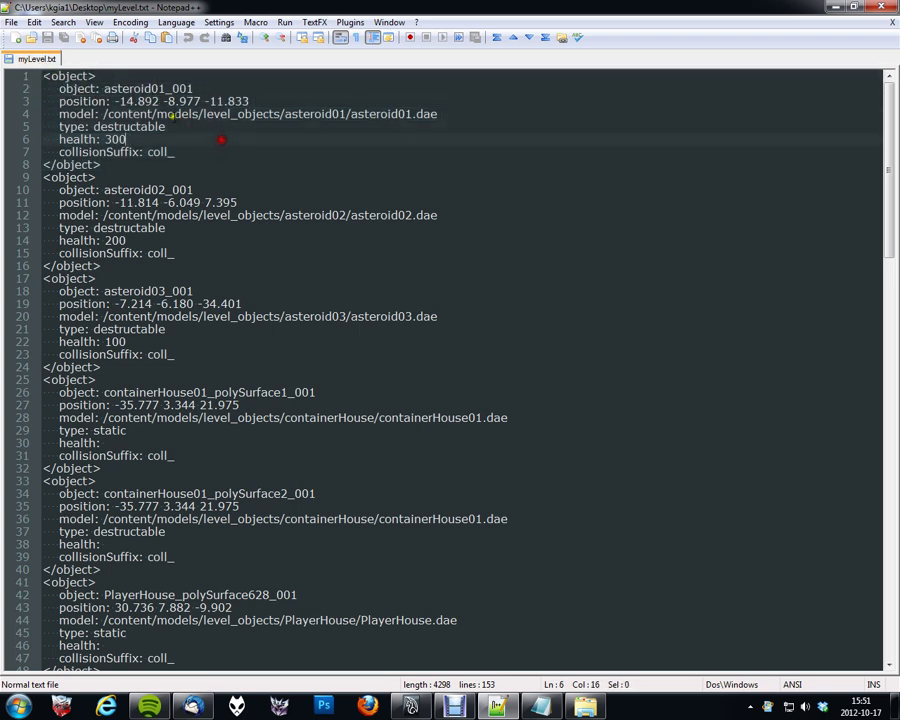
double_click(148, 88)
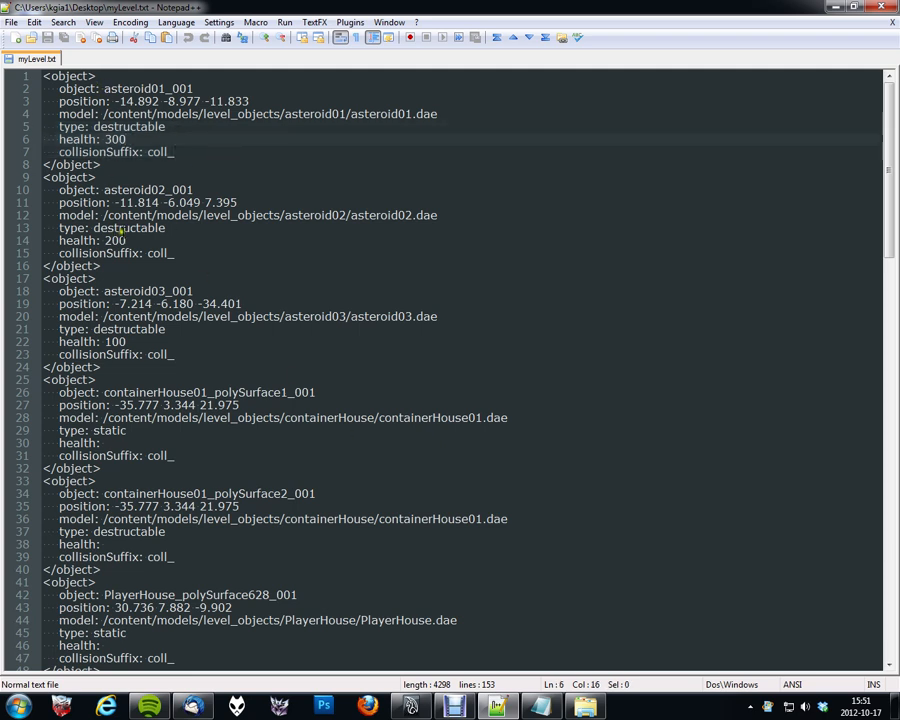
double_click(148, 89)
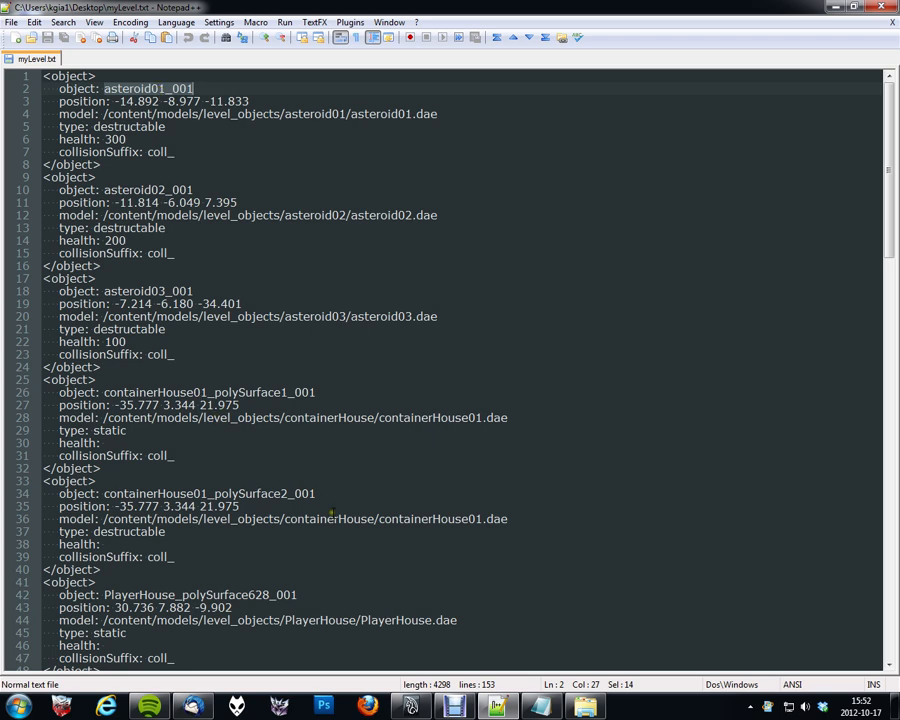
scroll(down, 3)
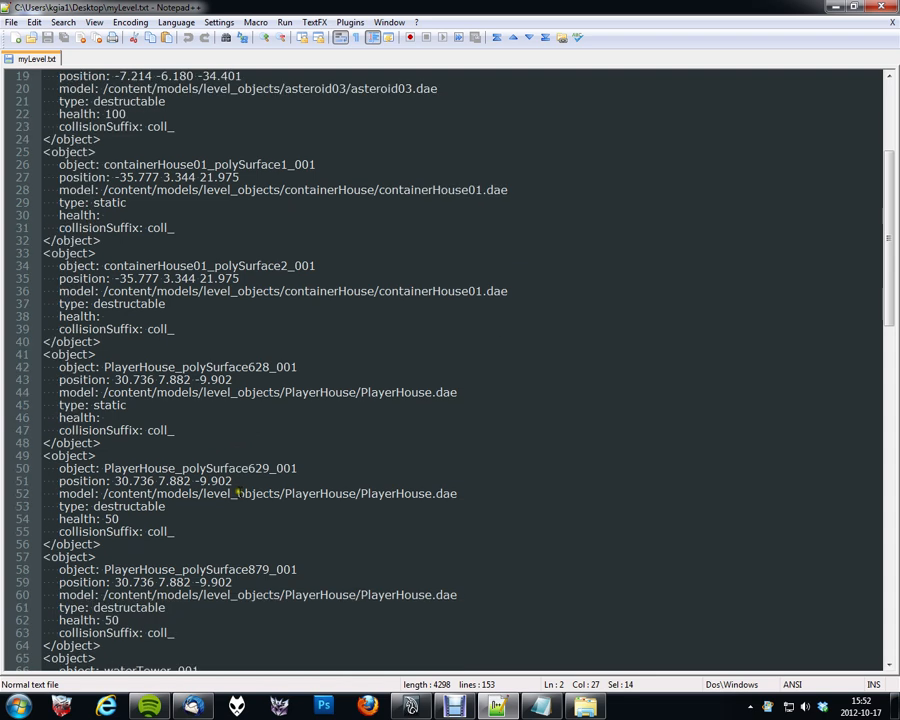
scroll(down, 3)
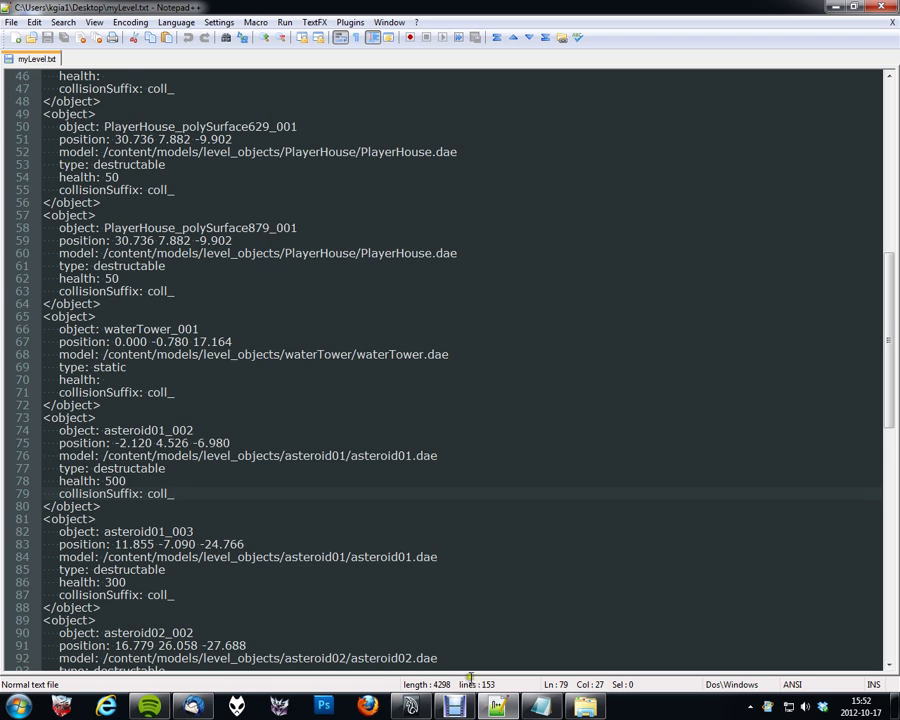
click(485, 392)
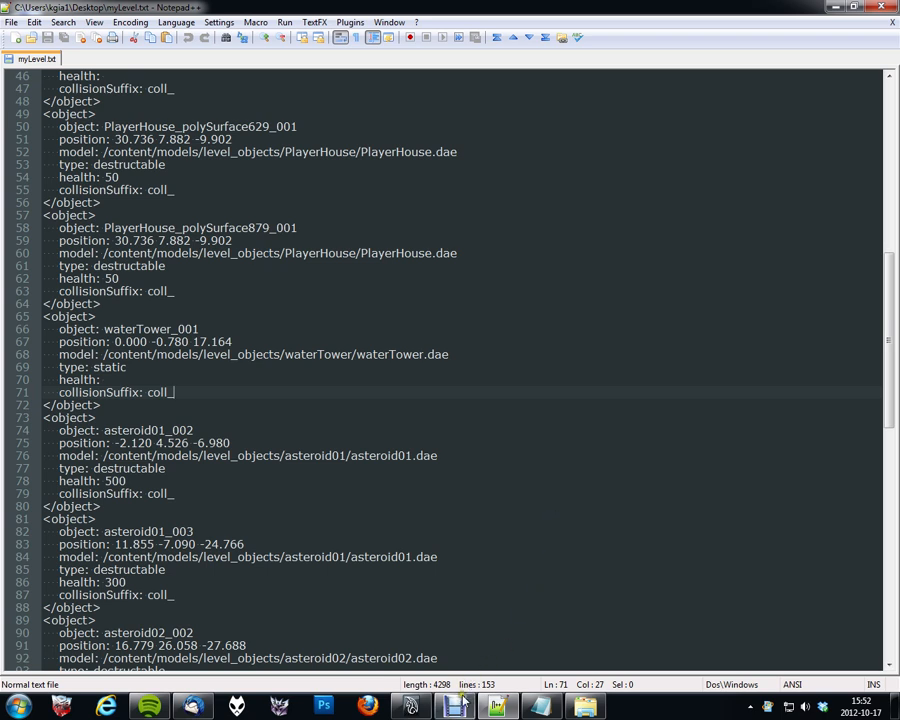
click(297, 227)
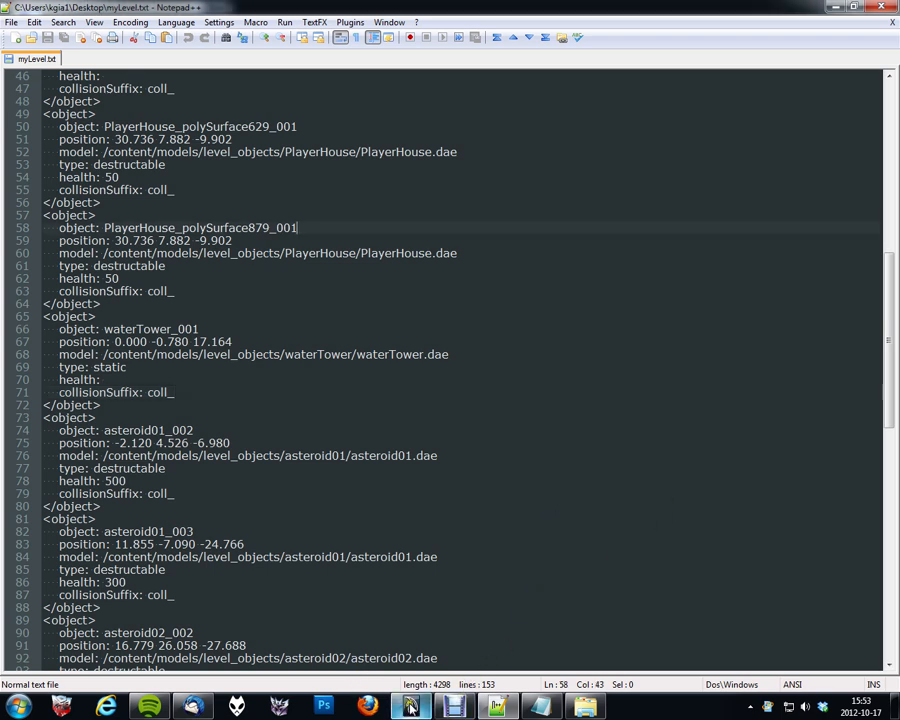
Switch back to Maya and close the empty Object (.dae) importer window
click(410, 707)
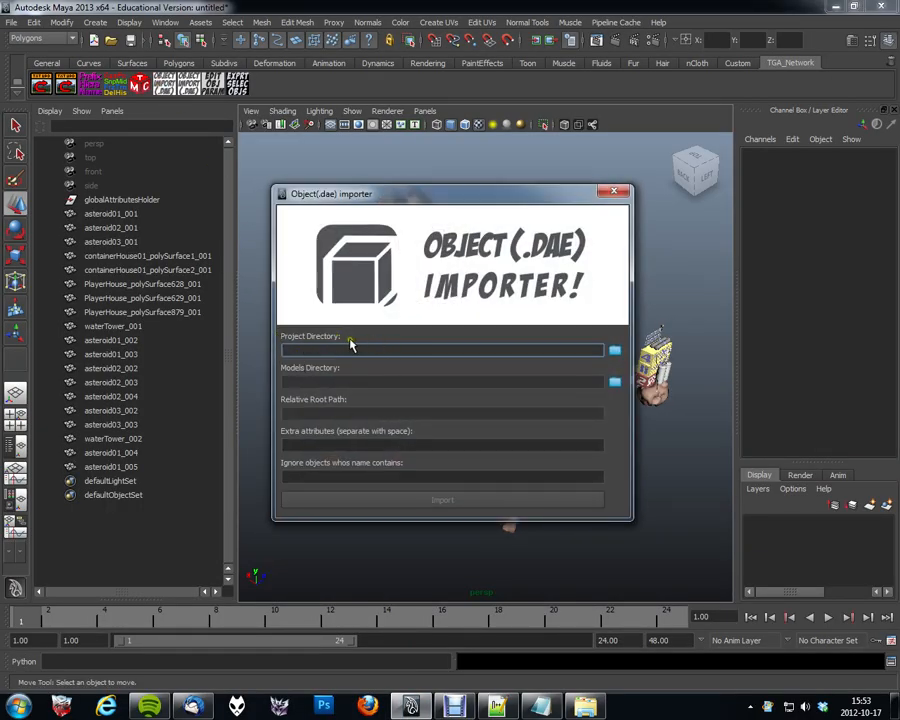
mouse_move(395, 388)
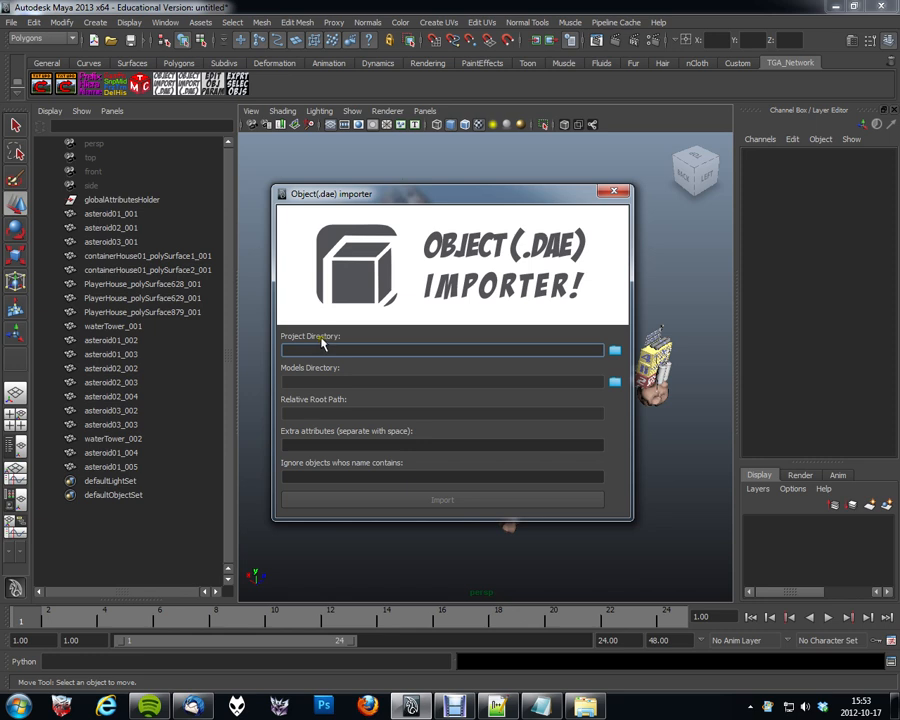
mouse_move(483, 203)
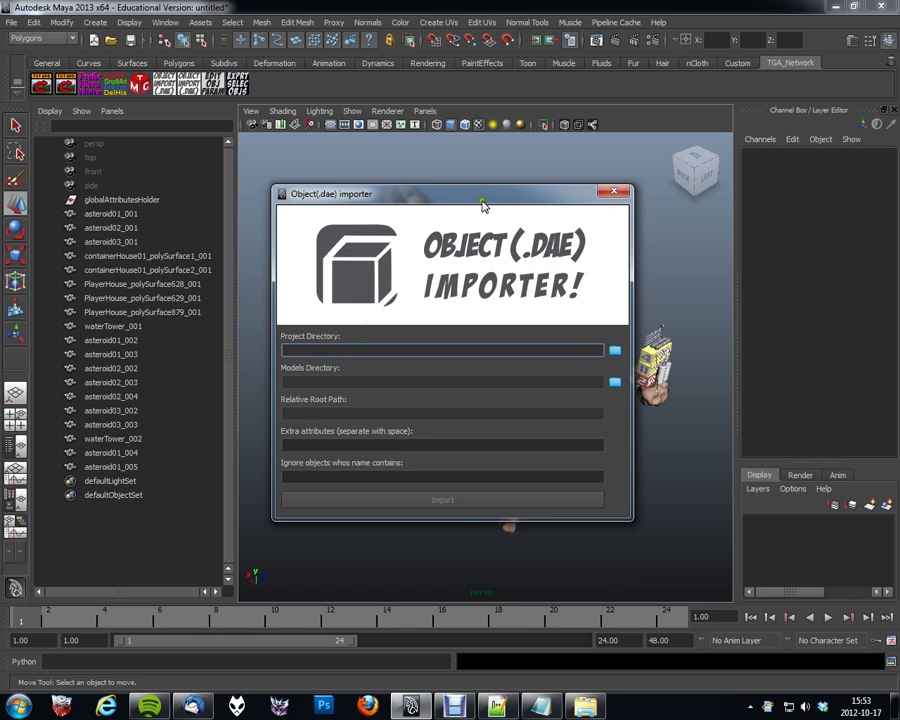
drag(483, 194, 468, 194)
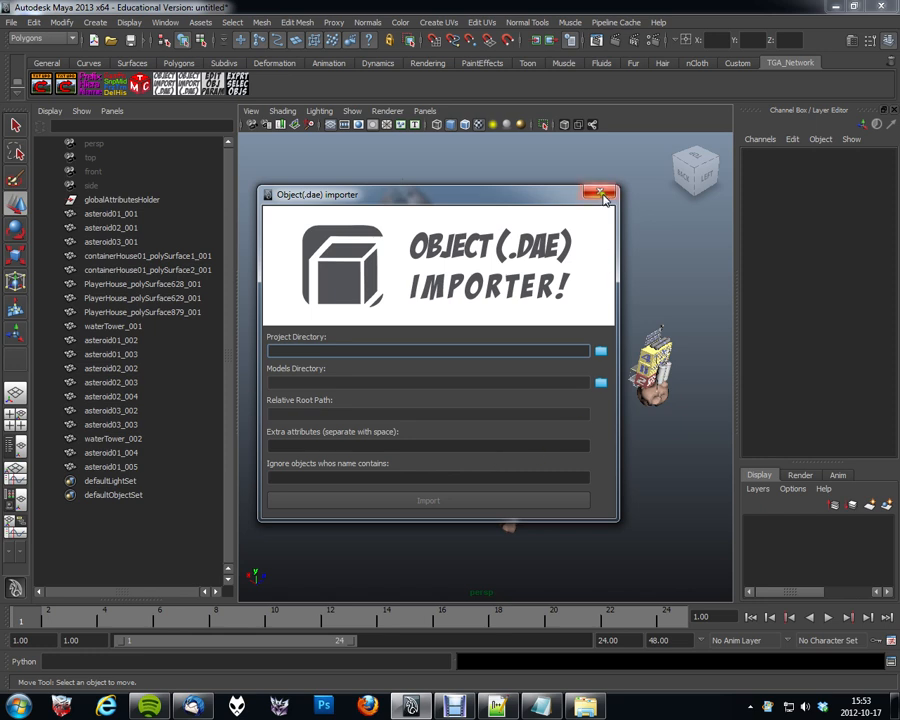
click(600, 193)
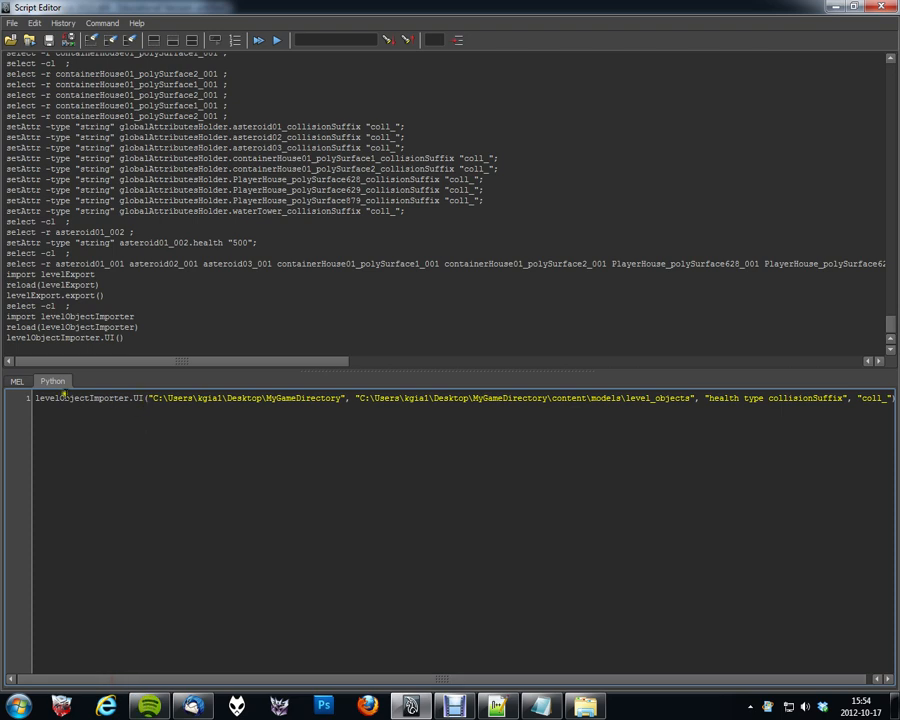
Prepare the levelObjectImporter.UI() call with MyGameDirectory paths, health/type/collisionSuffix attributes and coll_
double_click(75, 398)
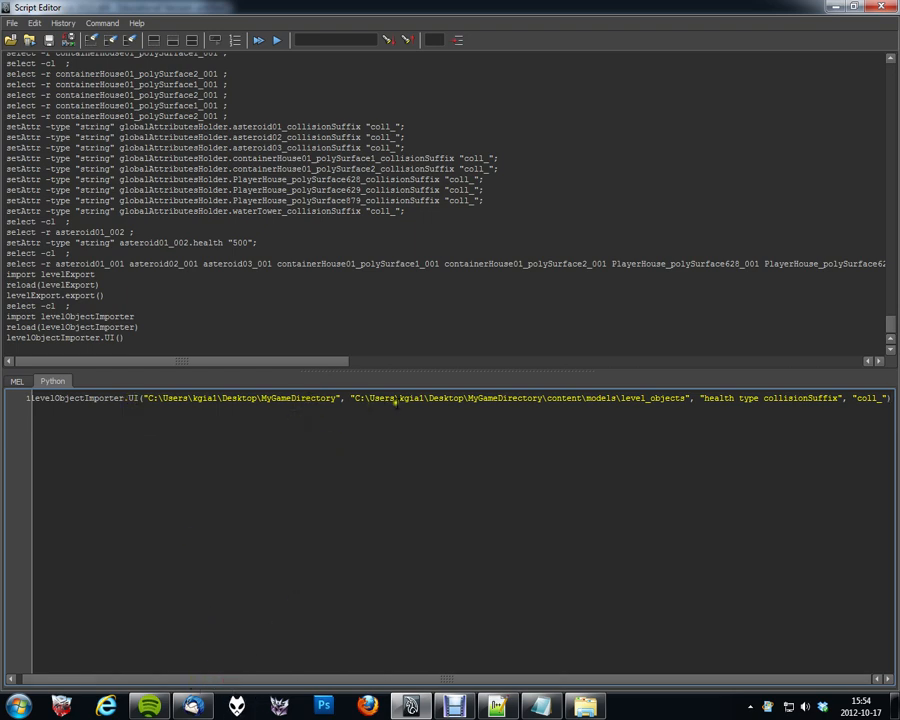
mouse_move(483, 398)
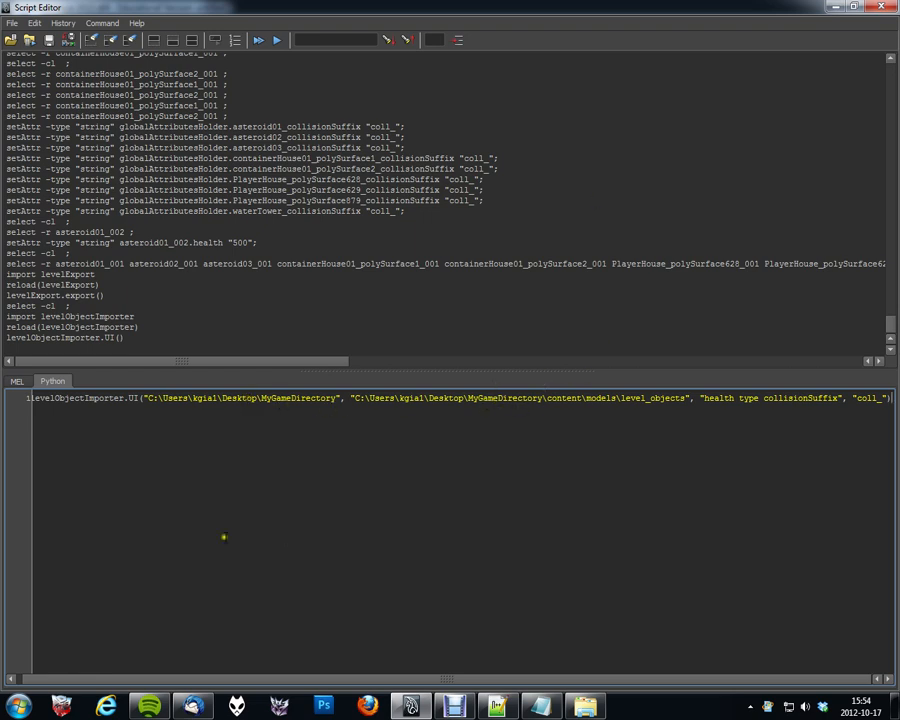
double_click(242, 398)
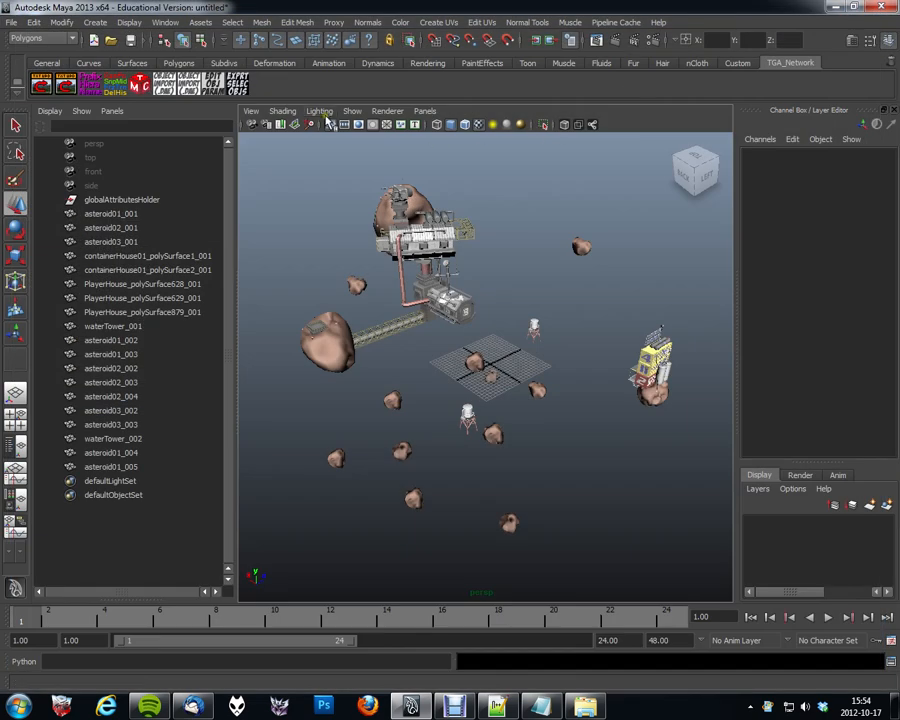
Launch the Object (.dae) importer prefilled with MyGameDirectory paths, level_objects models, attributes and coll_
click(190, 85)
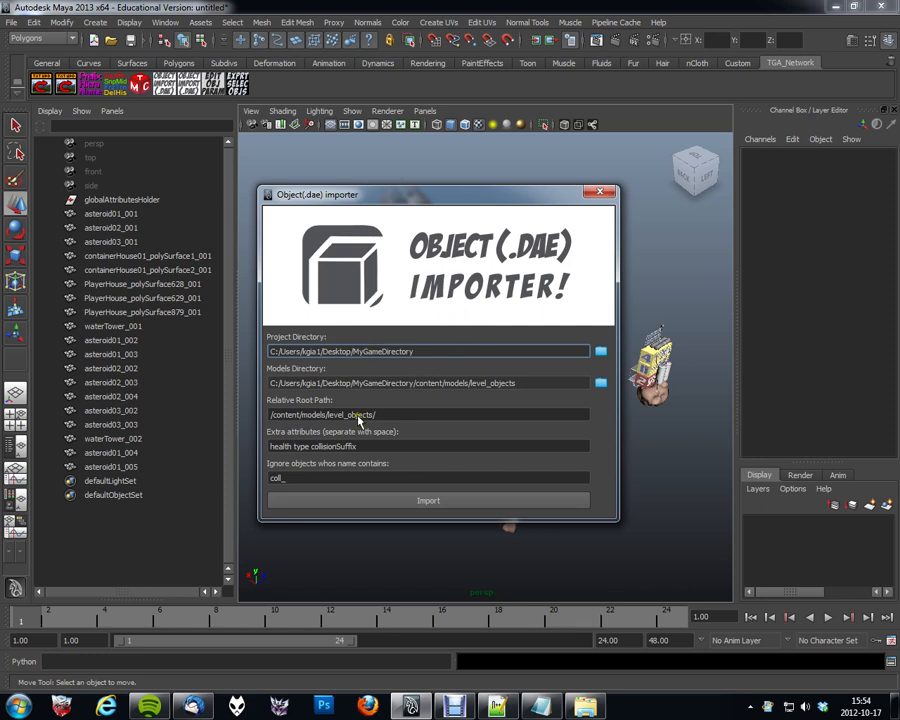
mouse_move(280, 383)
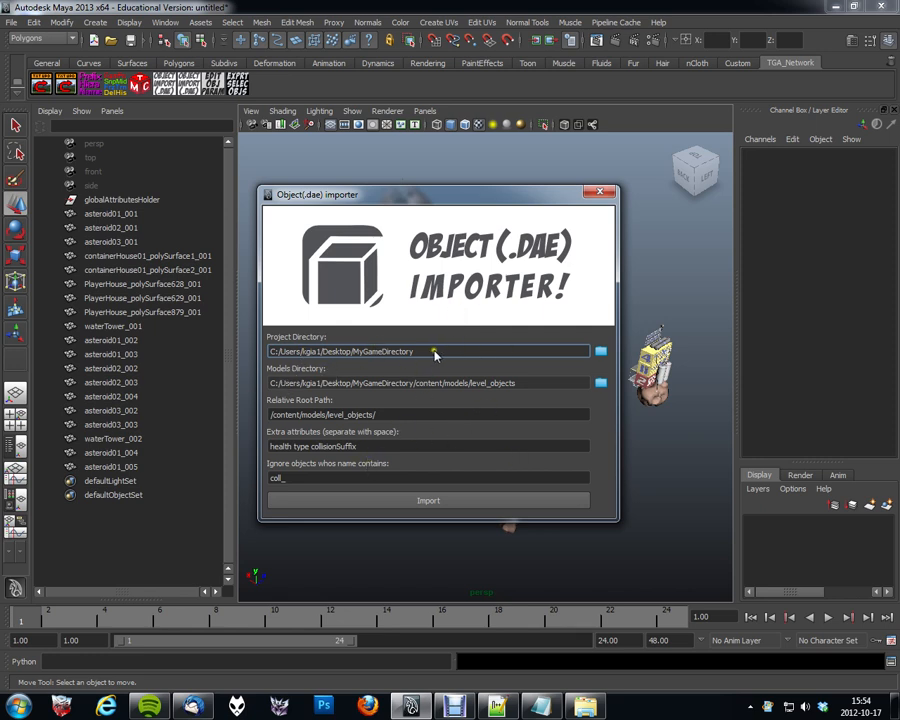
mouse_move(345, 530)
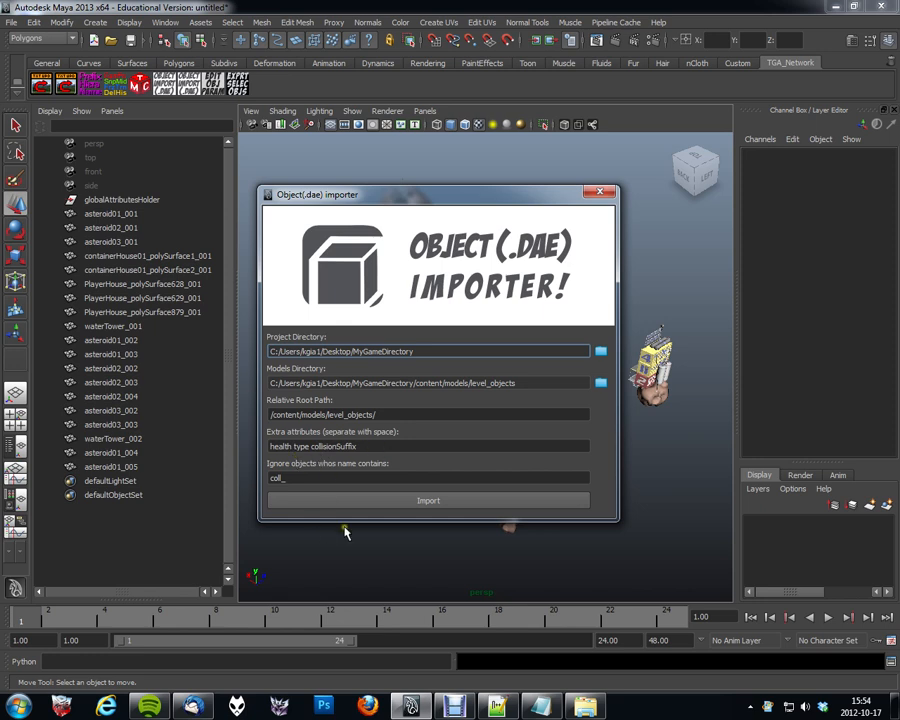